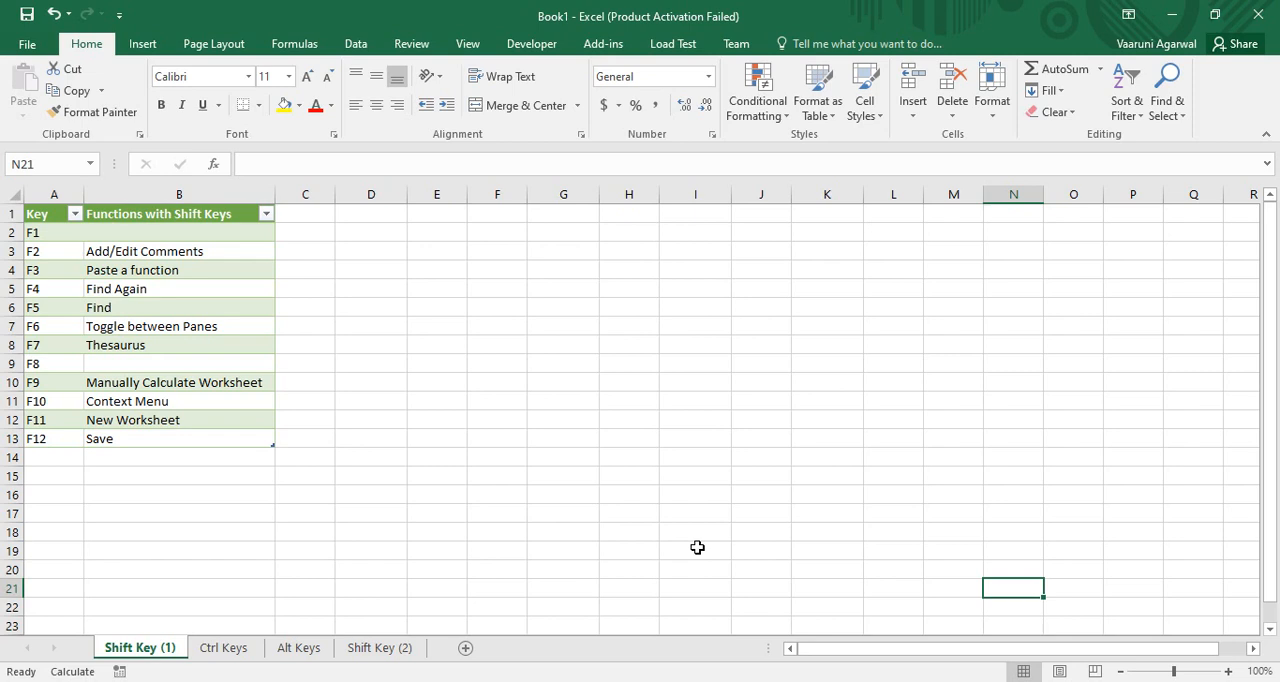
{"action": "mouse_move", "coordinate": [140, 464]}
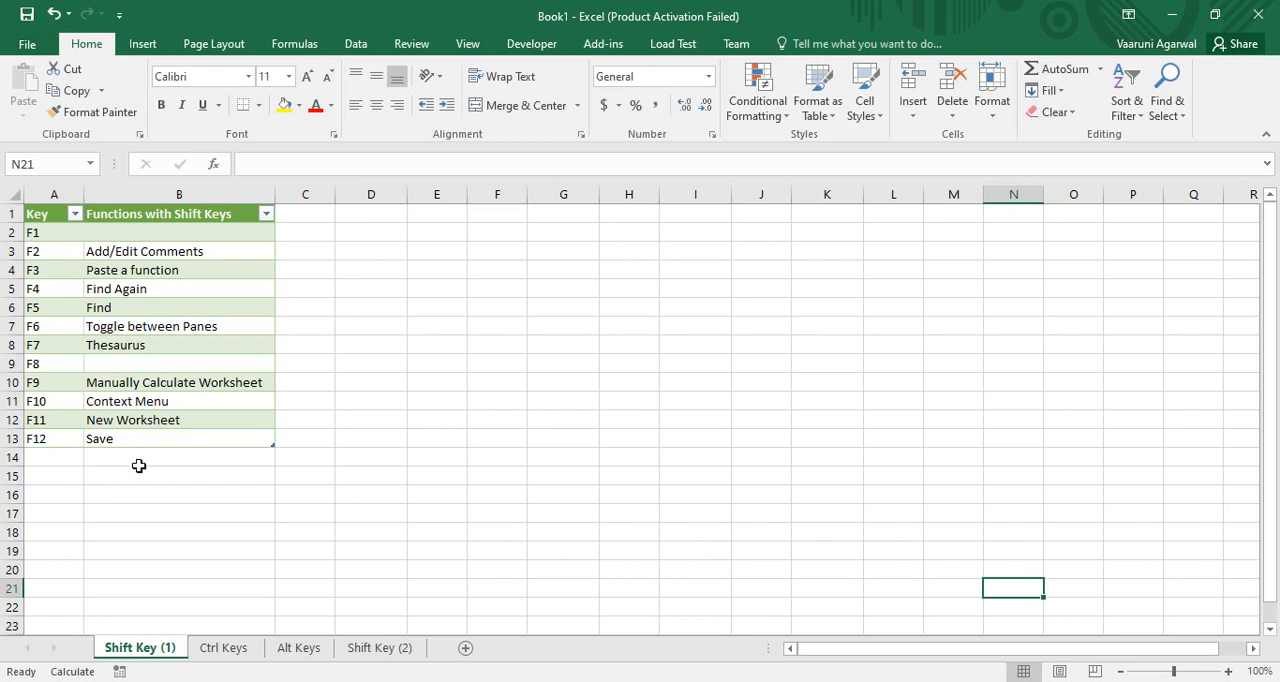
{"action": "mouse_move", "coordinate": [332, 382]}
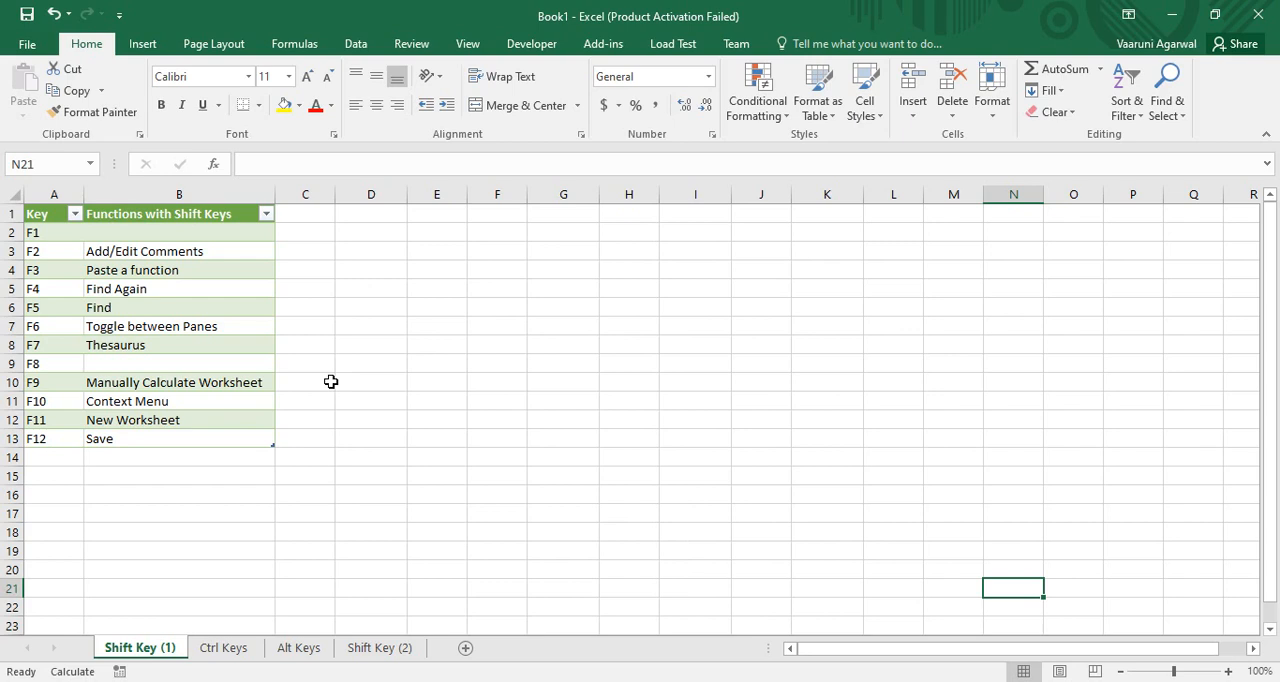
{"action": "mouse_move", "coordinate": [60, 270]}
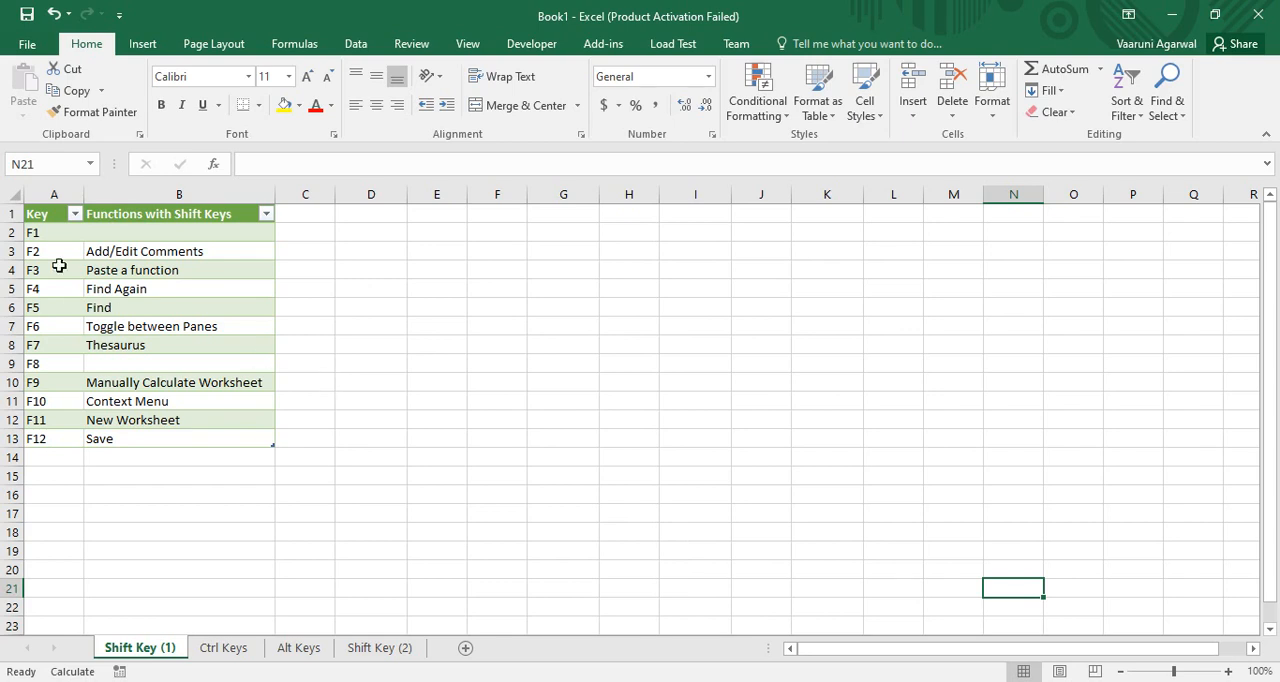
{"action": "mouse_move", "coordinate": [42, 438]}
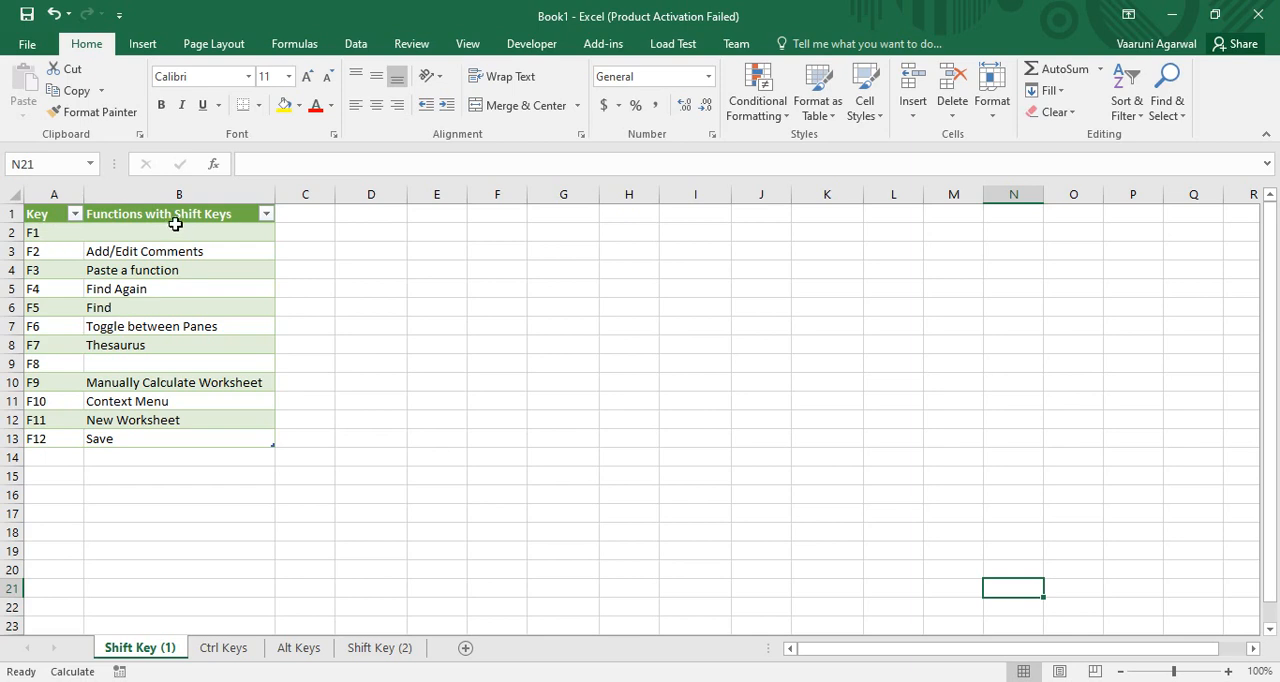
{"action": "mouse_move", "coordinate": [212, 222]}
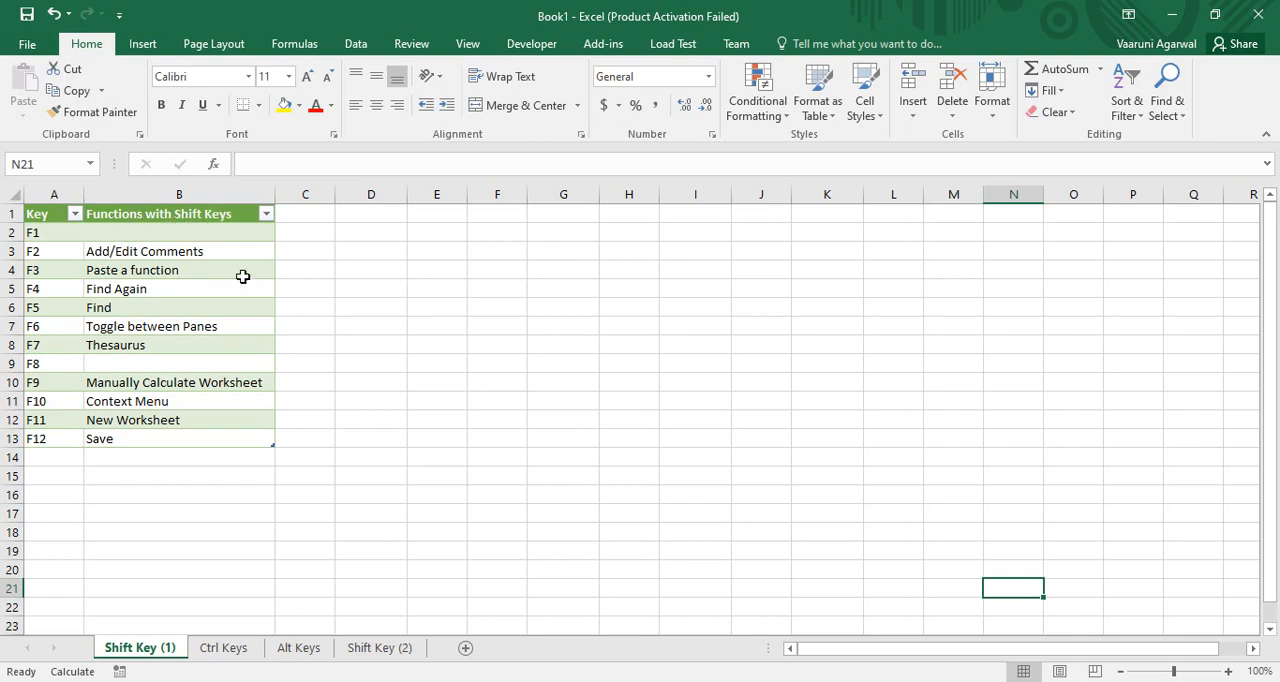
{"action": "mouse_move", "coordinate": [338, 366]}
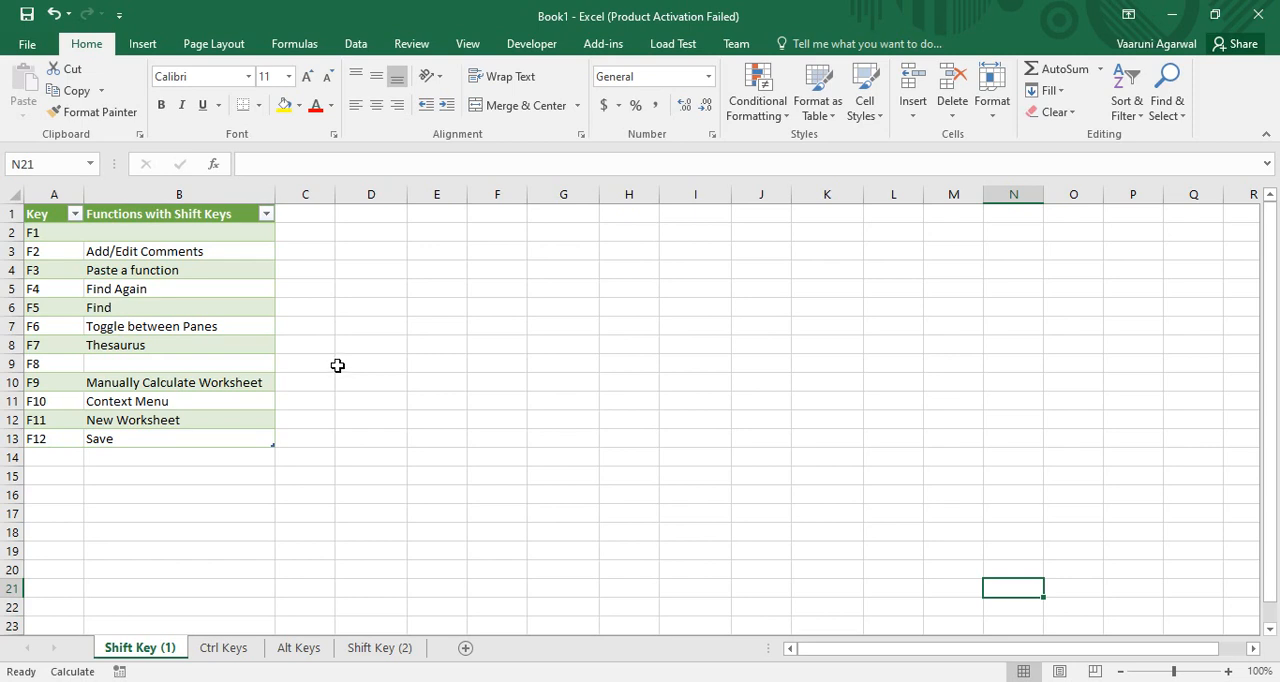
Enter Hello in E5 and attach the comment Greetings via Shift+F2.
{"action": "left_click", "coordinate": [436, 288]}
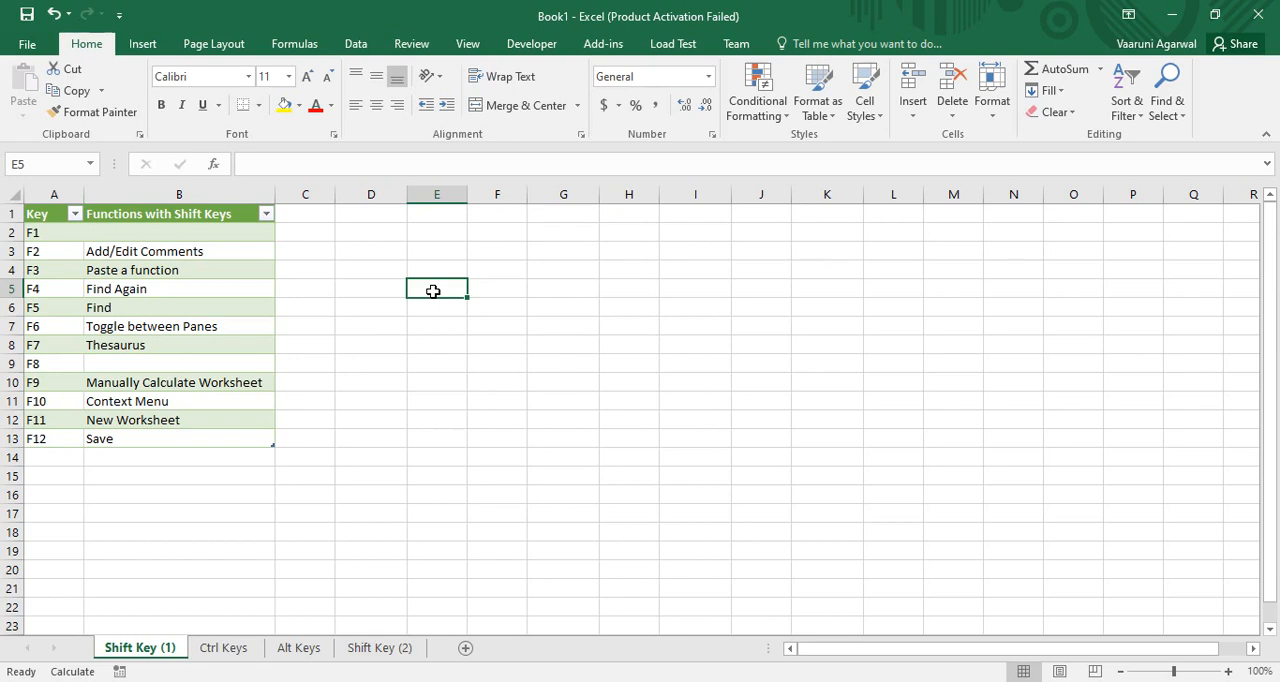
{"action": "type", "text": "Hello"}
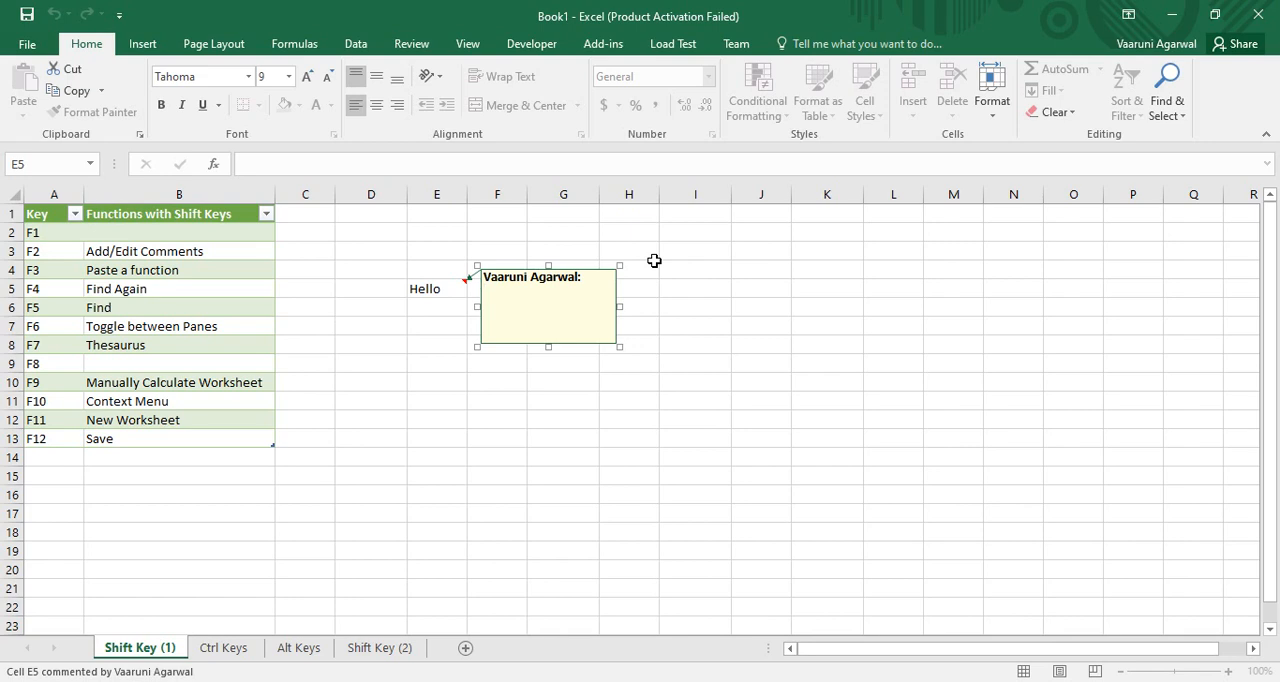
{"action": "type", "text": "Greet"}
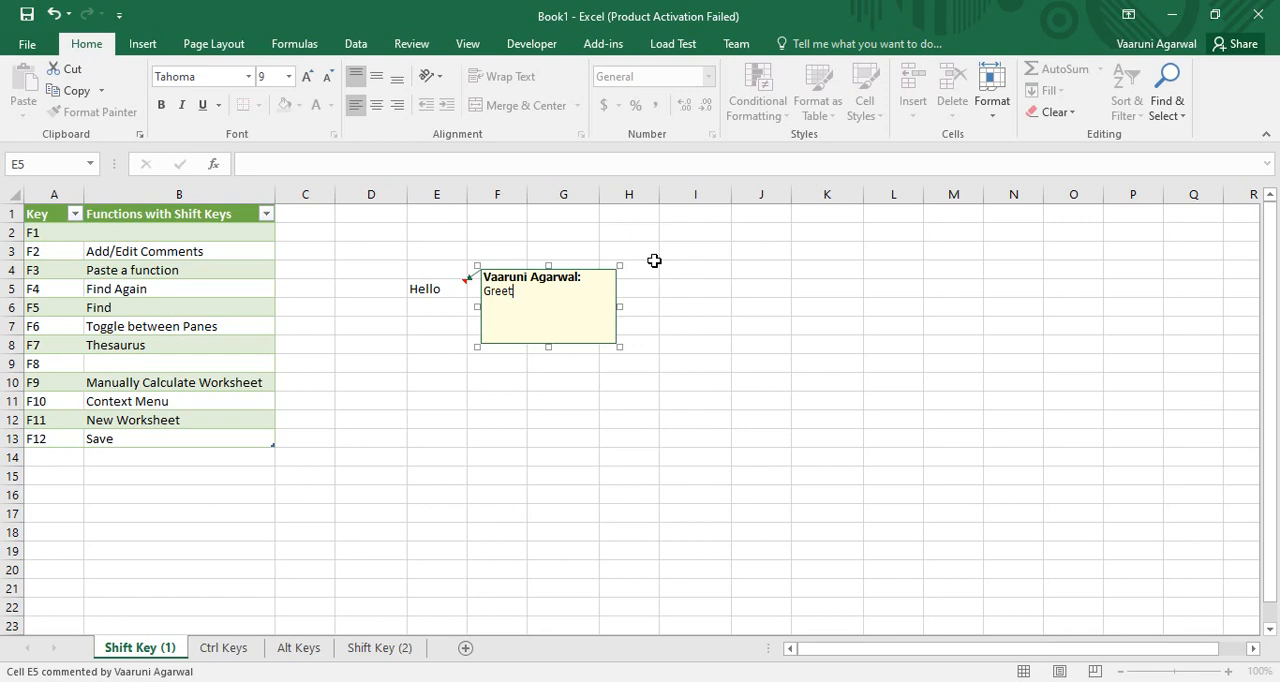
{"action": "type", "text": "ings"}
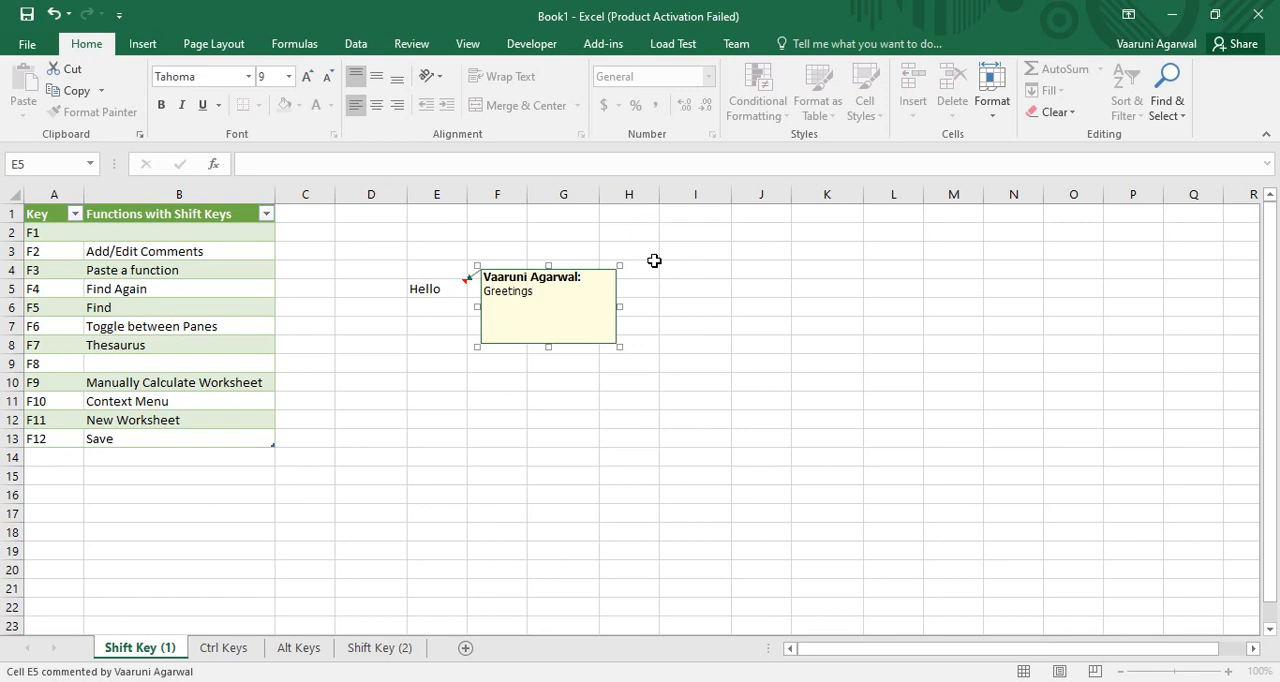
{"action": "left_click", "coordinate": [548, 308]}
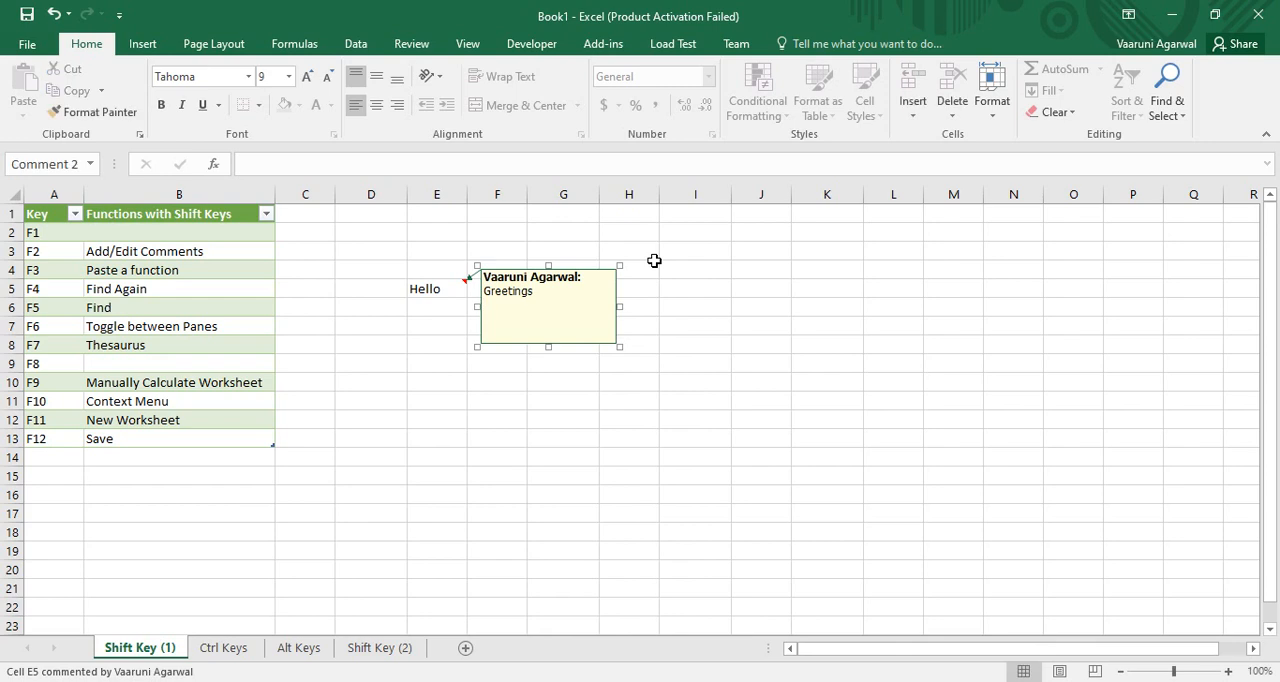
{"action": "left_click", "coordinate": [628, 268]}
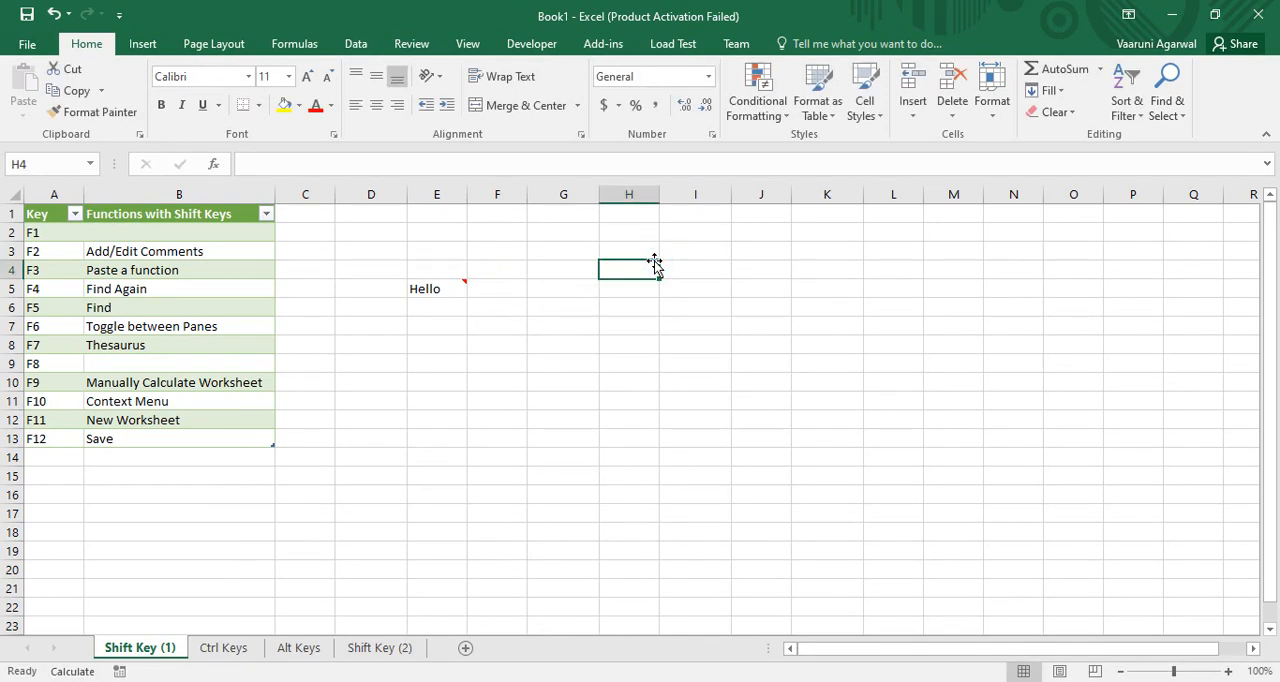
{"action": "mouse_move", "coordinate": [740, 304]}
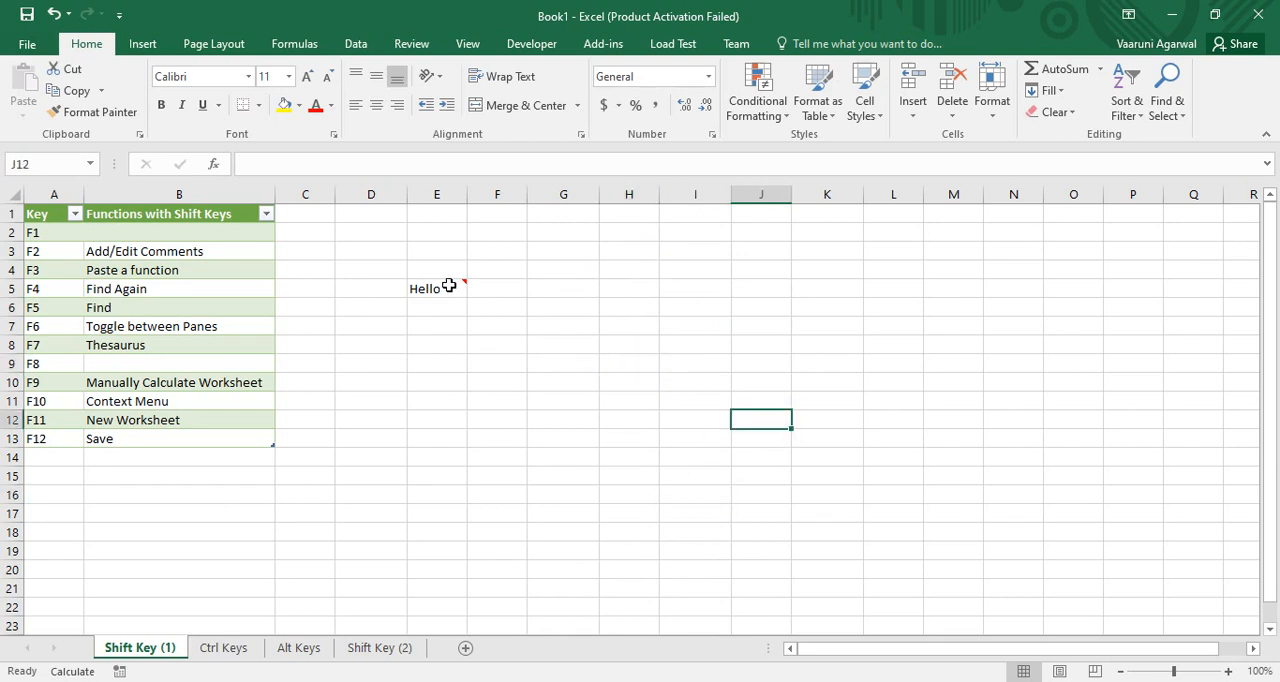
Reopen the E5 comment and append 'for the day' after Greetings.
{"action": "left_click", "coordinate": [436, 288]}
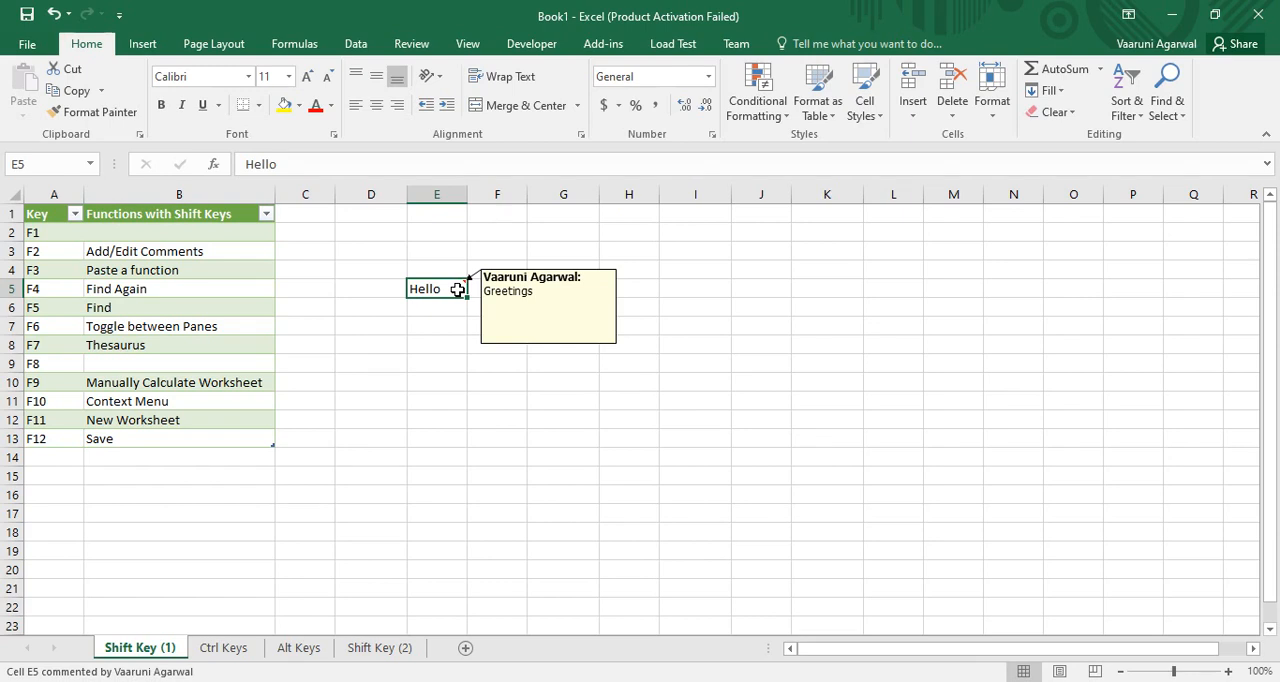
{"action": "left_click", "coordinate": [548, 310]}
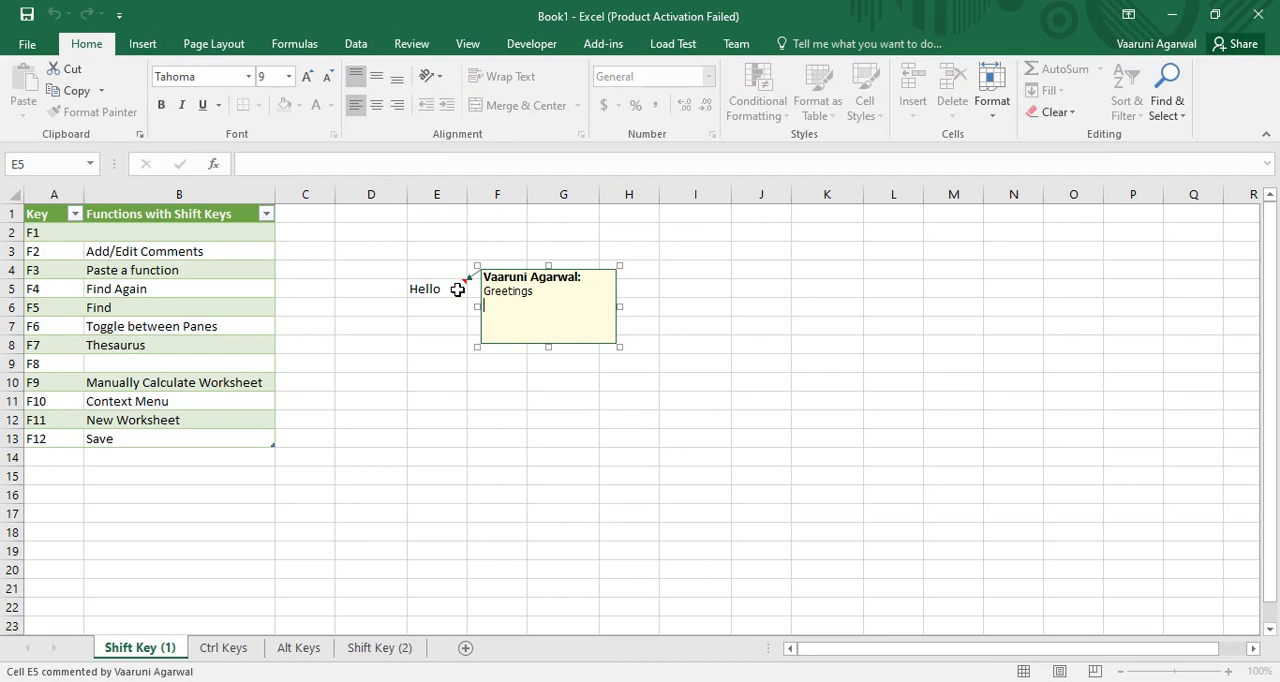
{"action": "type", "text": "for the d"}
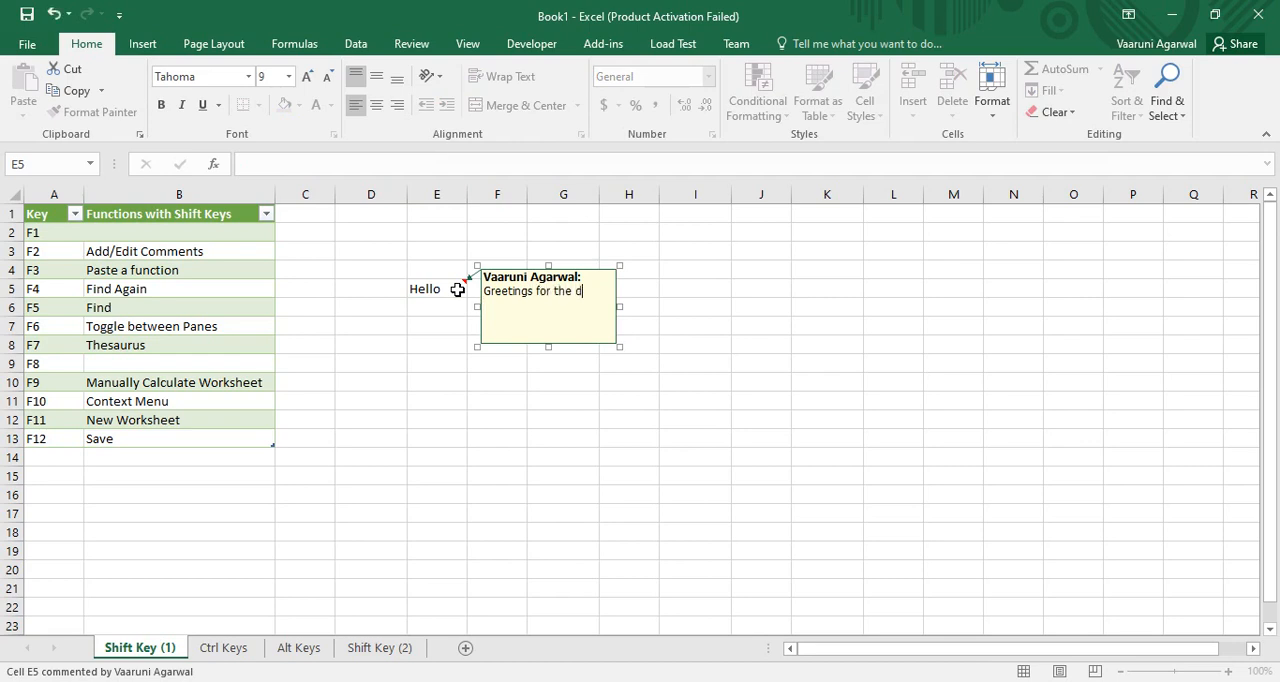
{"action": "type", "text": "ay"}
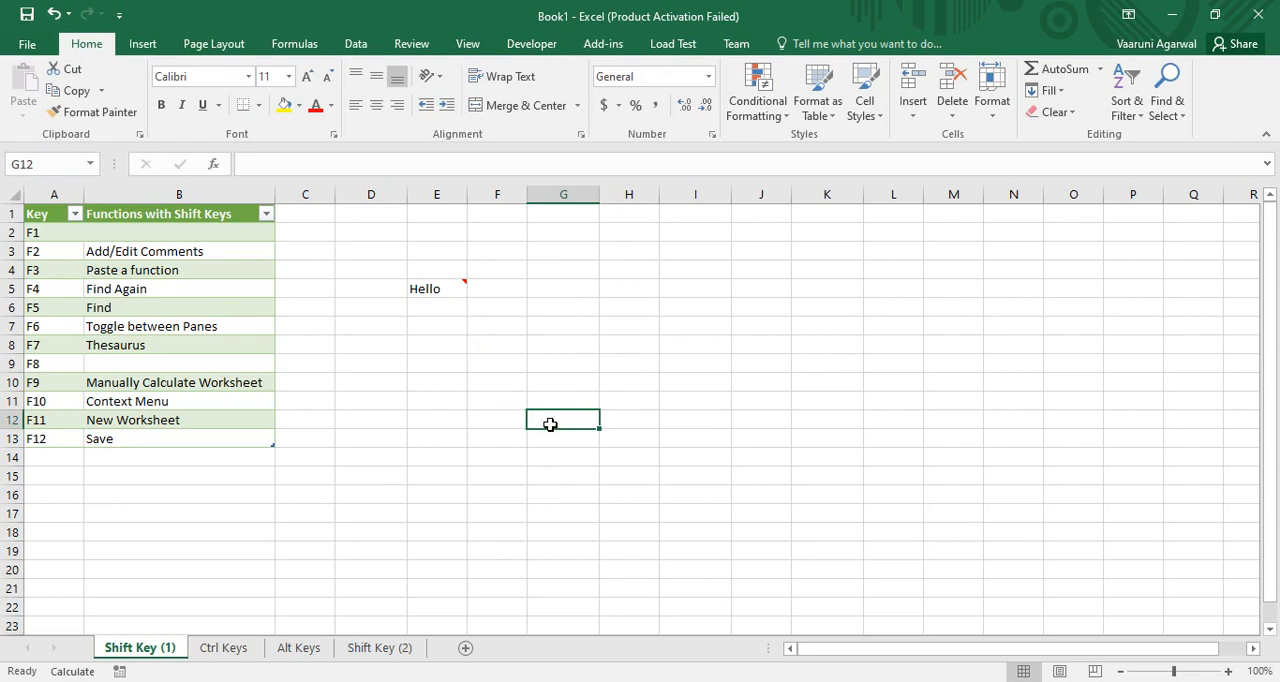
{"action": "mouse_move", "coordinate": [654, 338]}
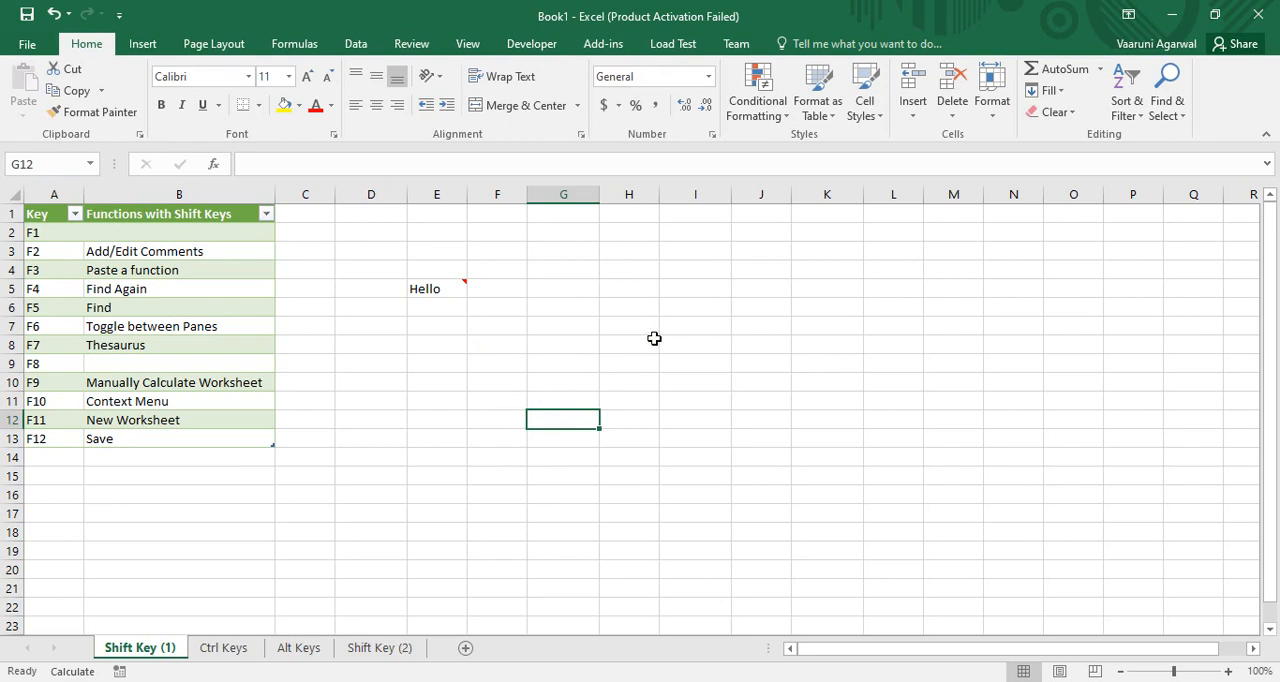
{"action": "left_click", "coordinate": [628, 344]}
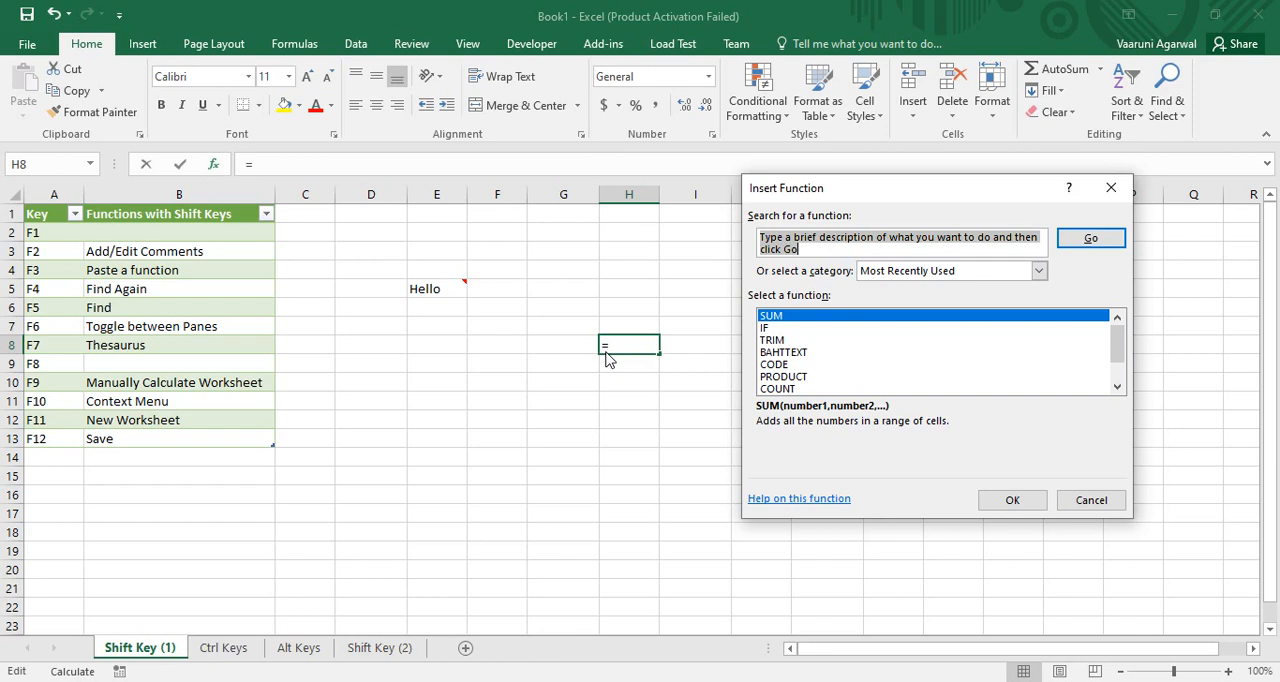
{"action": "mouse_move", "coordinate": [848, 304]}
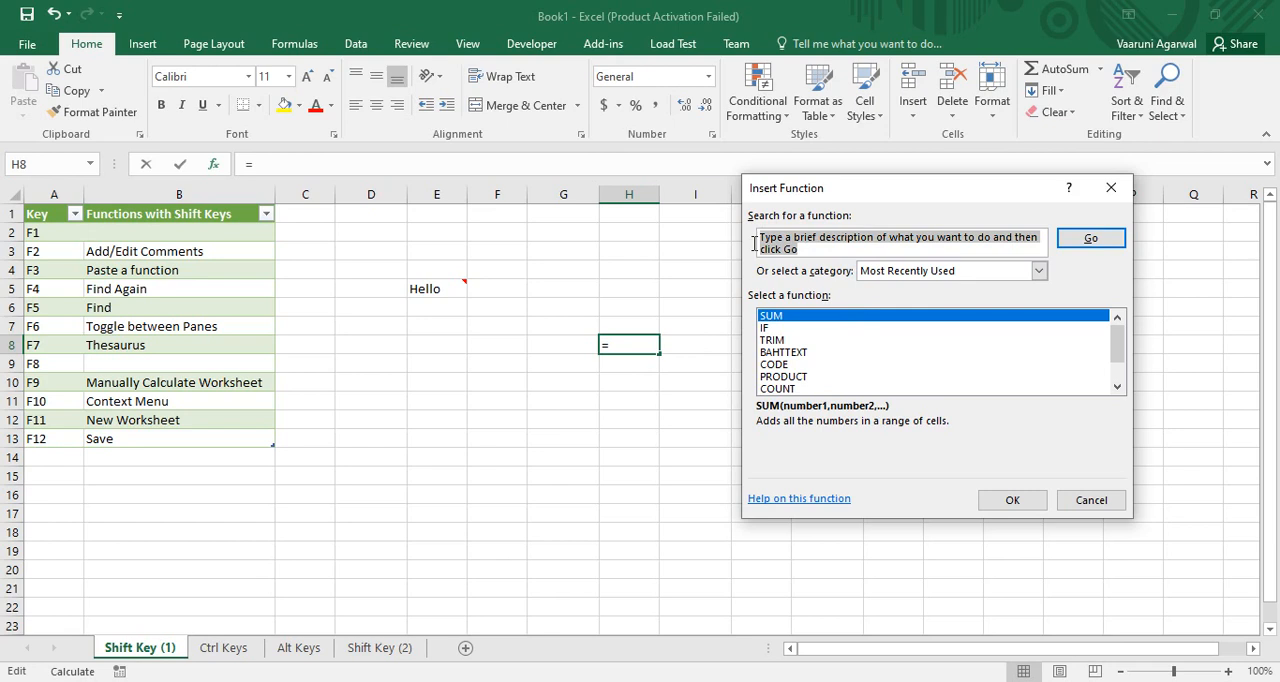
Search the Insert Function dialog for sum and choose SUM for cell H8.
{"action": "type", "text": "s"}
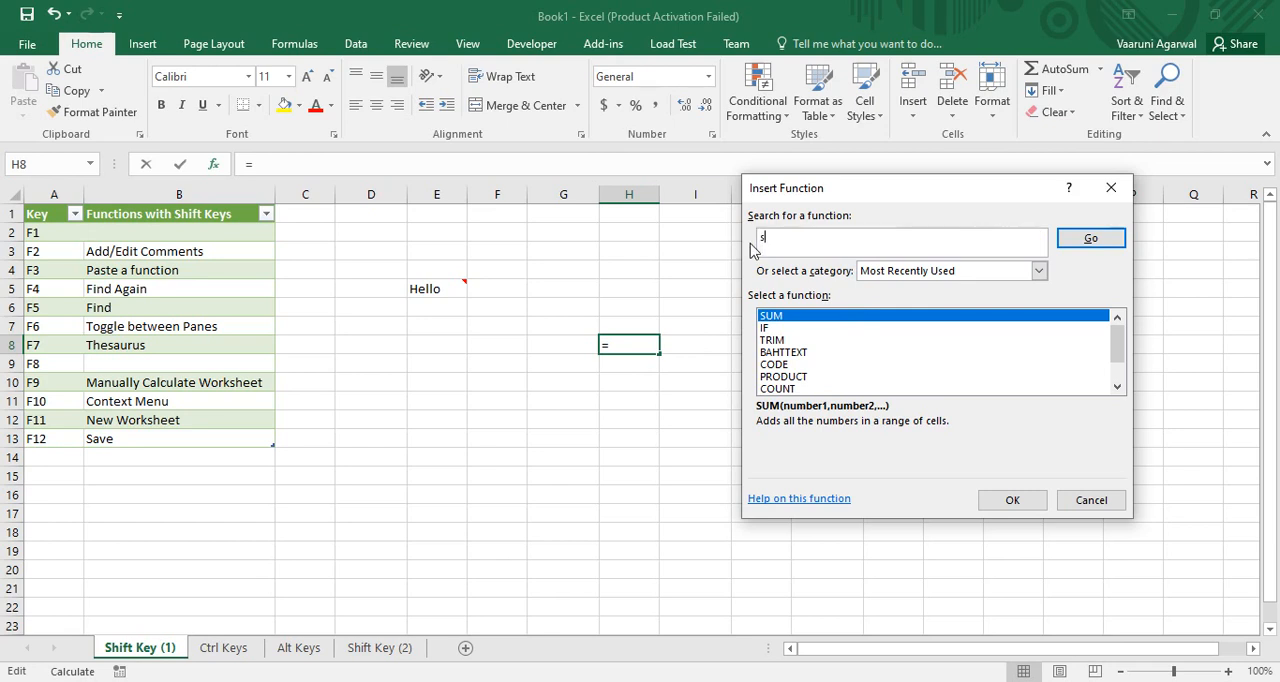
{"action": "type", "text": "um"}
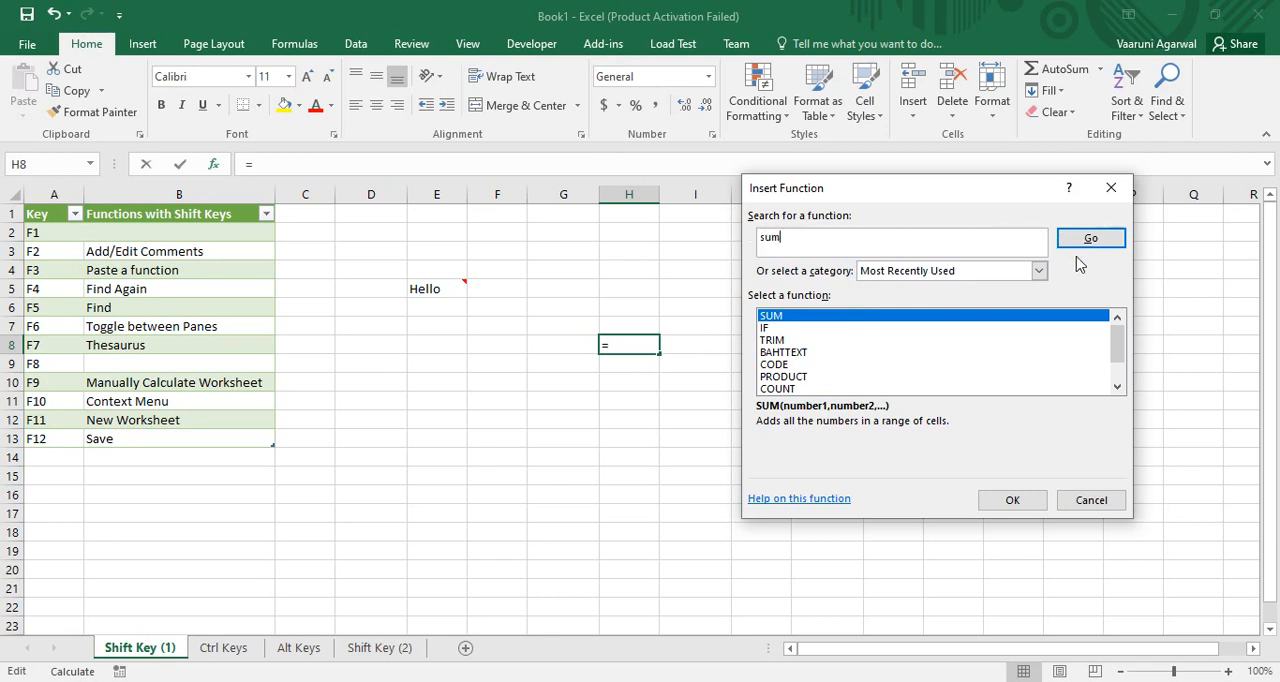
{"action": "left_click", "coordinate": [1090, 238]}
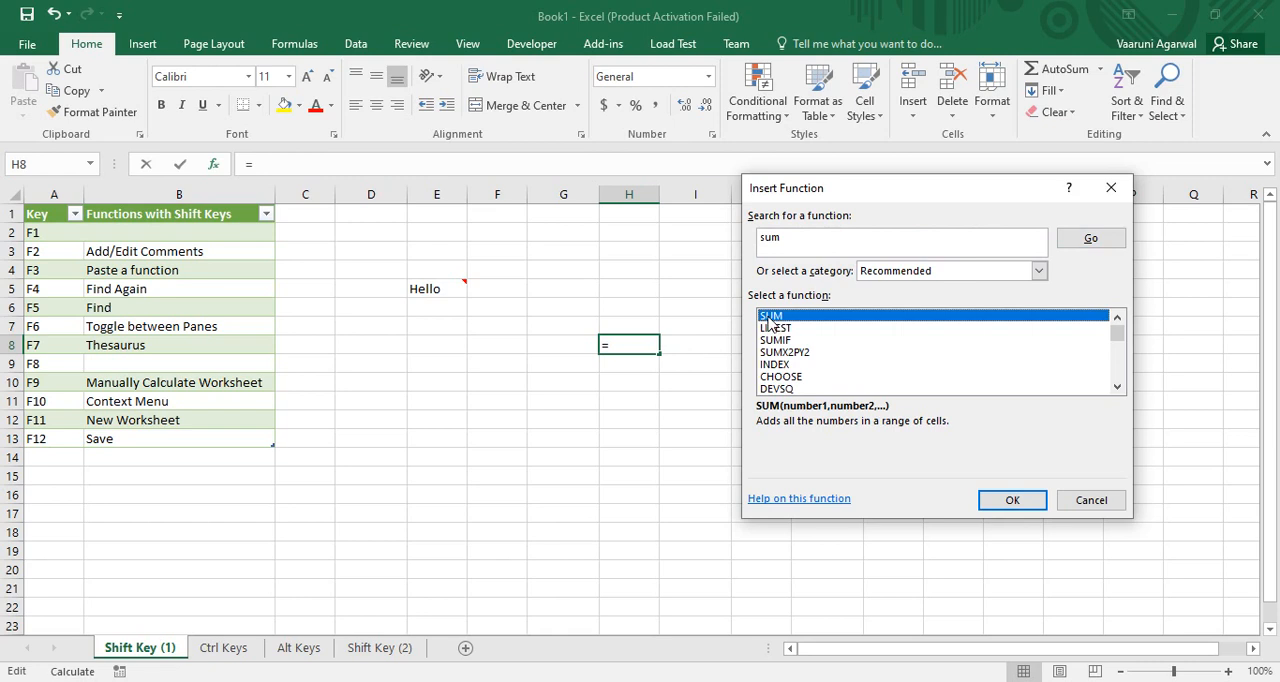
{"action": "left_click", "coordinate": [1012, 500]}
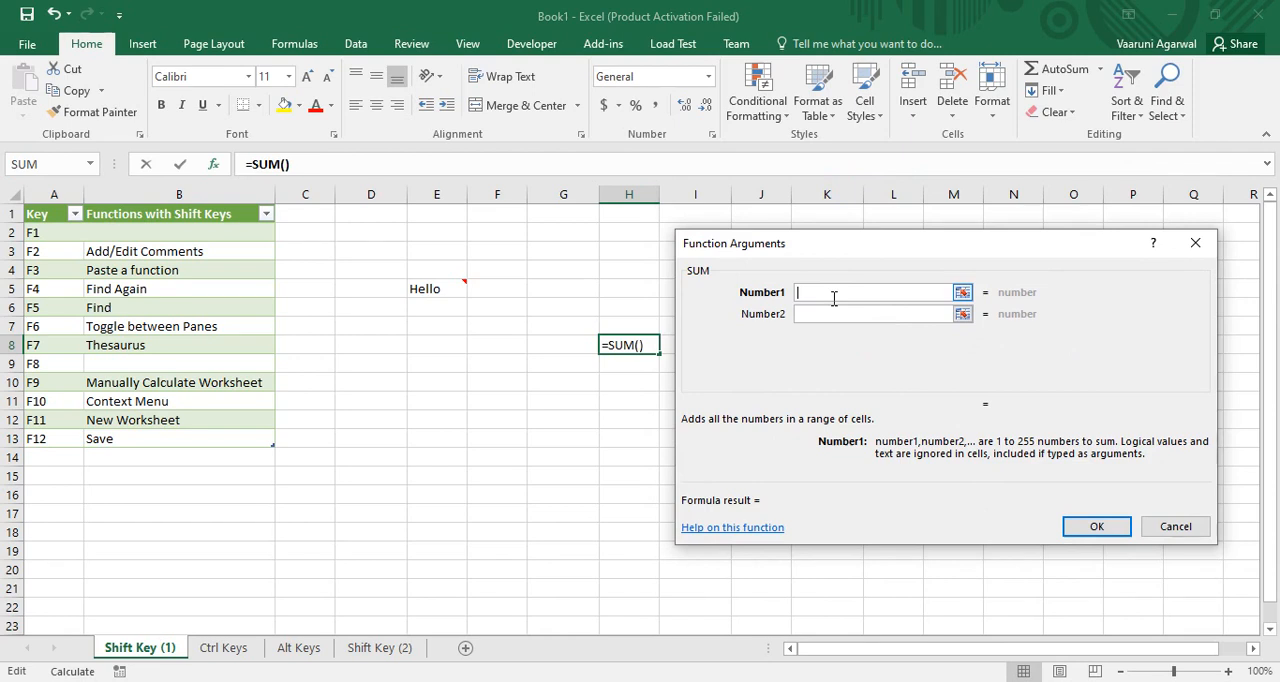
Fill the SUM arguments 89, 67, 45, 23, 23, 47, 12 so H8 shows 306.
{"action": "type", "text": "89"}
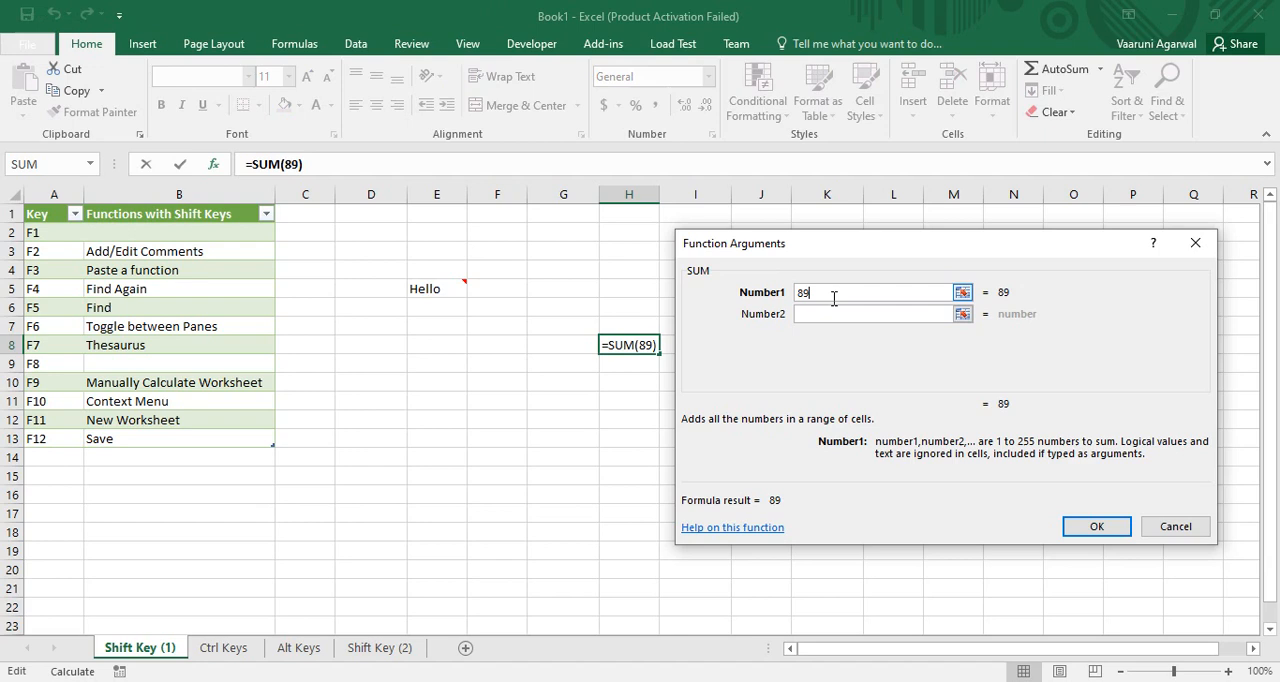
{"action": "left_click", "coordinate": [876, 312]}
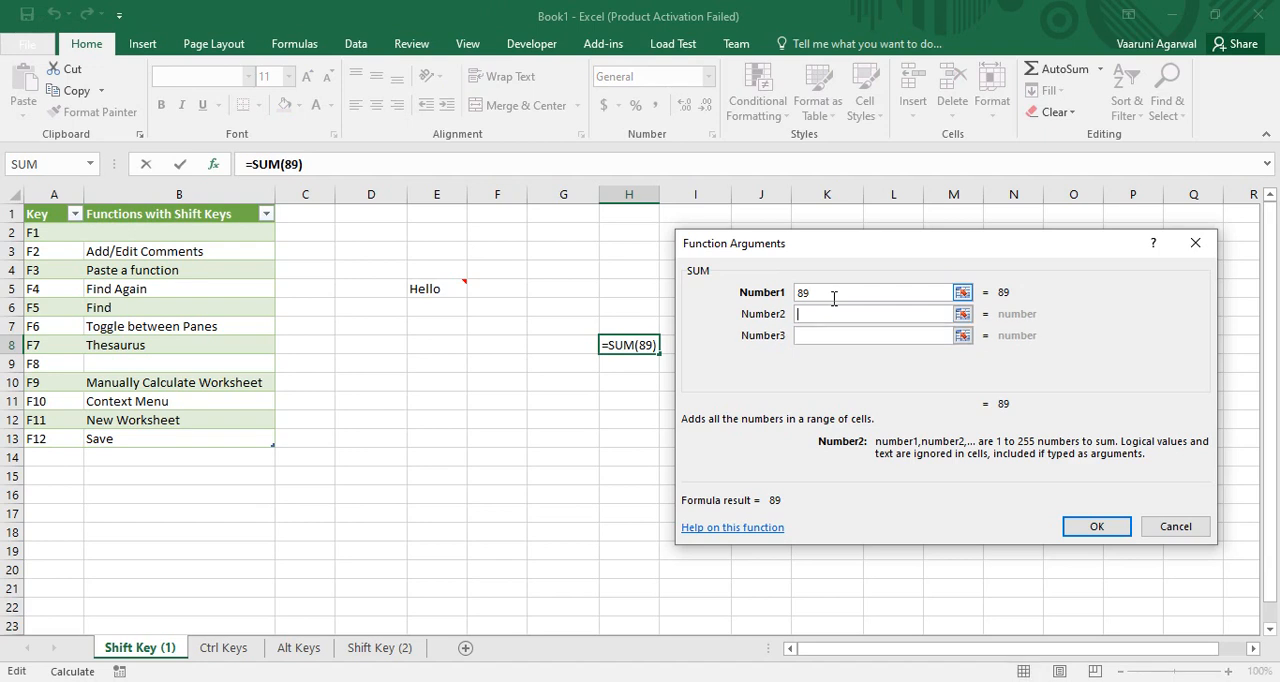
{"action": "type", "text": "67"}
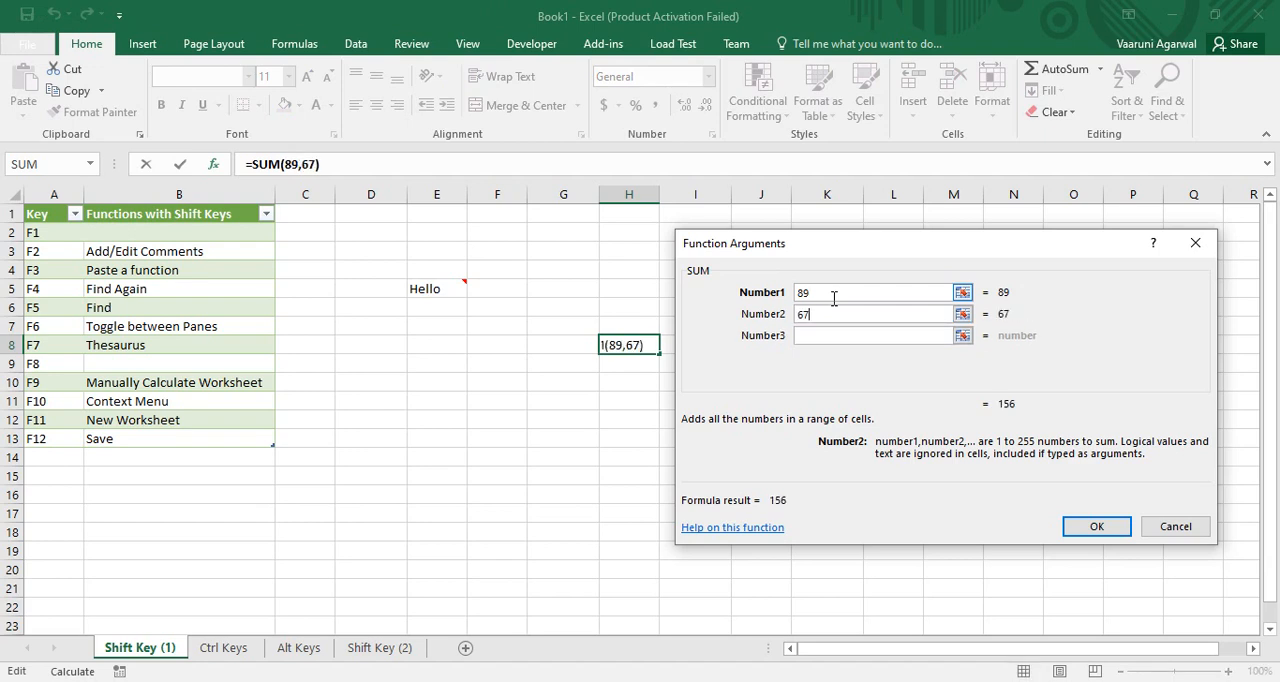
{"action": "type", "text": "45"}
{"action": "type", "text": "23"}
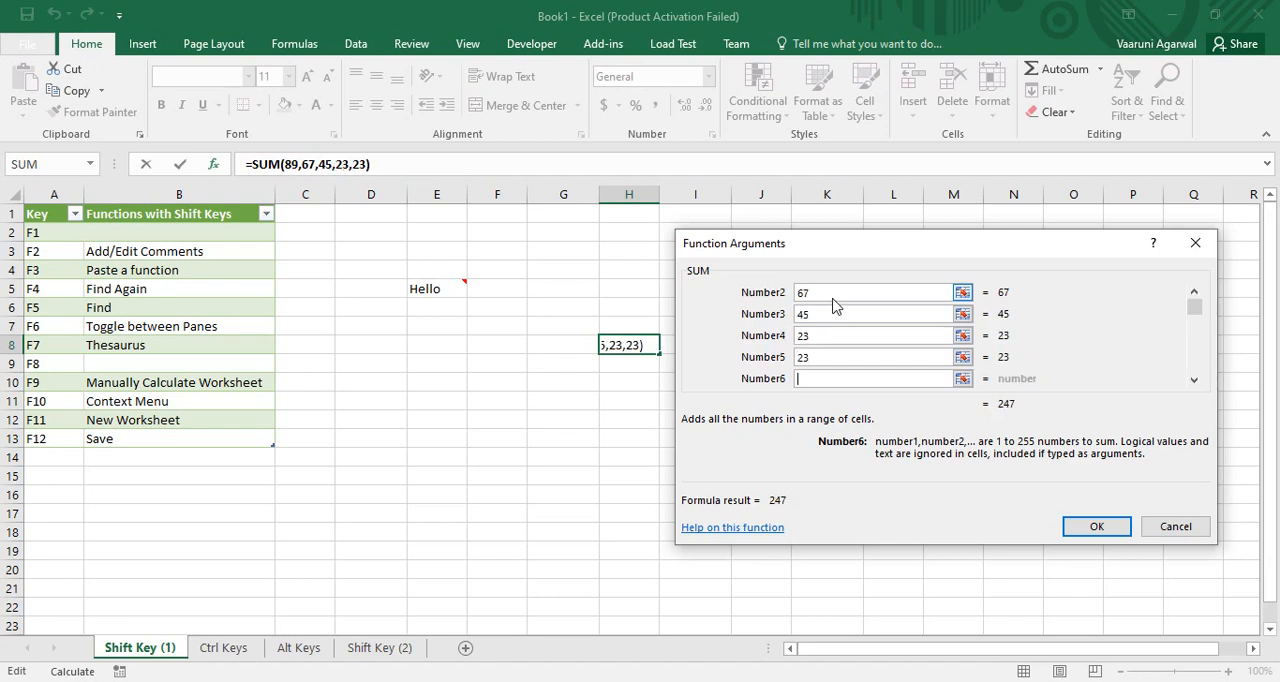
{"action": "type", "text": "47"}
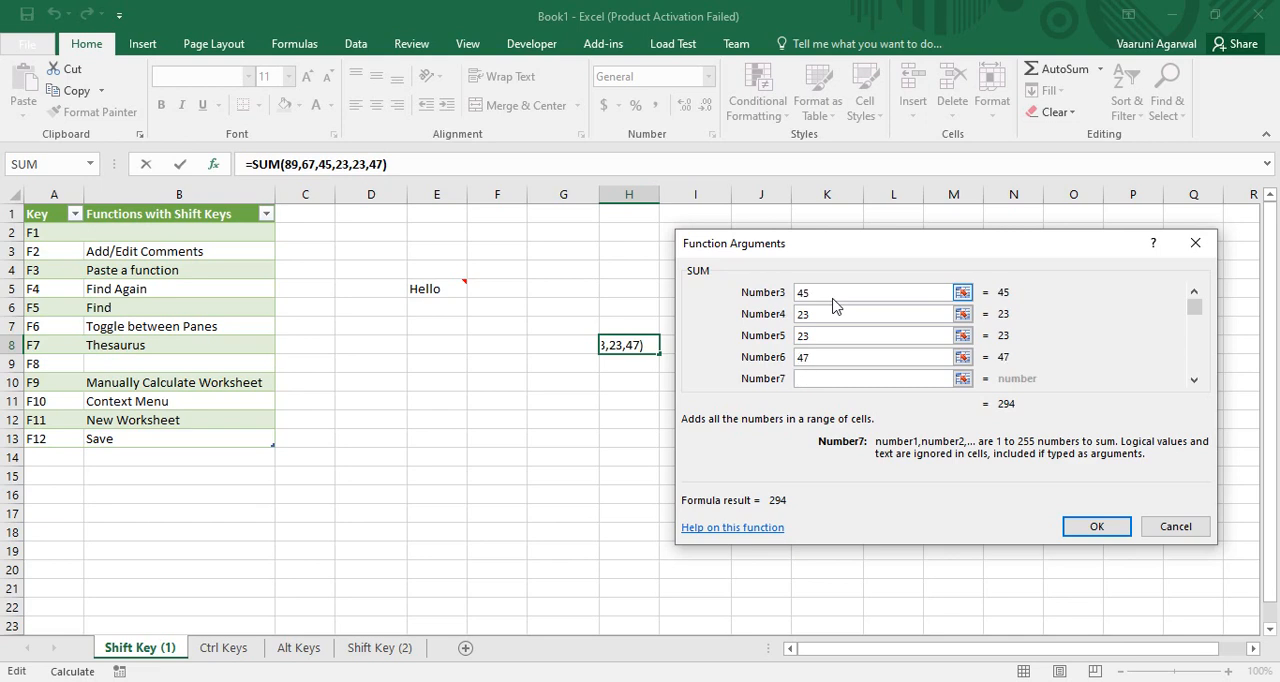
{"action": "type", "text": "12"}
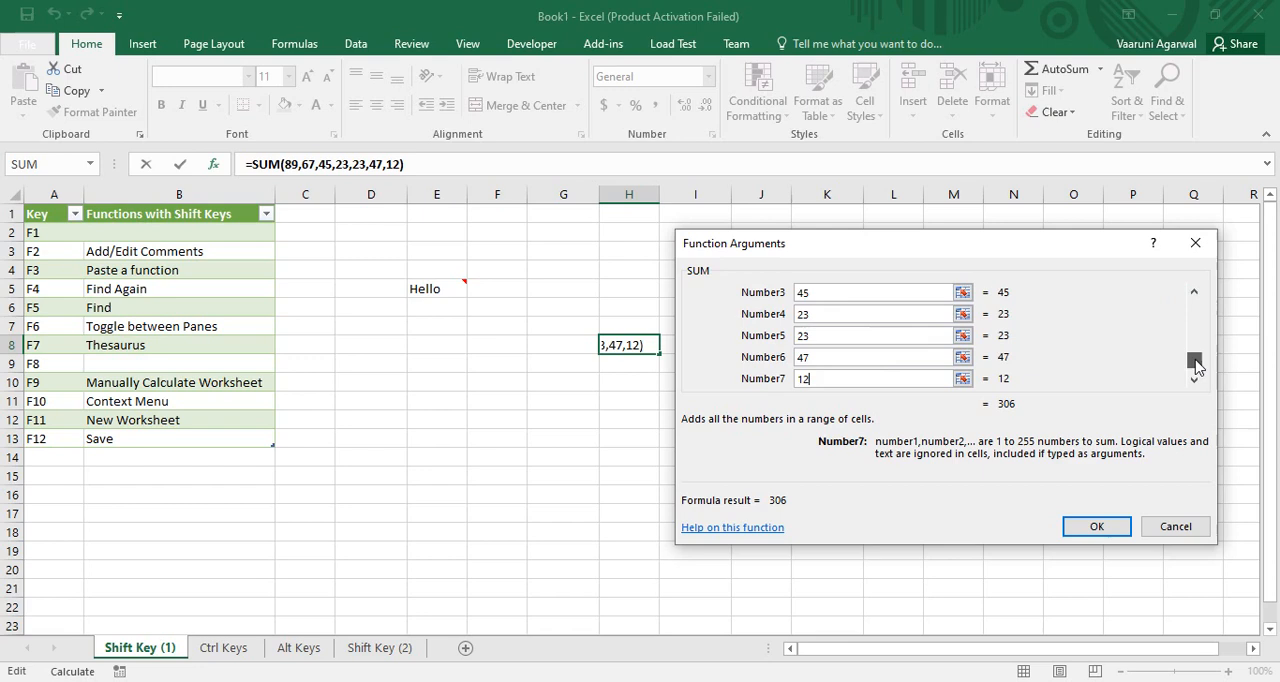
{"action": "scroll", "scroll_direction": "down", "scroll_amount": 3}
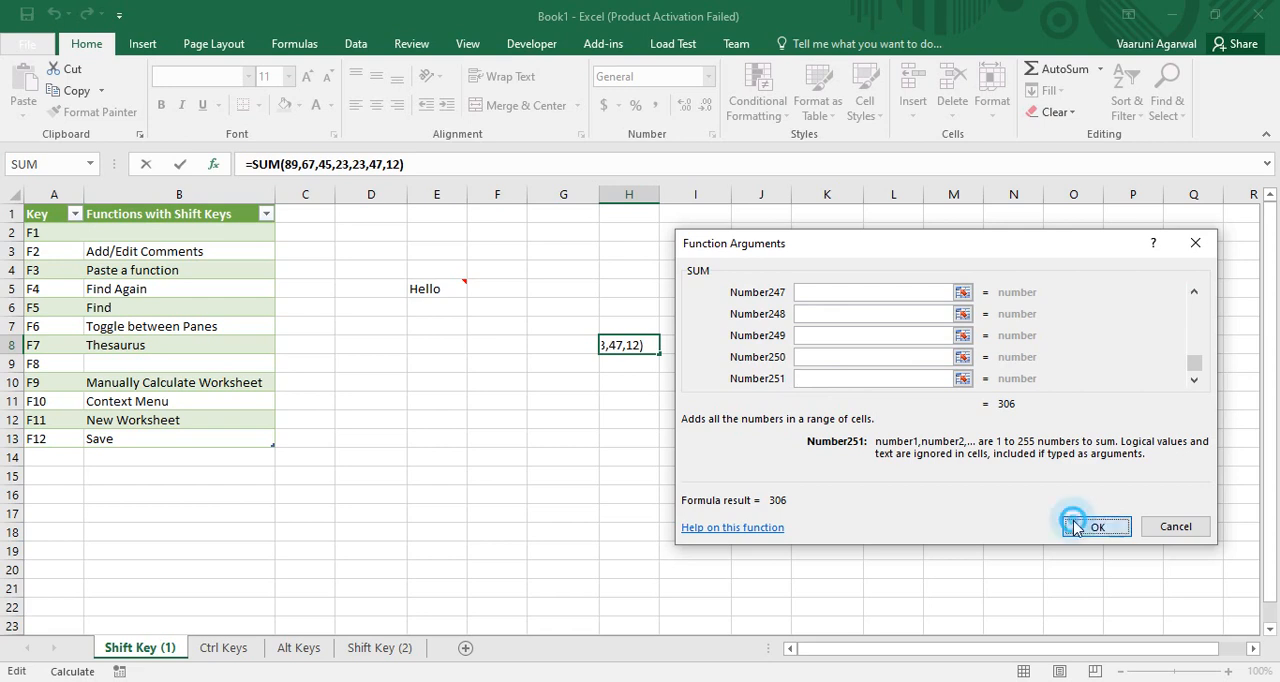
{"action": "left_click", "coordinate": [1102, 528]}
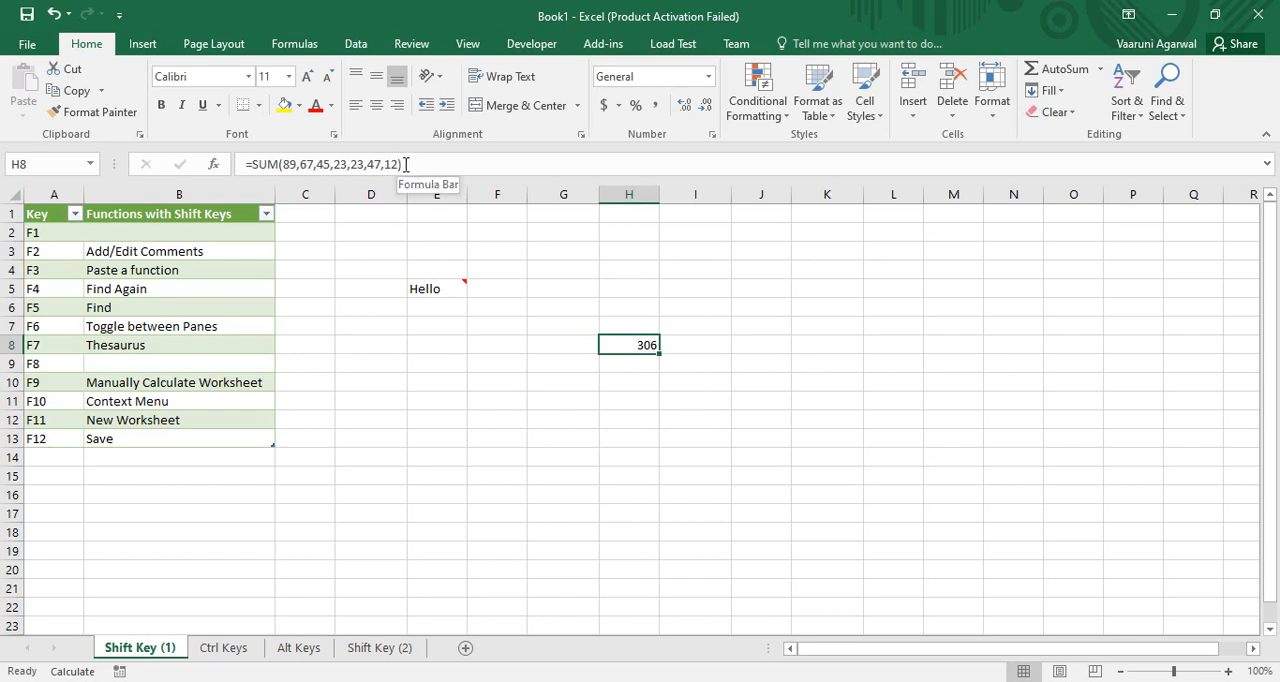
{"action": "double_click", "coordinate": [628, 344]}
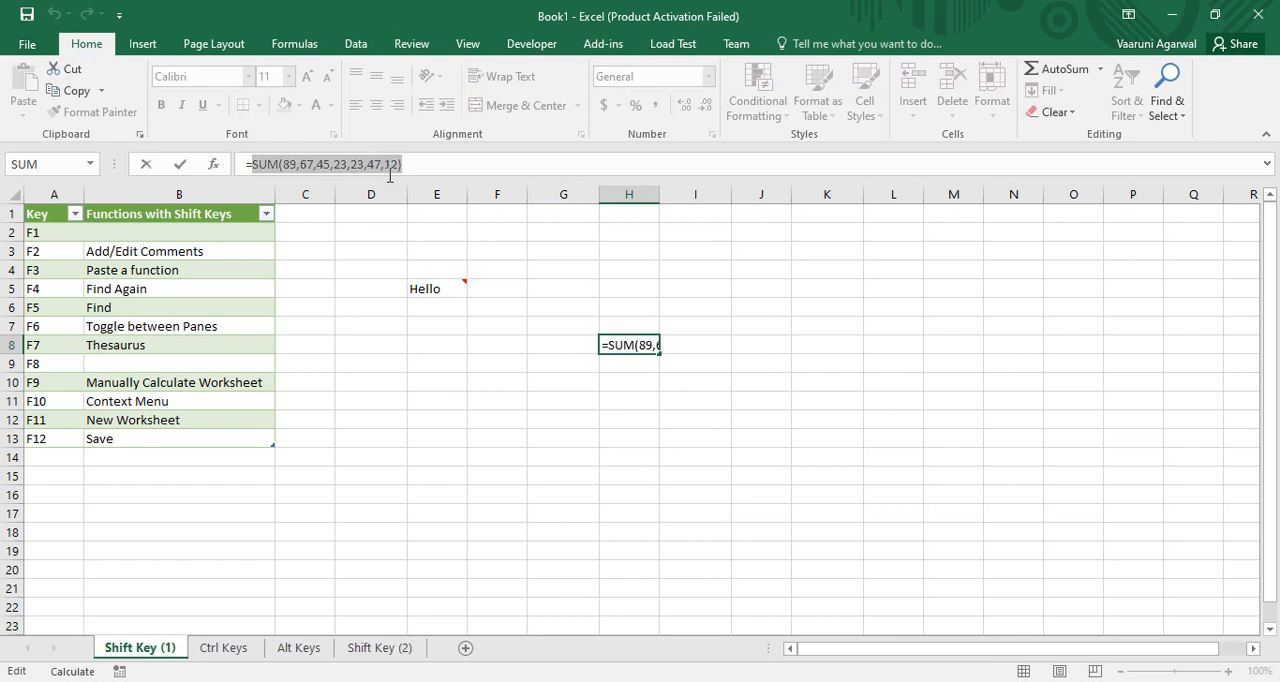
{"action": "left_click", "coordinate": [628, 380]}
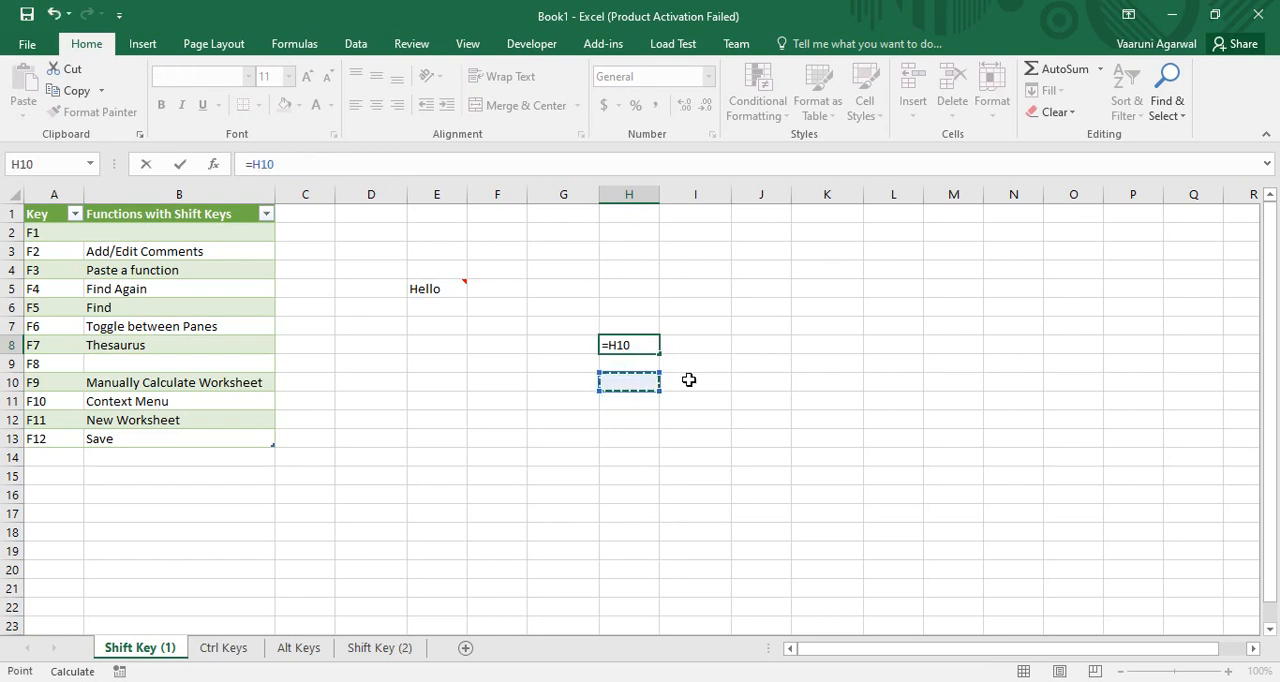
{"action": "key", "text": "Enter"}
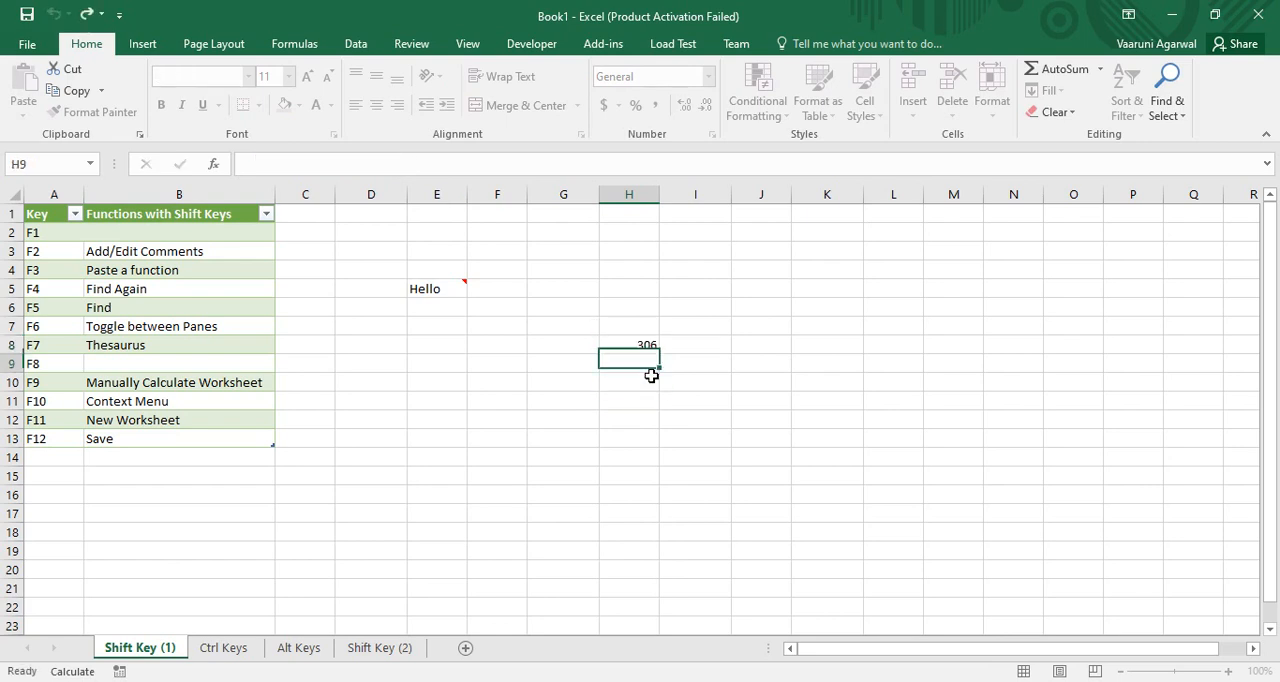
{"action": "left_click", "coordinate": [628, 344]}
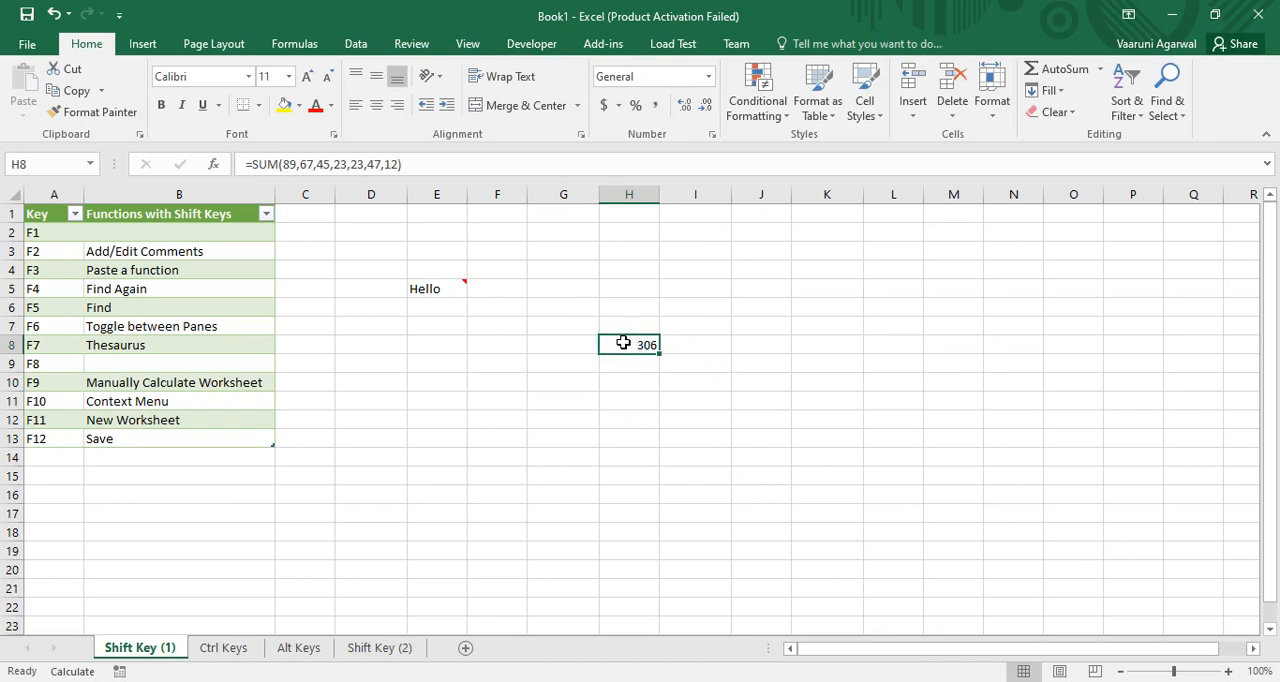
{"action": "left_click", "coordinate": [696, 324]}
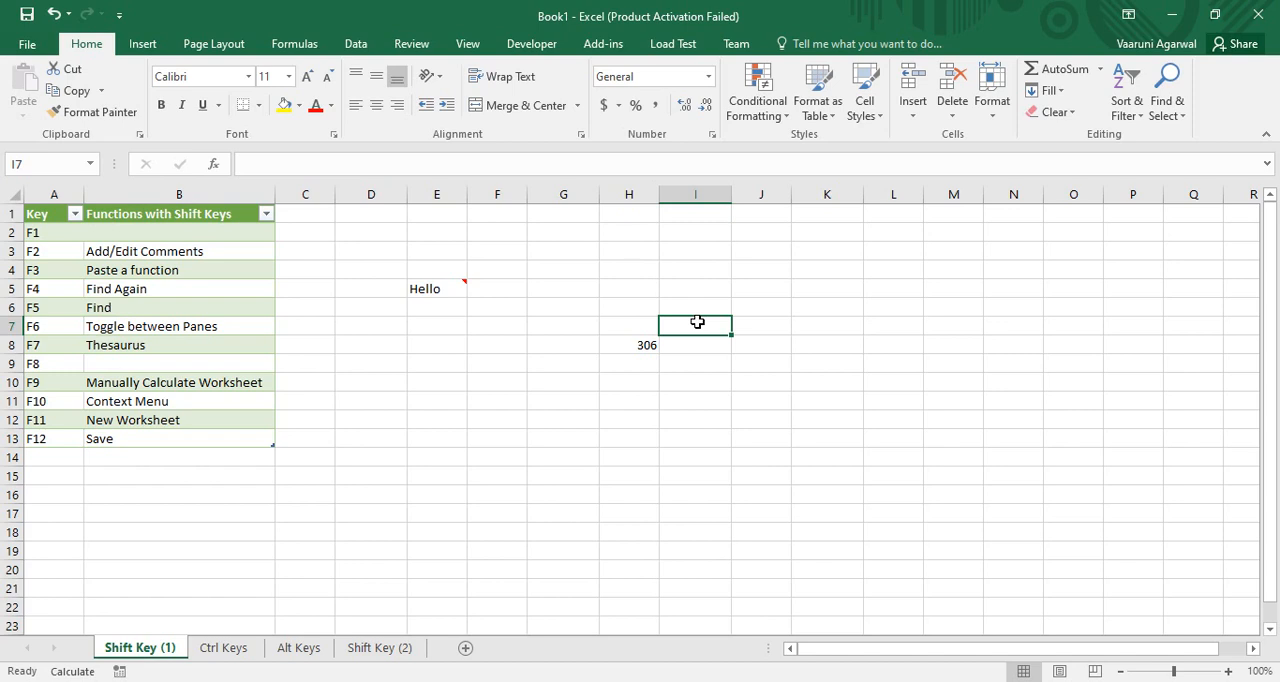
Find Hello in the sheet, landing on E5, and close Find and Replace.
{"action": "key", "text": "Ctrl+f"}
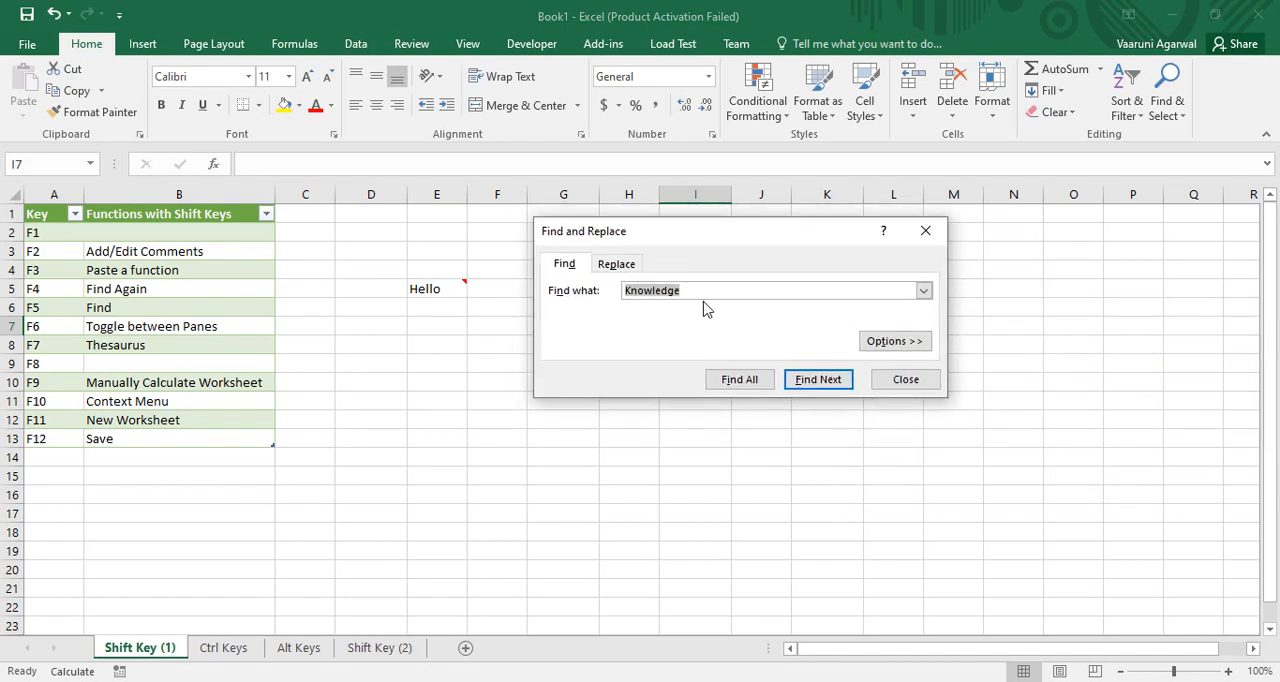
{"action": "type", "text": "He"}
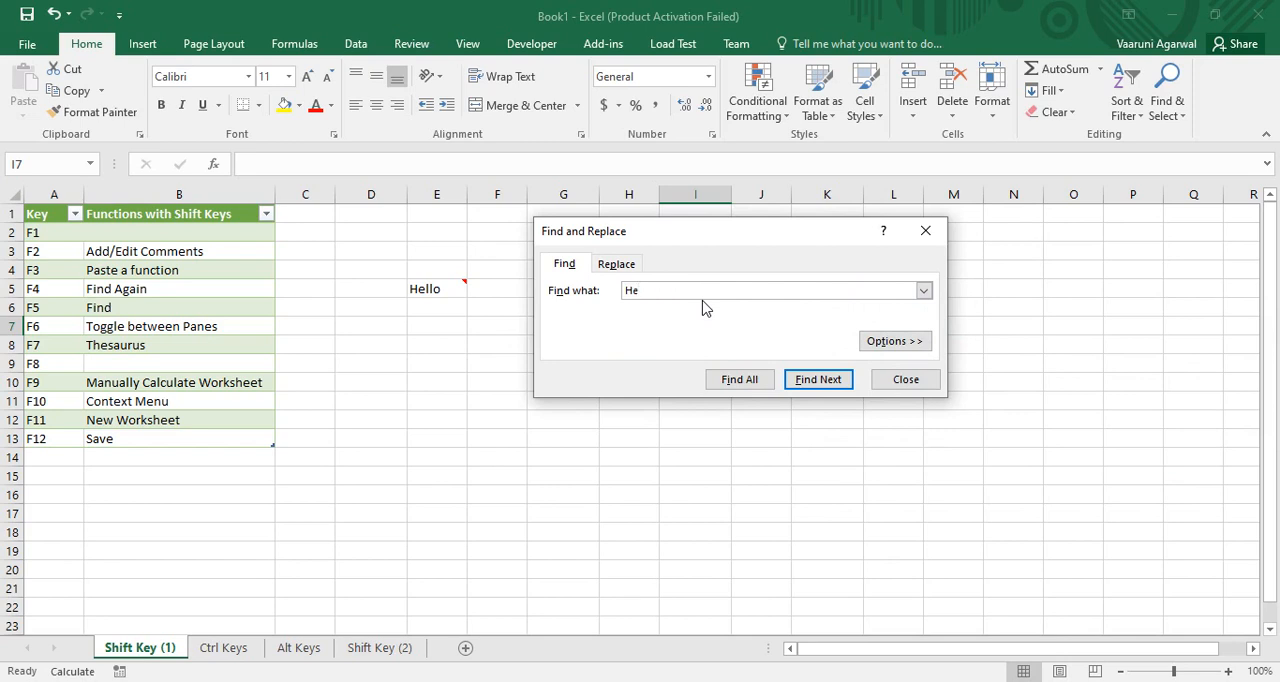
{"action": "left_click", "coordinate": [818, 378]}
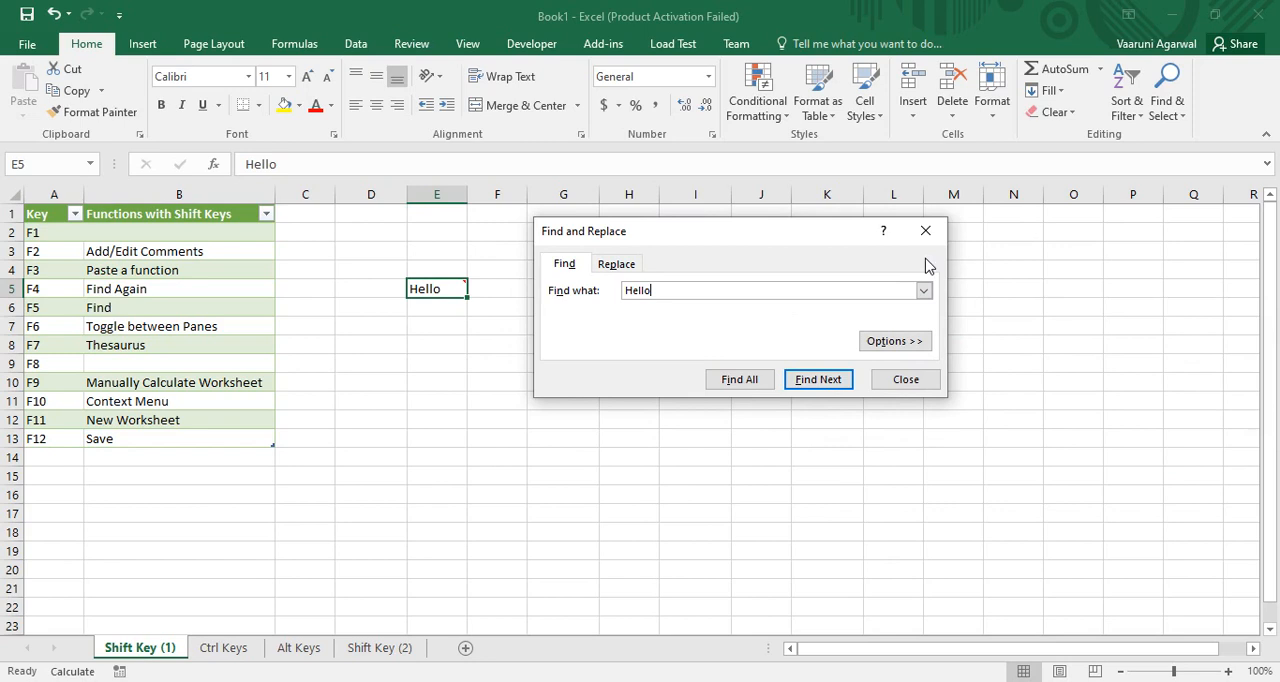
{"action": "left_click", "coordinate": [904, 378]}
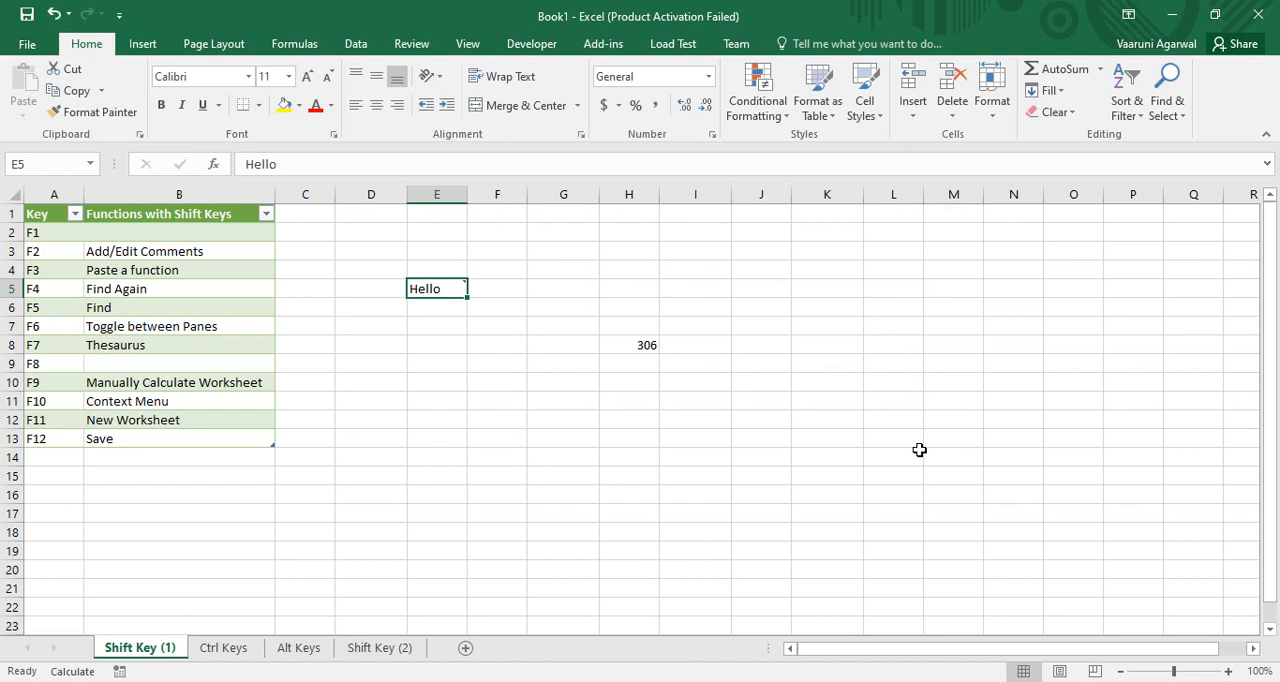
Enter Hello into F9 and, via AutoComplete, into E12.
{"action": "left_click", "coordinate": [496, 364]}
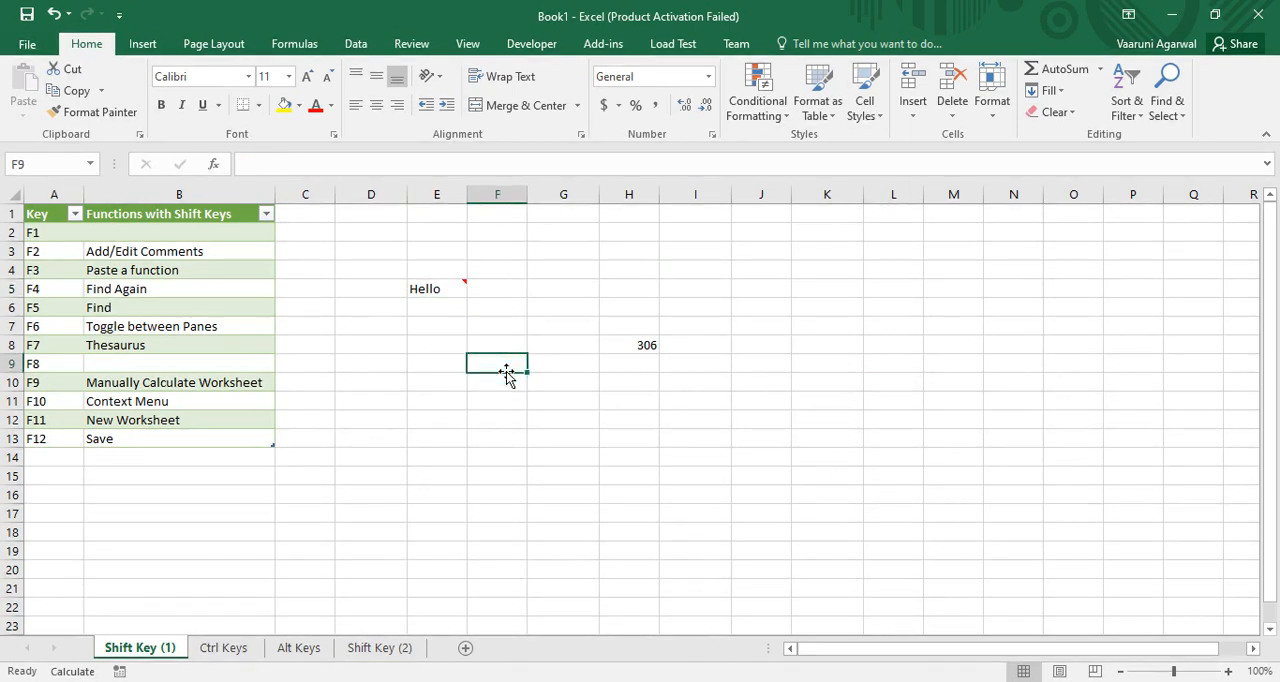
{"action": "type", "text": "Hello"}
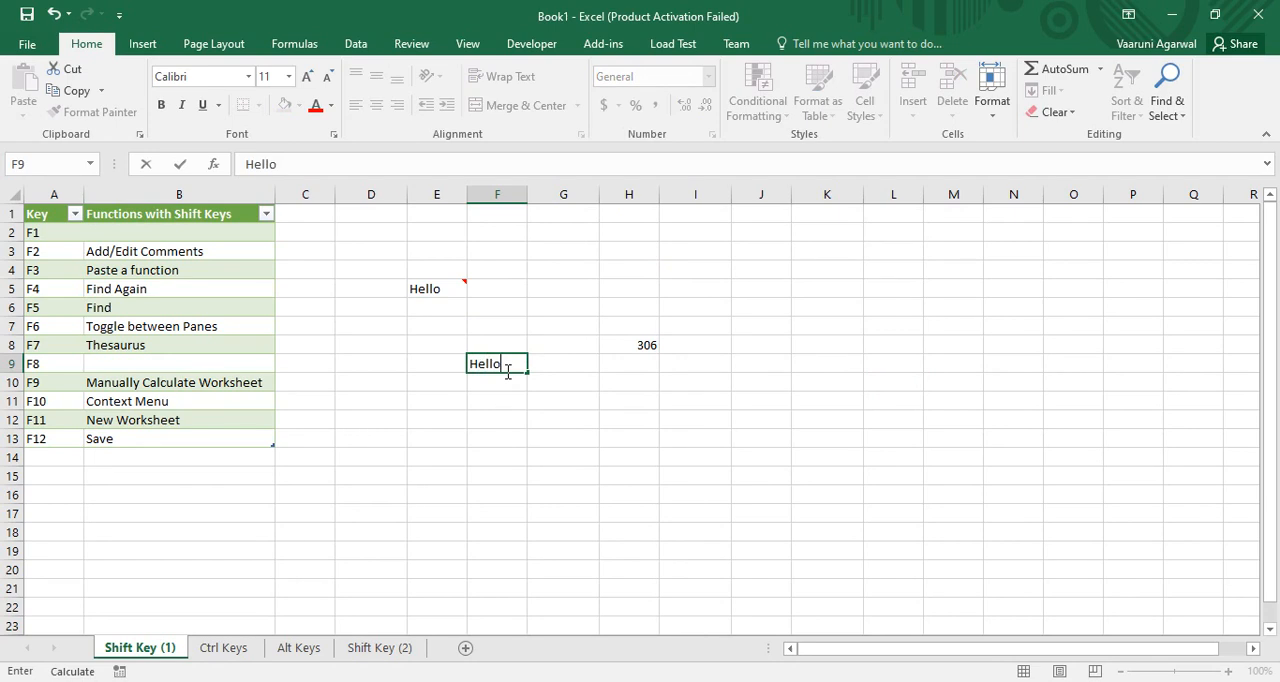
{"action": "left_click", "coordinate": [436, 420]}
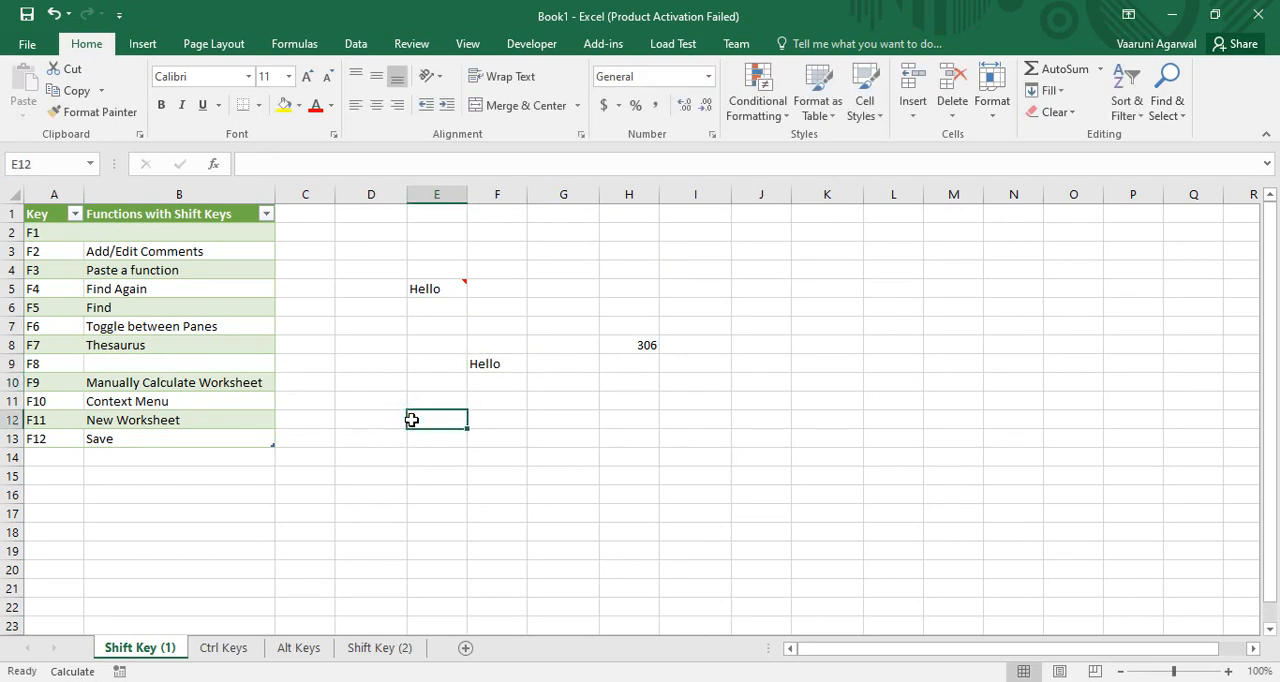
{"action": "type", "text": "Hello"}
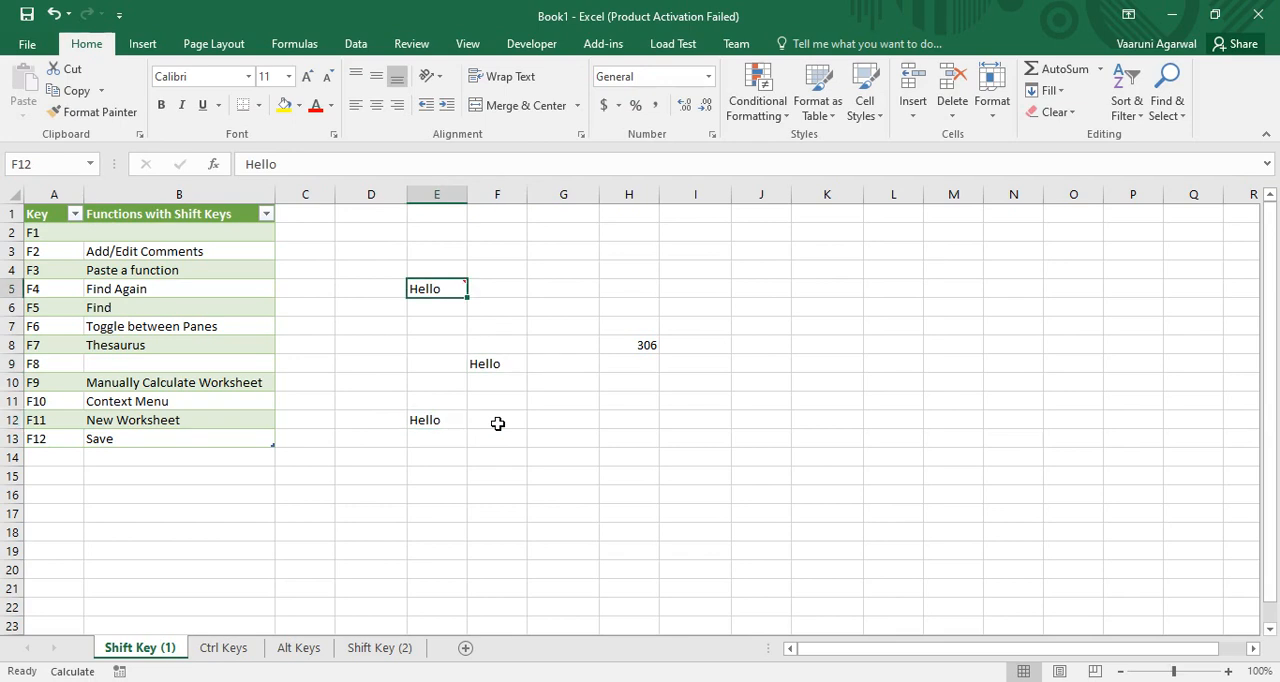
{"action": "left_click", "coordinate": [436, 288]}
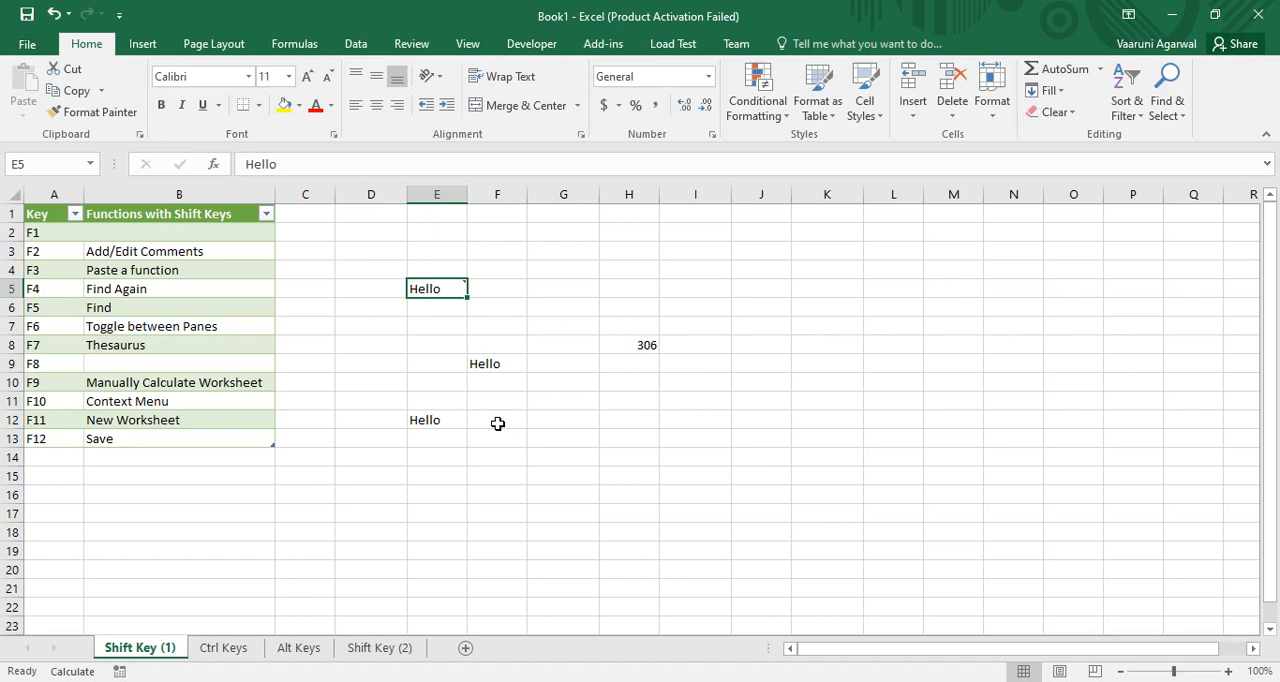
{"action": "left_click", "coordinate": [606, 458]}
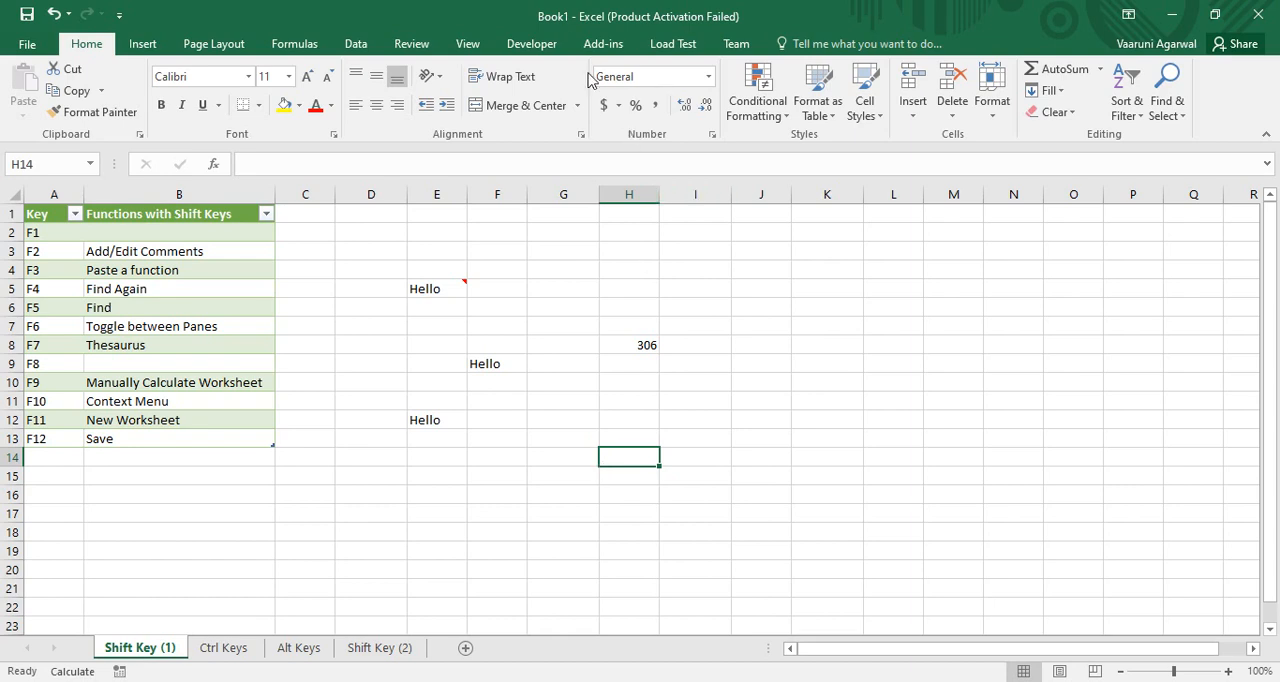
{"action": "mouse_move", "coordinate": [732, 436]}
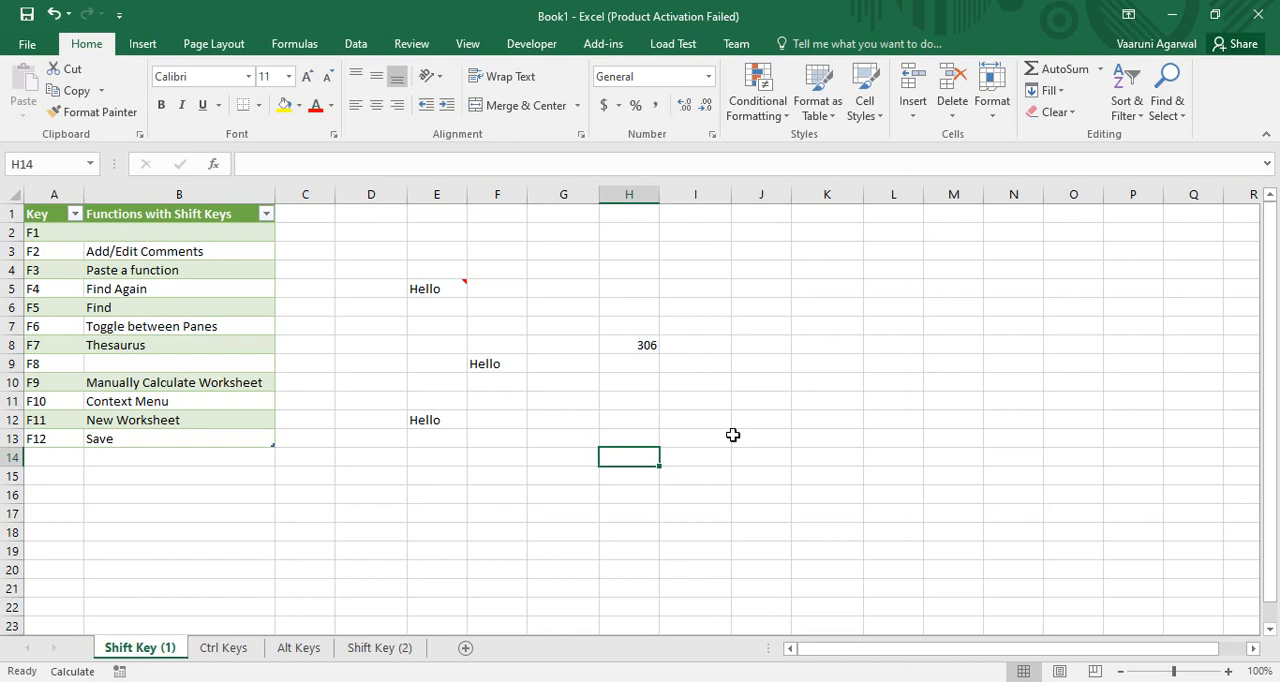
{"action": "mouse_move", "coordinate": [812, 676]}
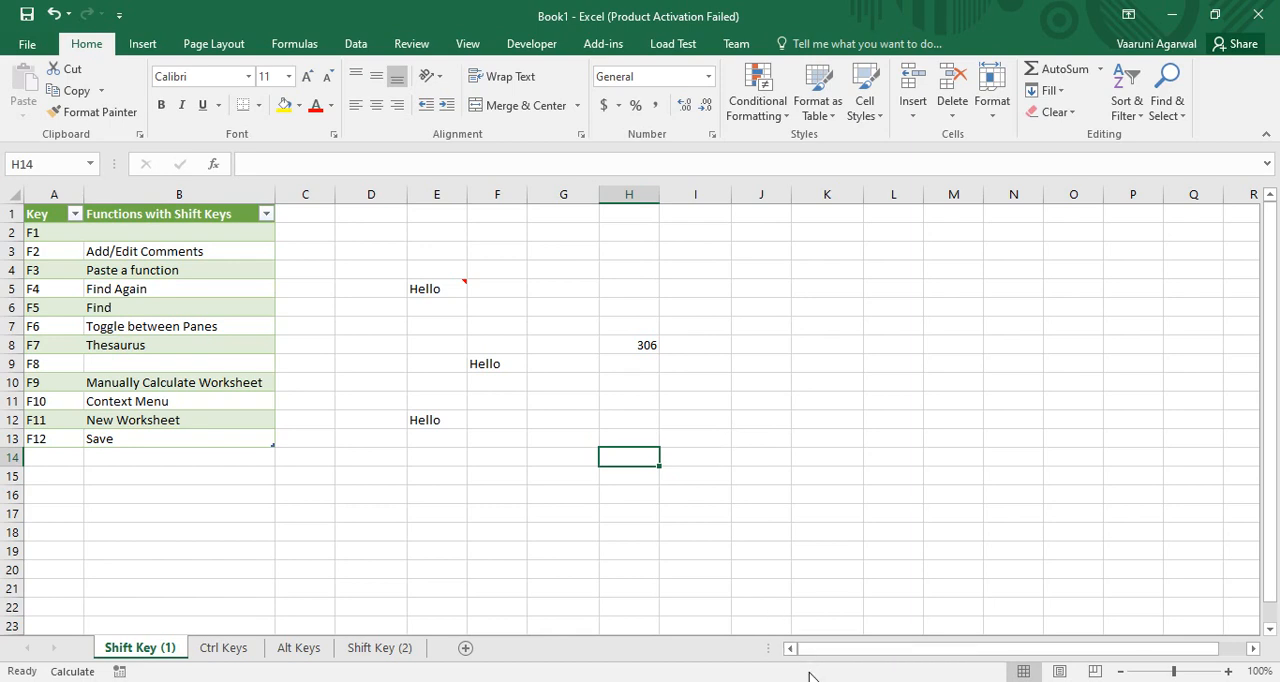
{"action": "mouse_move", "coordinate": [836, 590]}
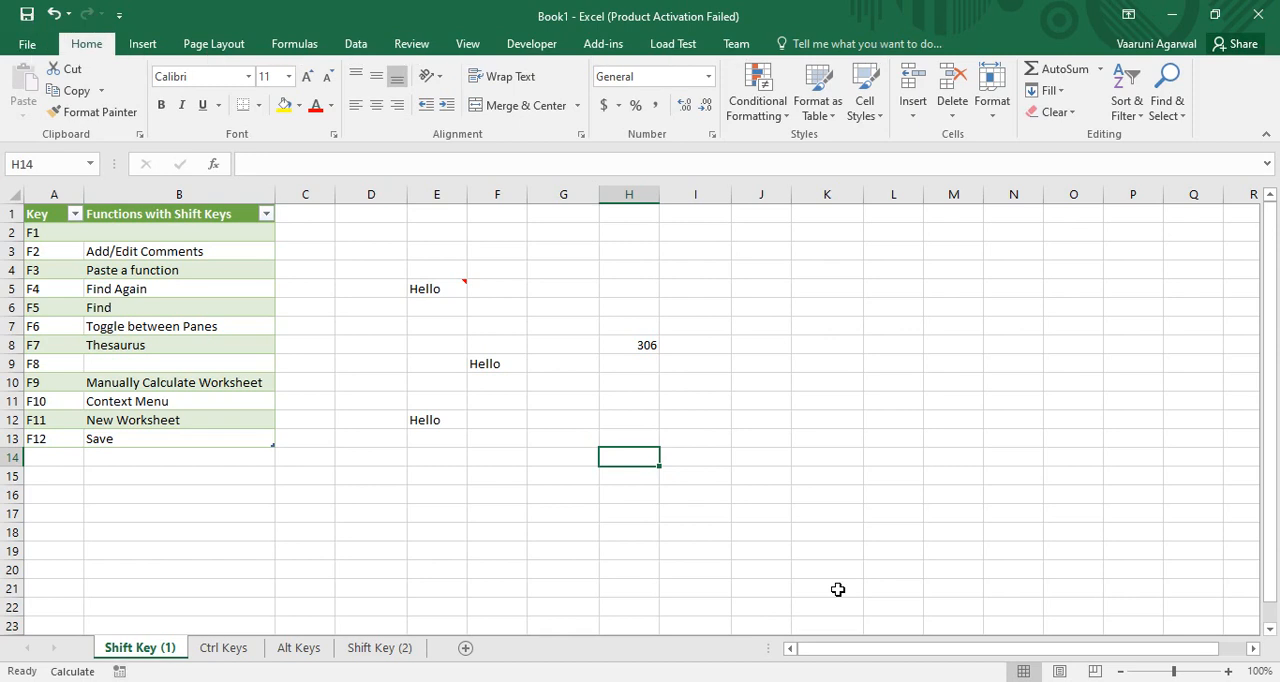
{"action": "left_click", "coordinate": [826, 496]}
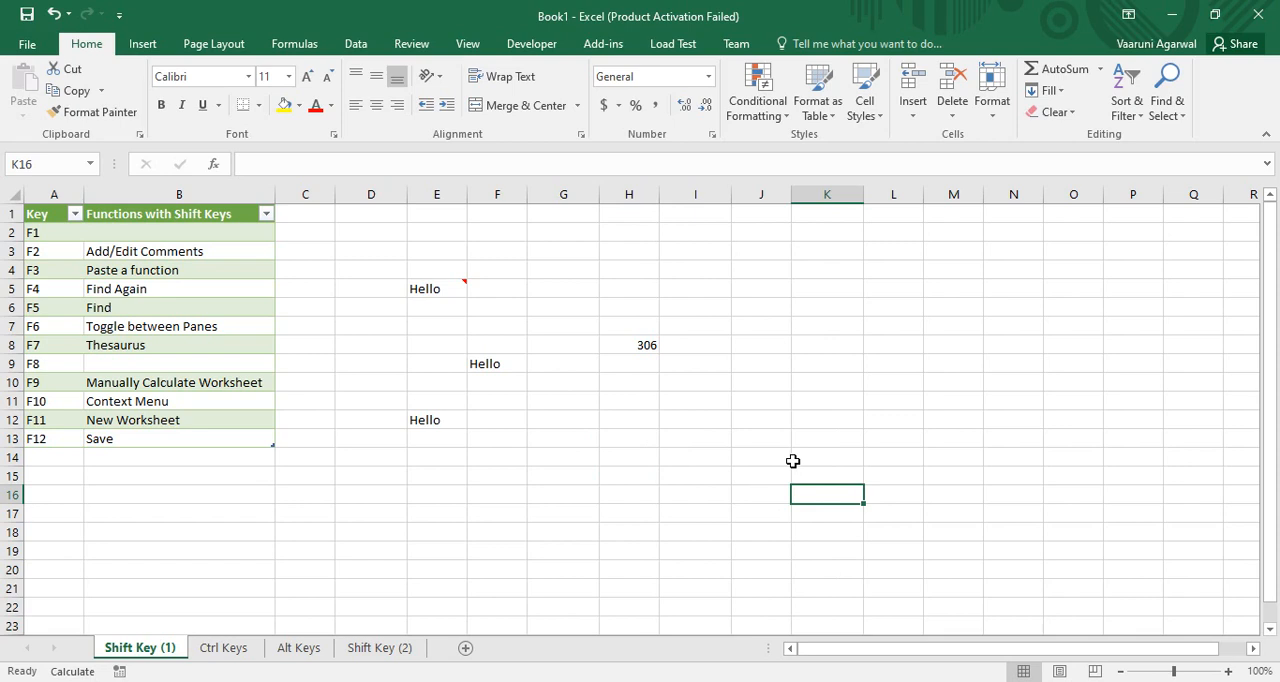
{"action": "mouse_move", "coordinate": [614, 428]}
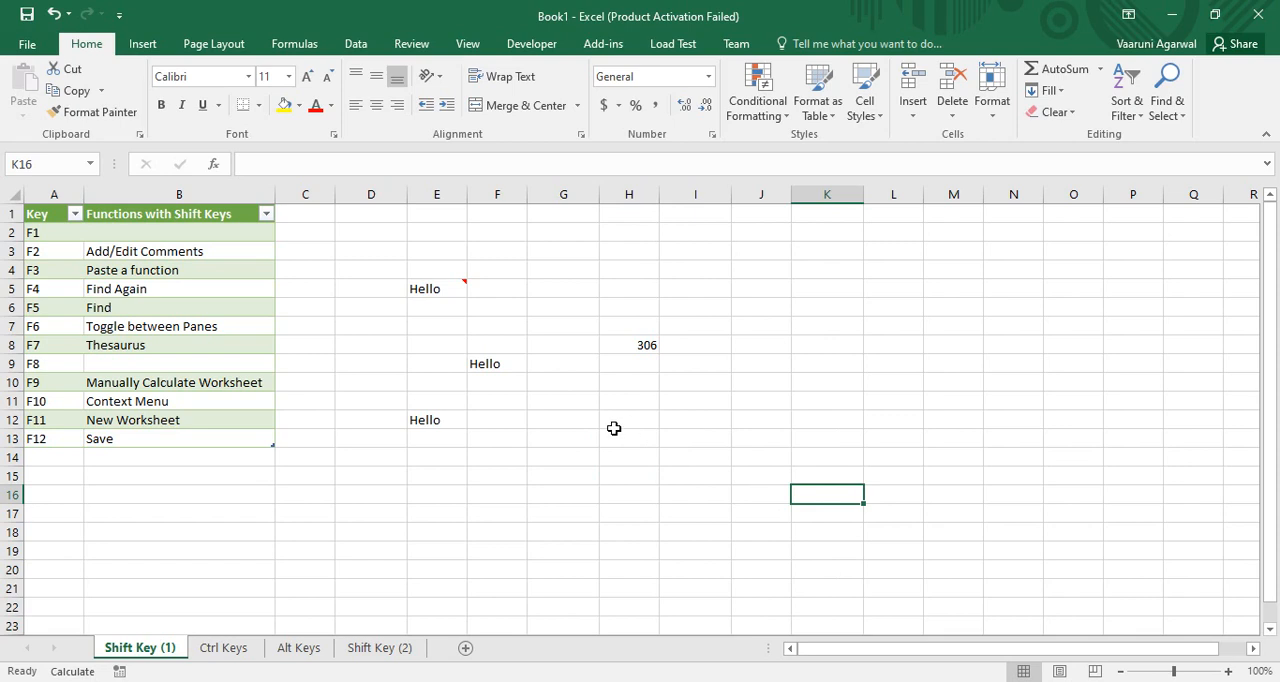
{"action": "left_click", "coordinate": [564, 438]}
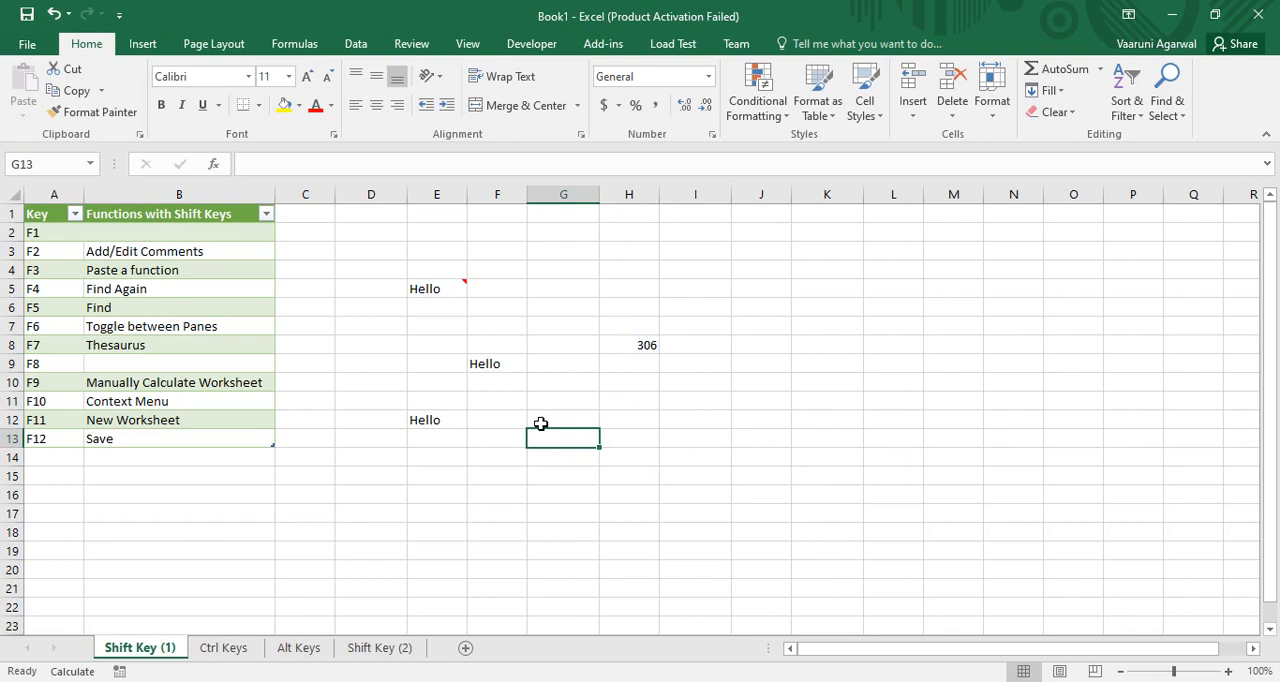
{"action": "left_click", "coordinate": [496, 364]}
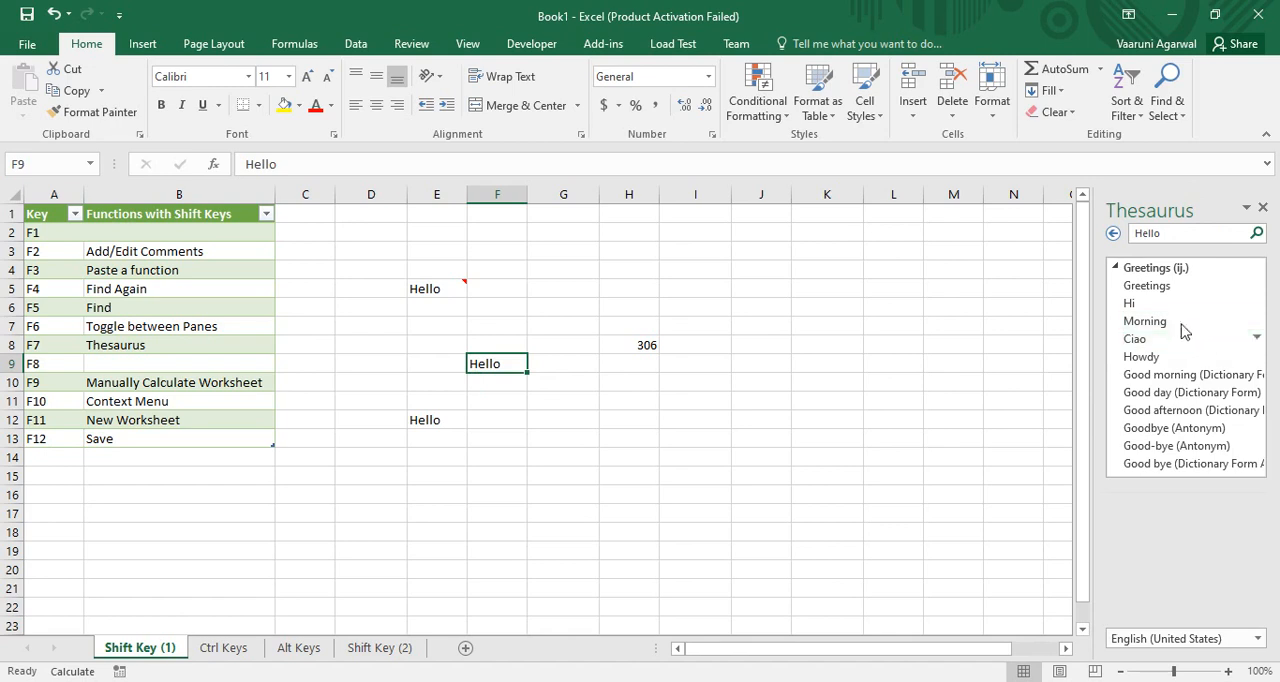
{"action": "mouse_move", "coordinate": [1152, 284]}
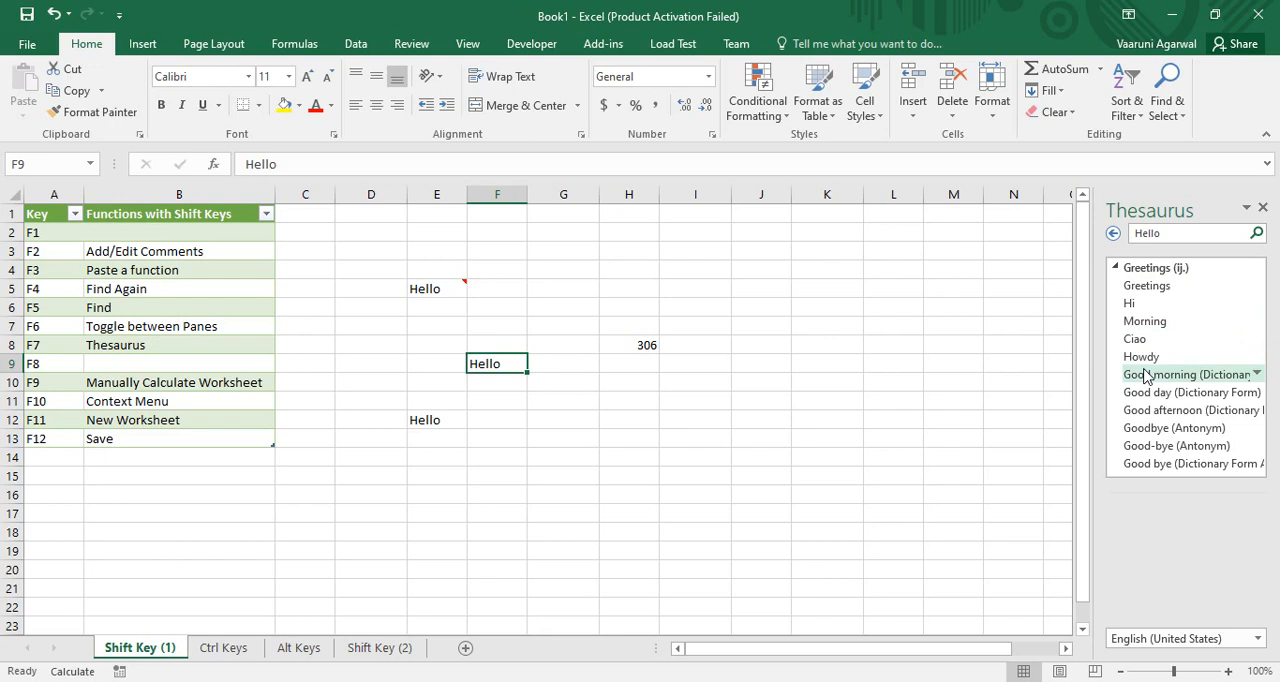
{"action": "mouse_move", "coordinate": [1162, 280]}
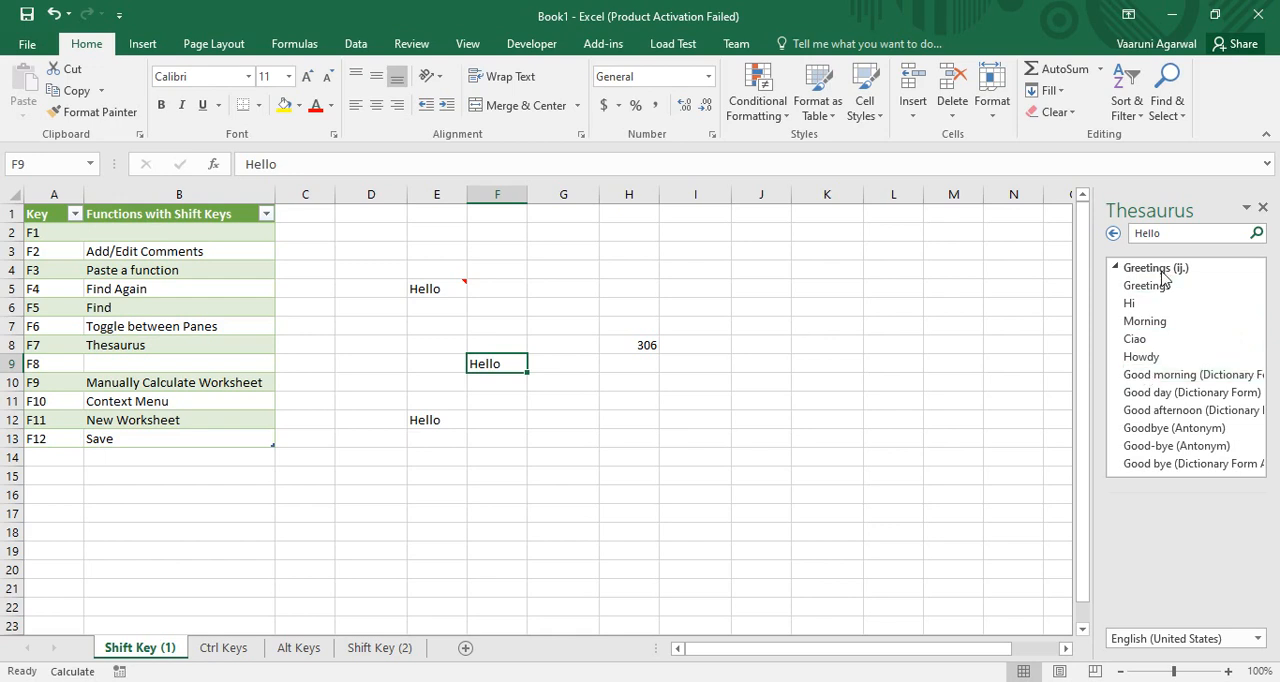
{"action": "mouse_move", "coordinate": [1136, 278]}
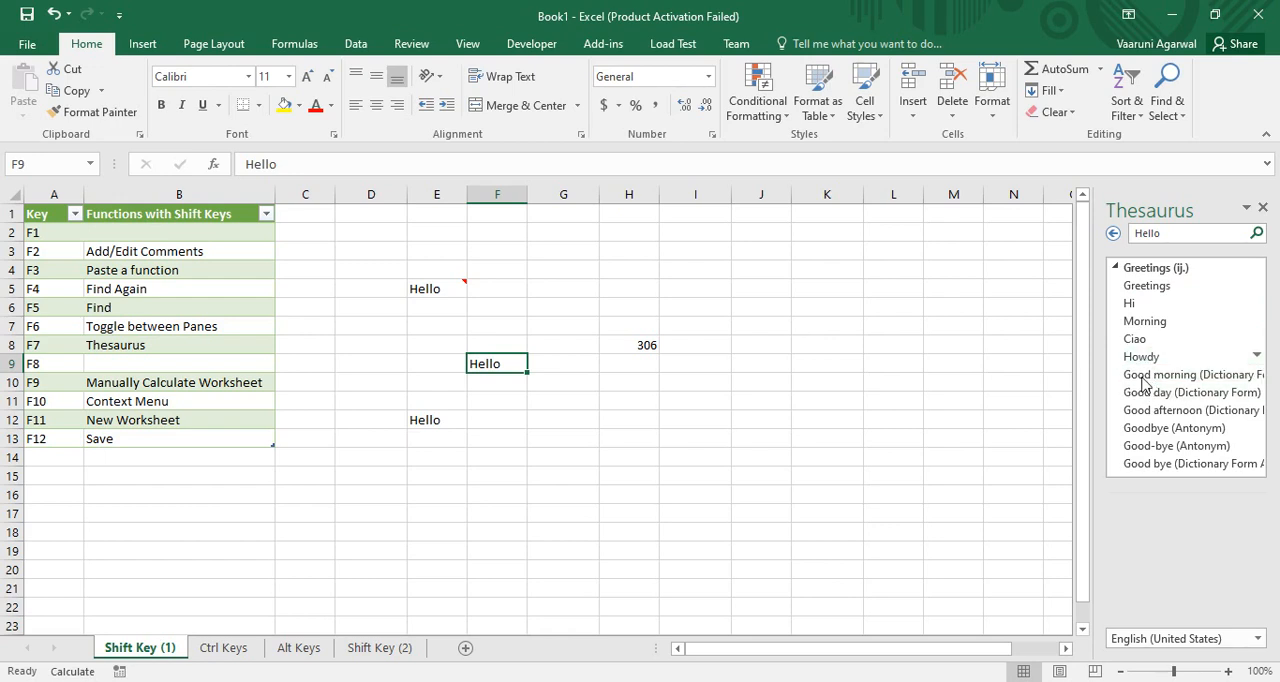
{"action": "mouse_move", "coordinate": [1170, 392]}
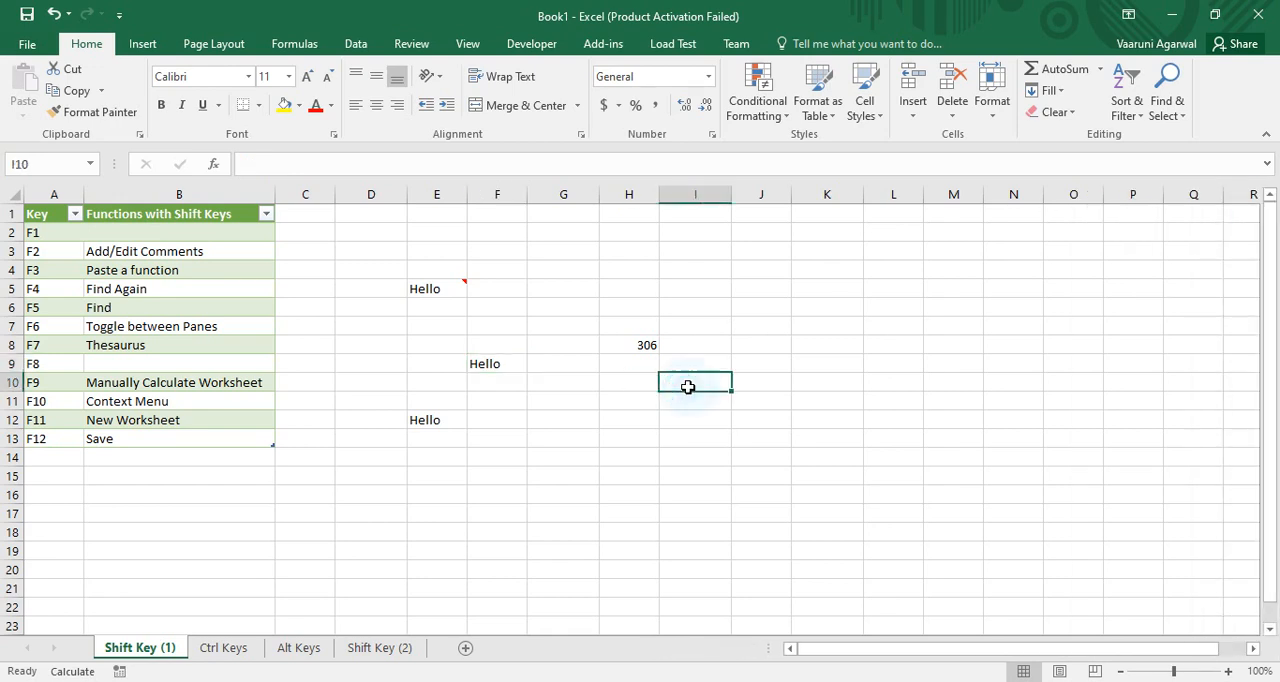
{"action": "mouse_move", "coordinate": [580, 416]}
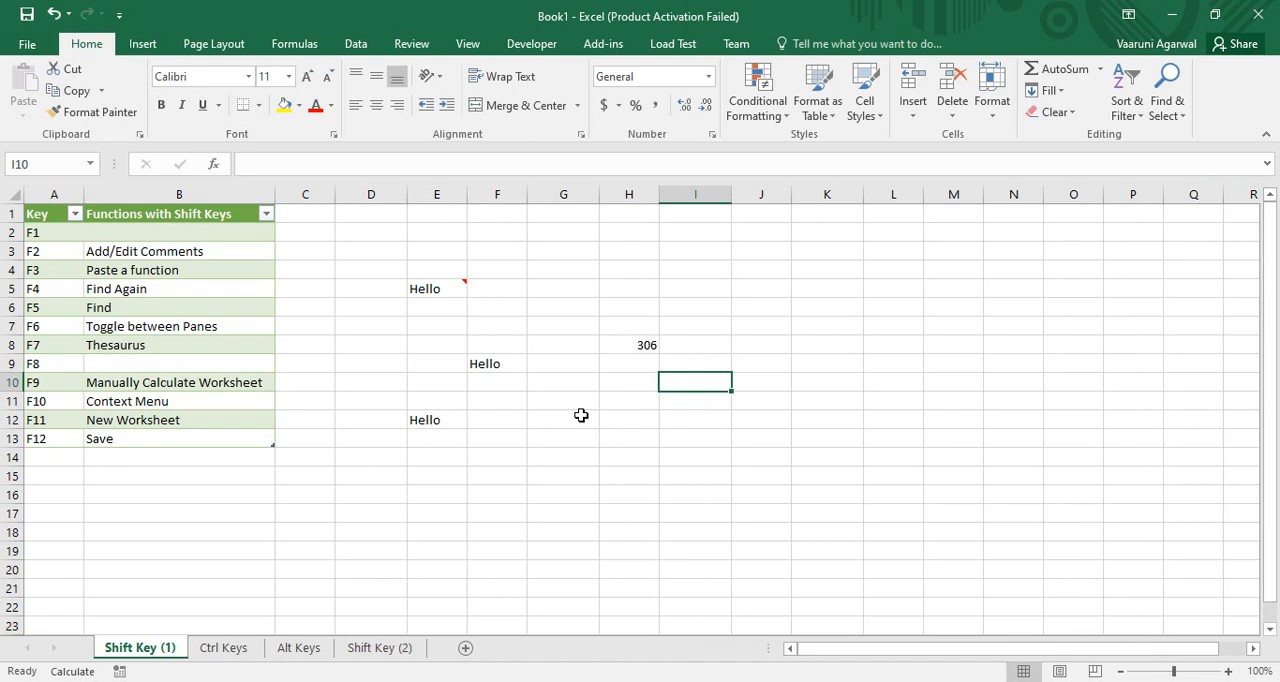
{"action": "mouse_move", "coordinate": [648, 374]}
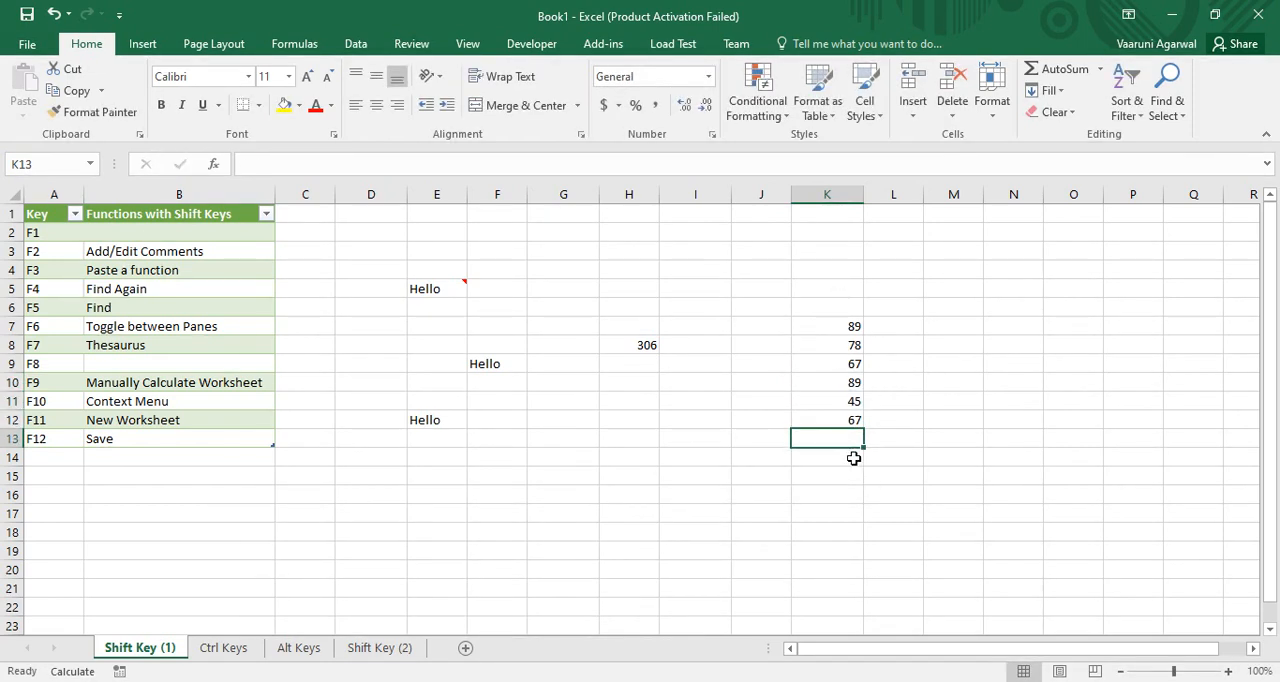
Enter =SUM(K7:K12) in K13, totalling 435.
{"action": "type", "text": "="}
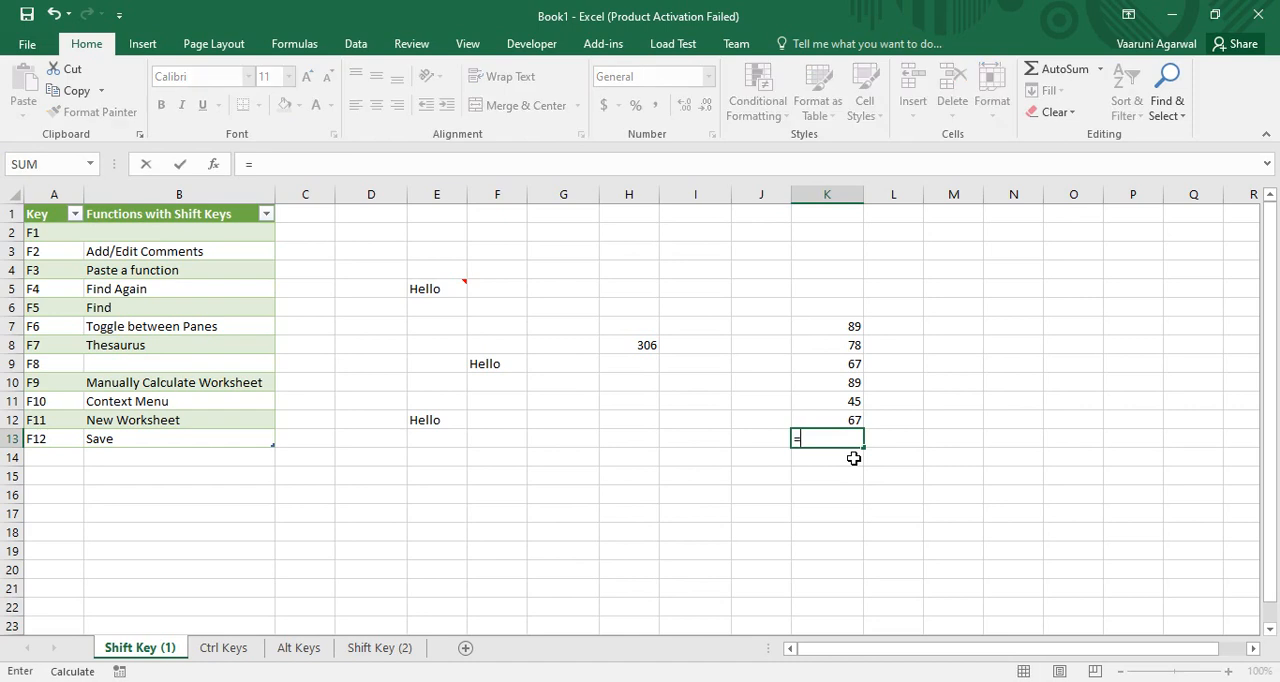
{"action": "type", "text": "sum("}
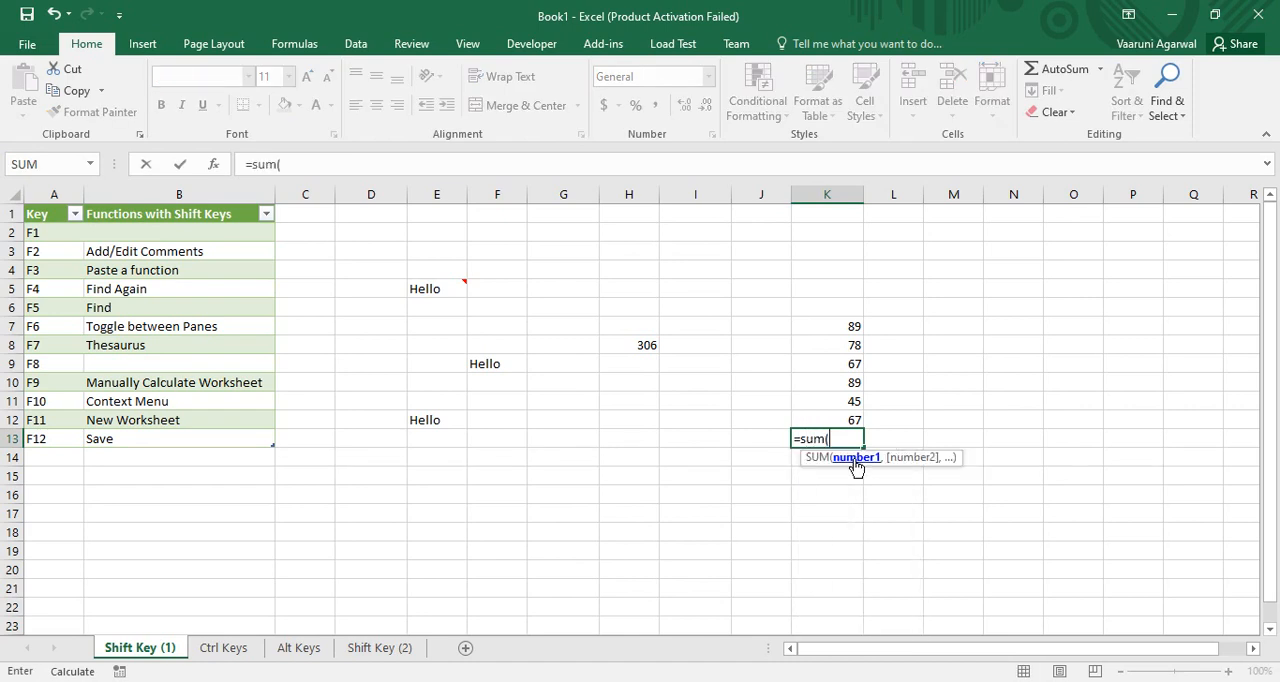
{"action": "left_click_drag", "start_coordinate": [826, 326], "coordinate": [826, 420]}
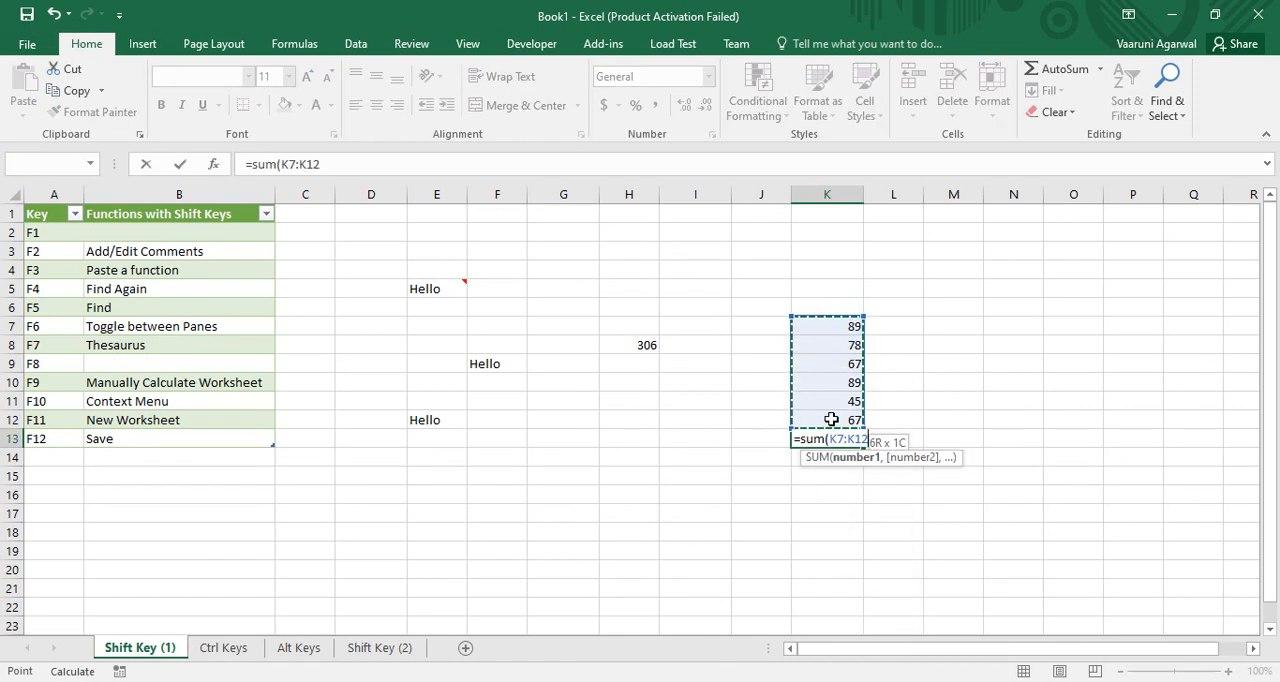
{"action": "key", "text": "Enter"}
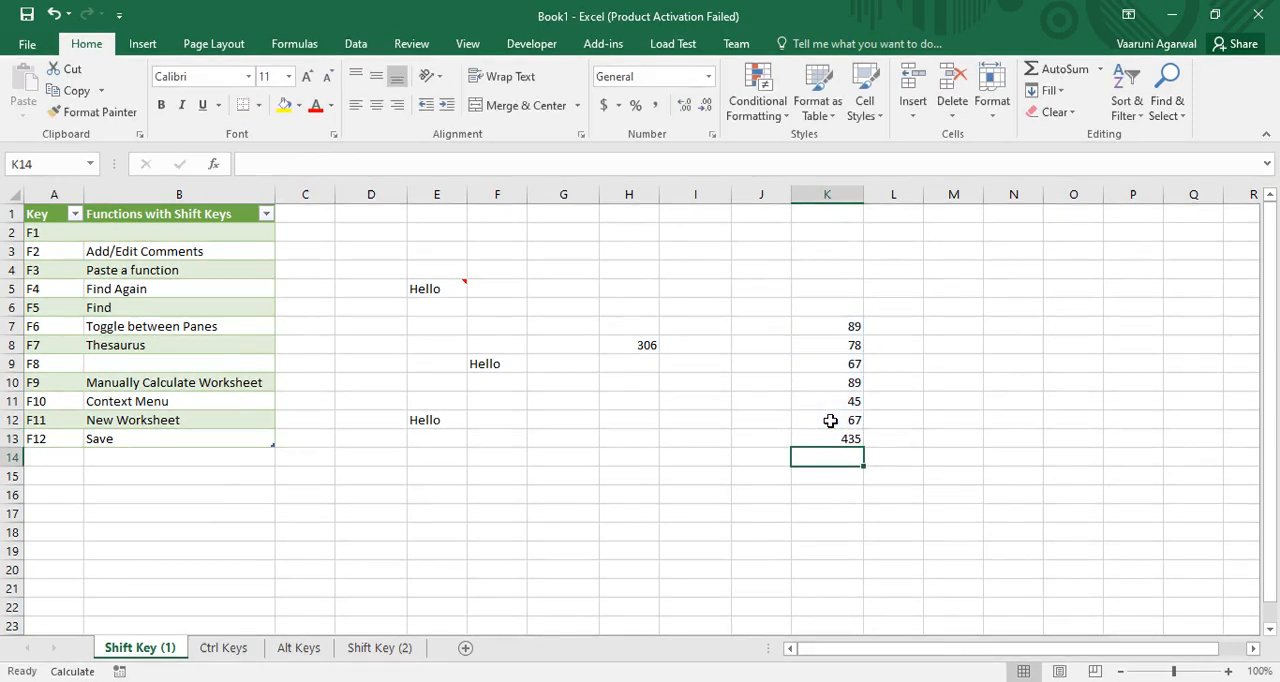
Change K7 from 89 to 30.
{"action": "left_click", "coordinate": [826, 438]}
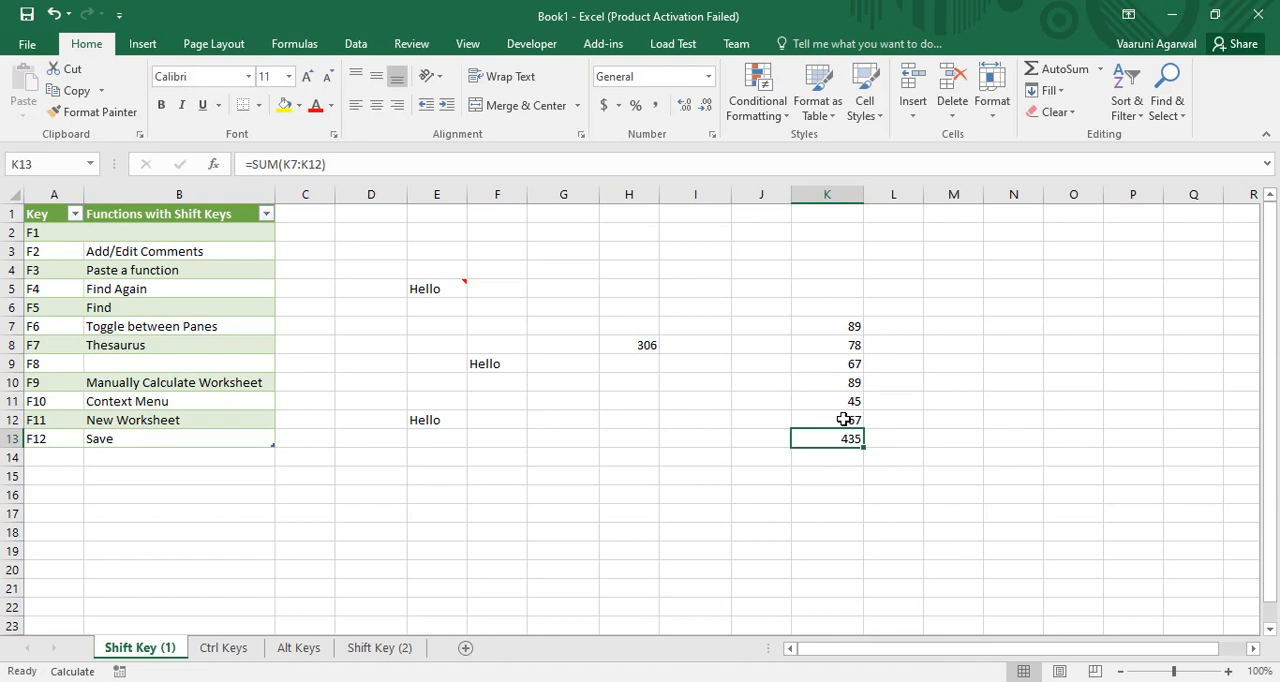
{"action": "double_click", "coordinate": [828, 326]}
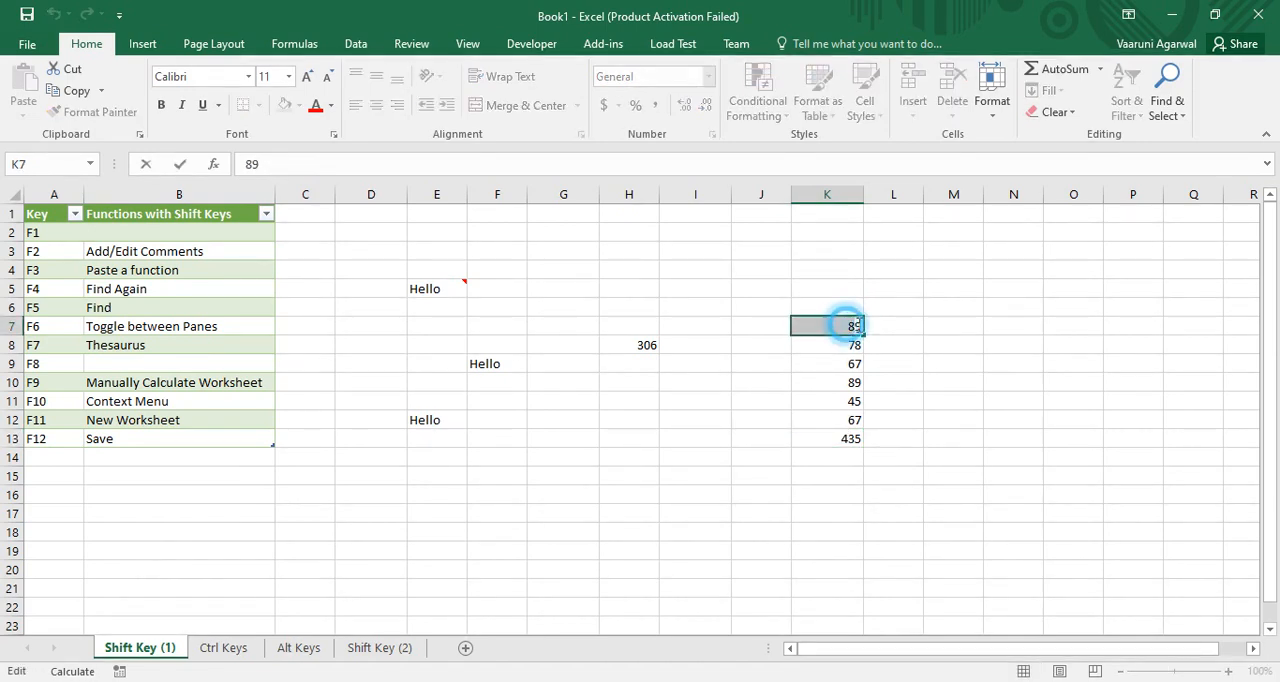
{"action": "right_click", "coordinate": [828, 326]}
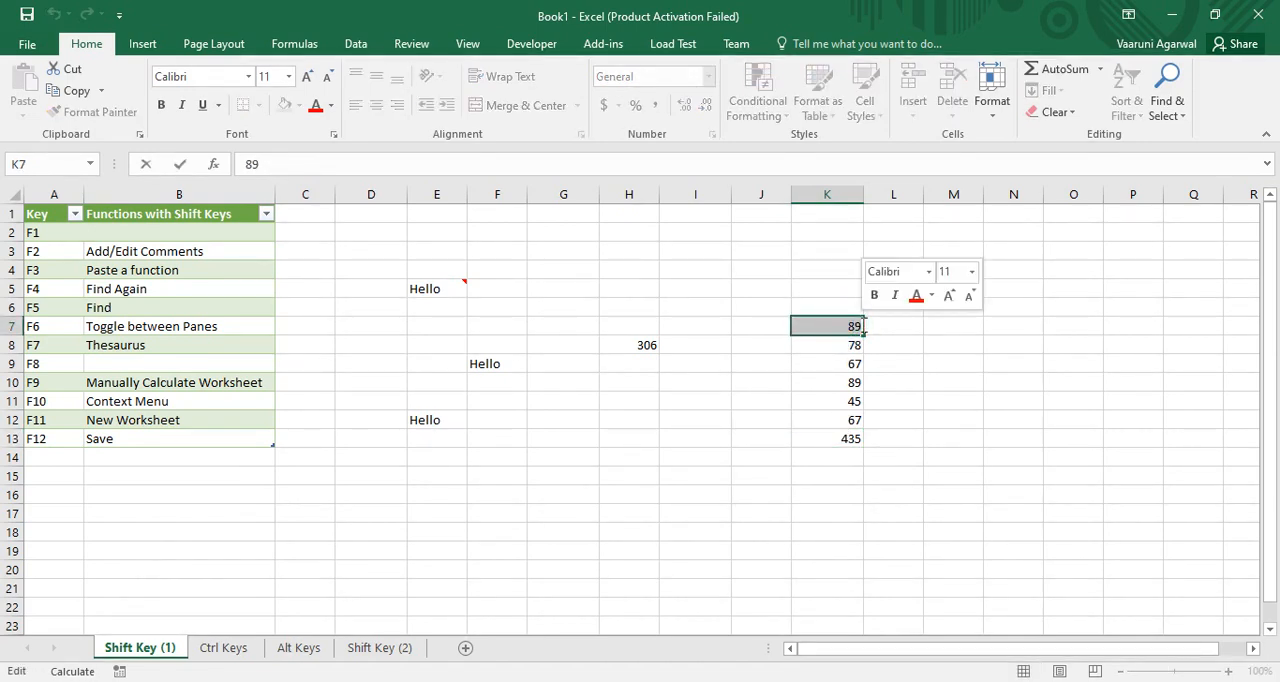
{"action": "type", "text": "30"}
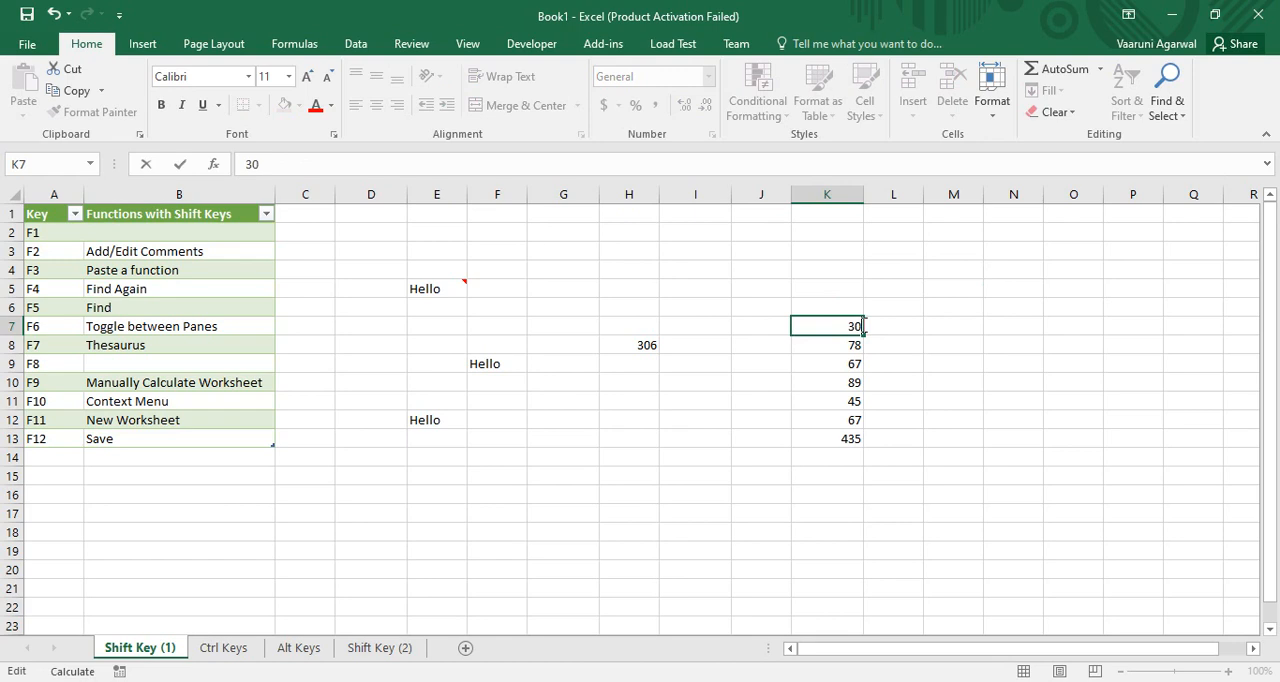
{"action": "left_click", "coordinate": [952, 420]}
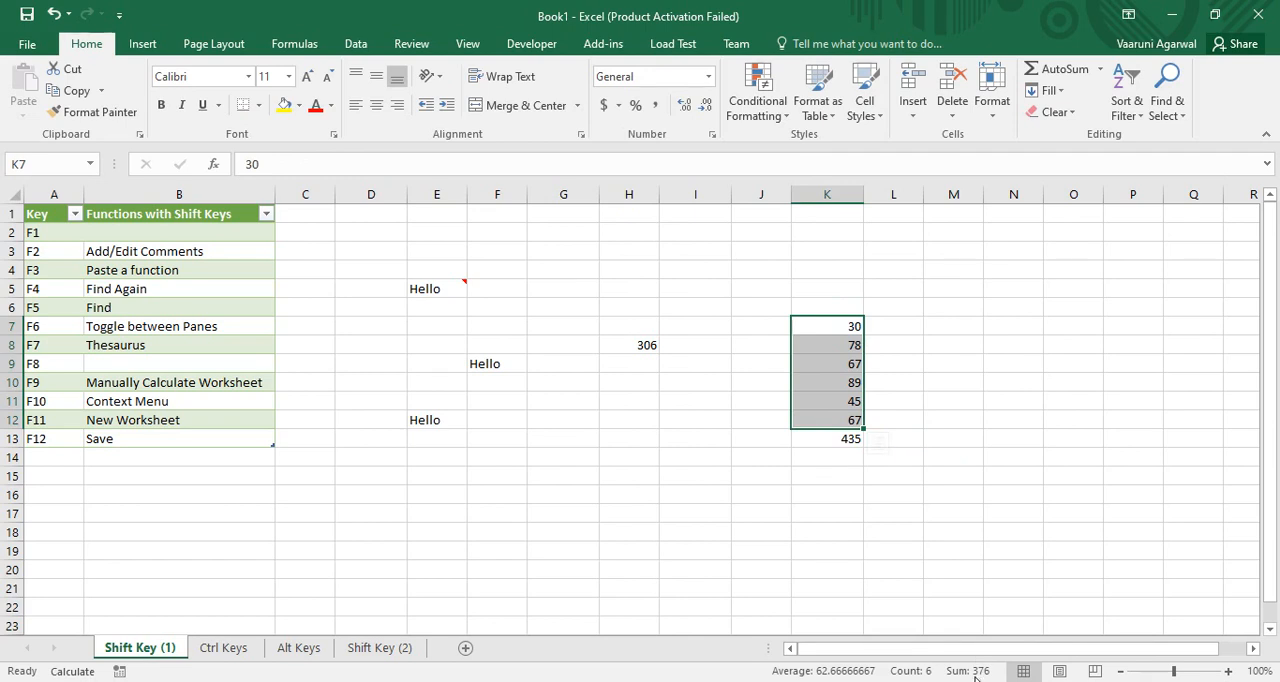
{"action": "mouse_move", "coordinate": [996, 646]}
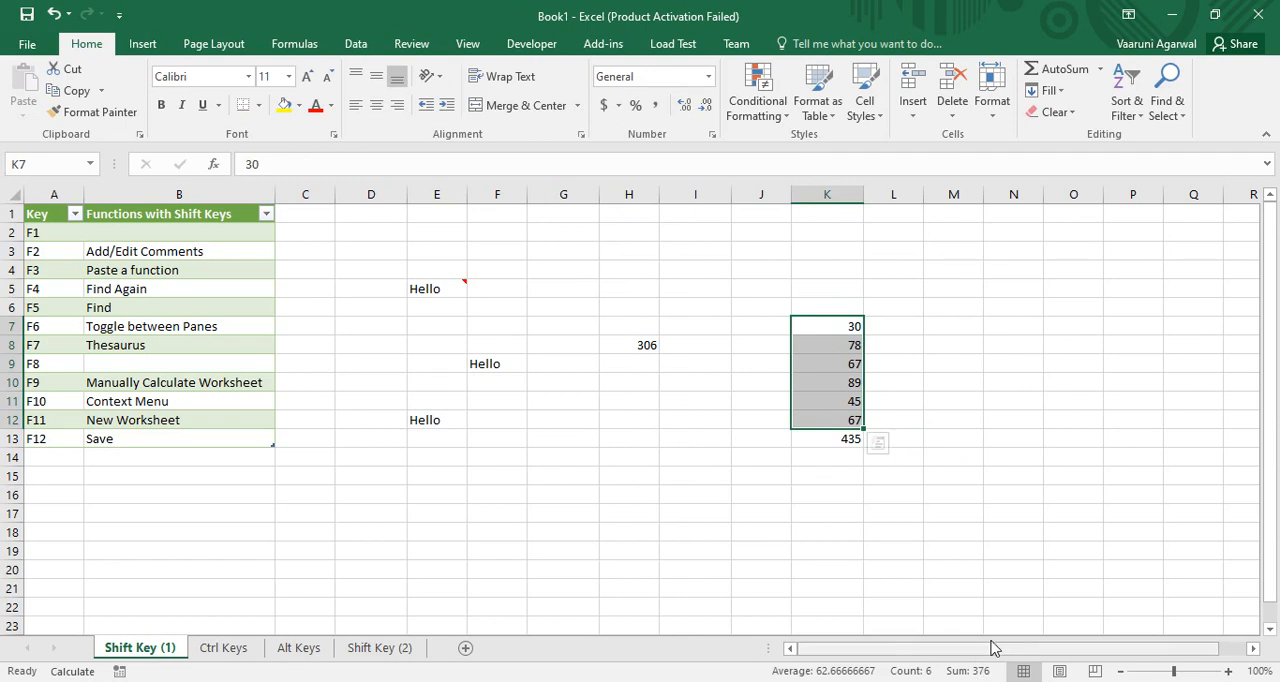
Recalculate with Shift+F9 so K13's total reads 376.
{"action": "left_click", "coordinate": [828, 440]}
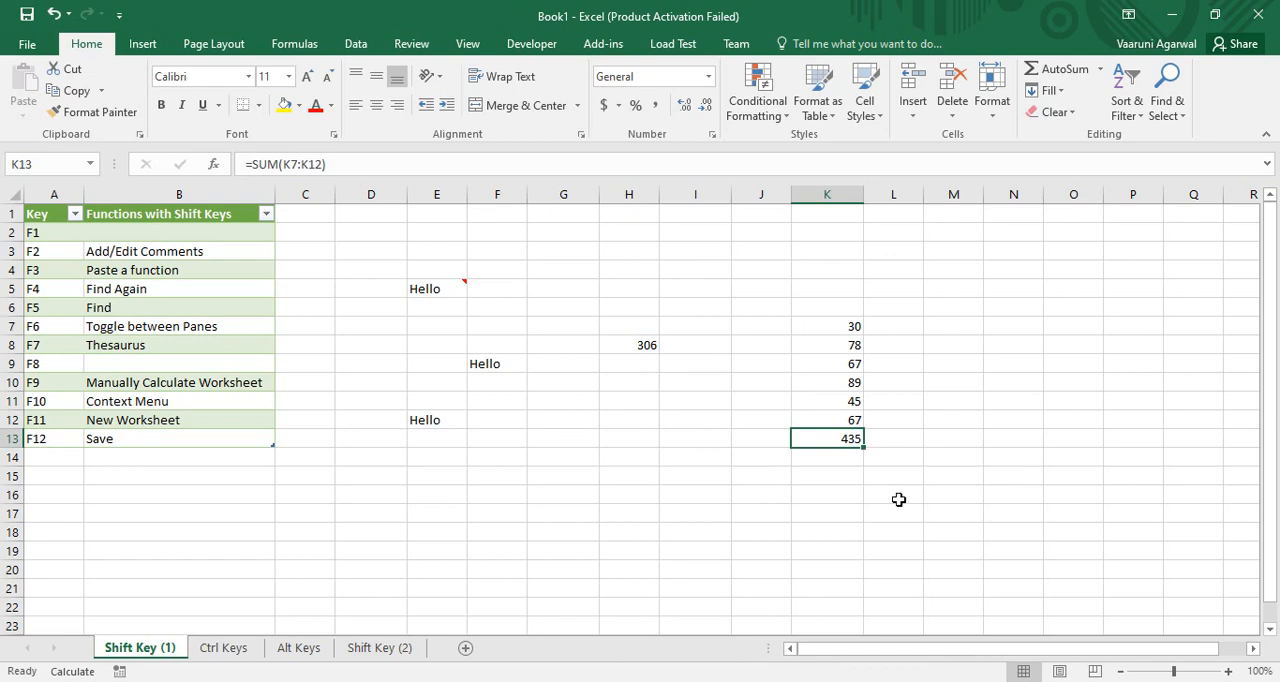
{"action": "left_click", "coordinate": [898, 498]}
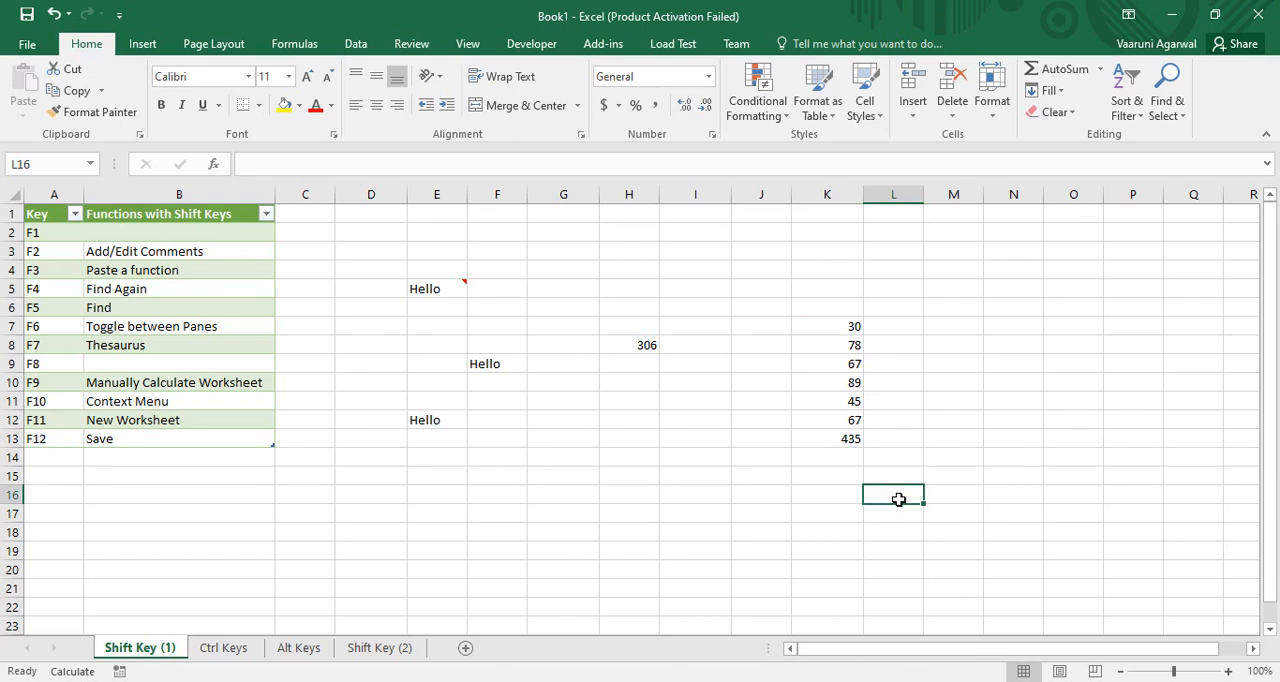
{"action": "right_click", "coordinate": [900, 498]}
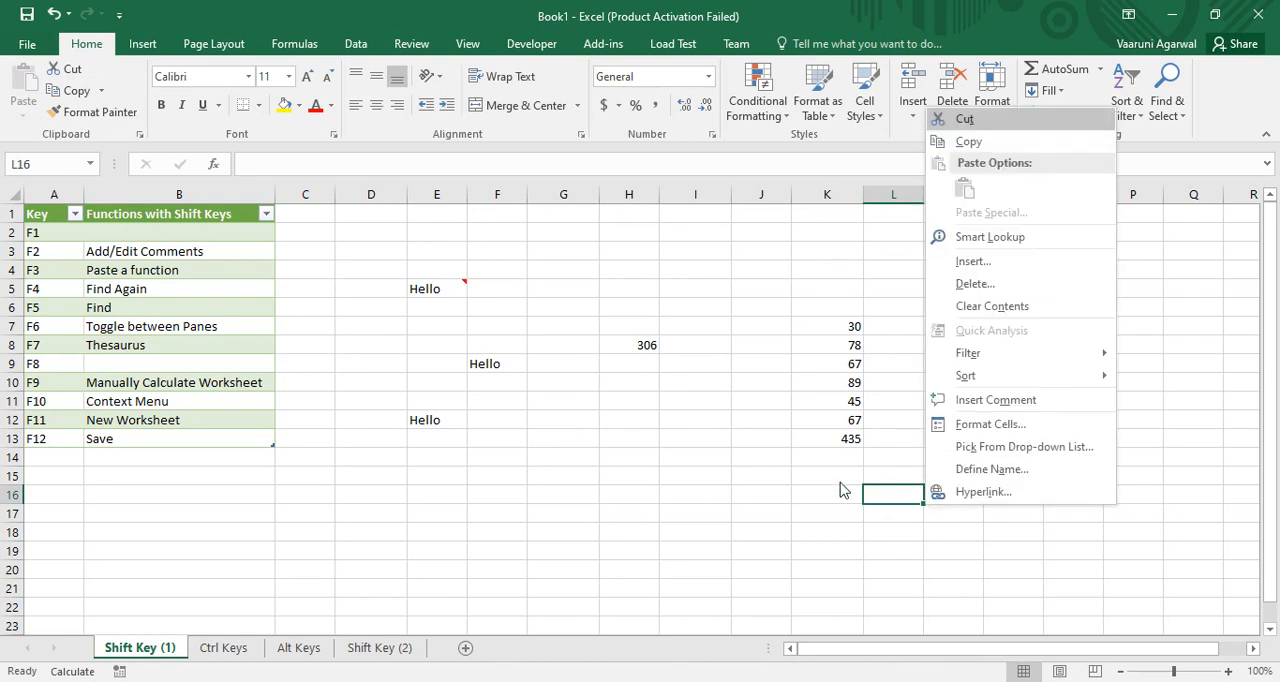
{"action": "left_click", "coordinate": [828, 484]}
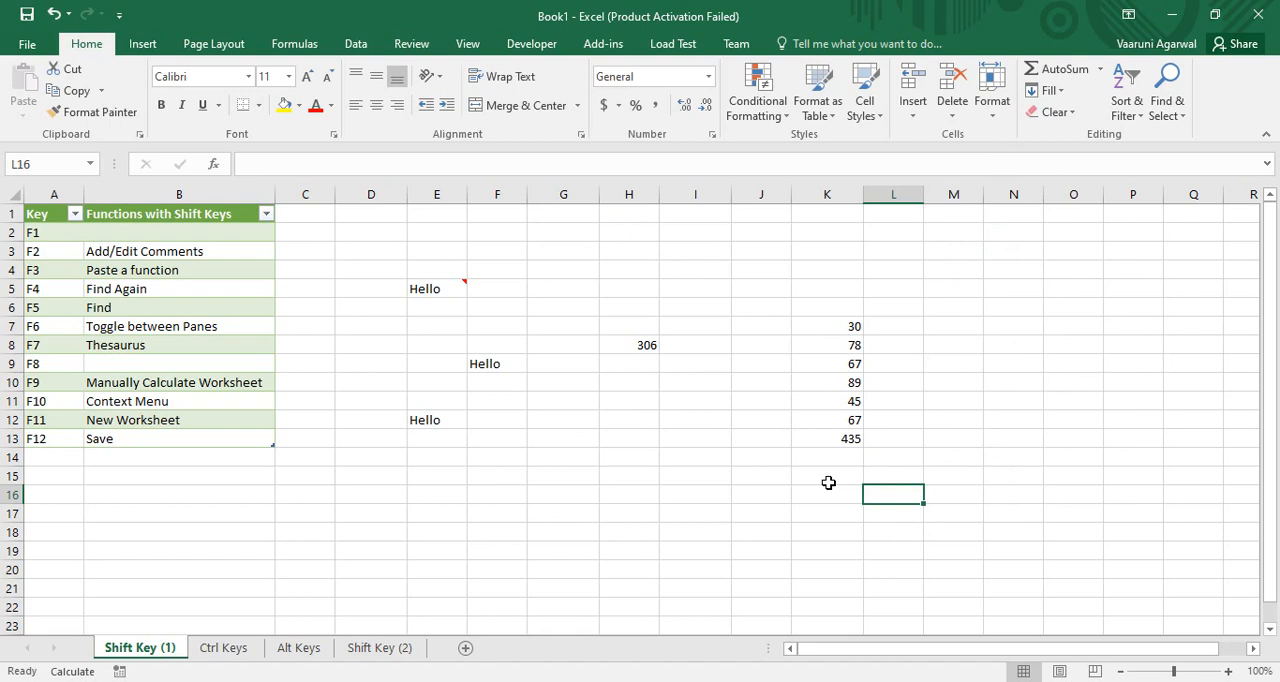
{"action": "left_click", "coordinate": [828, 440]}
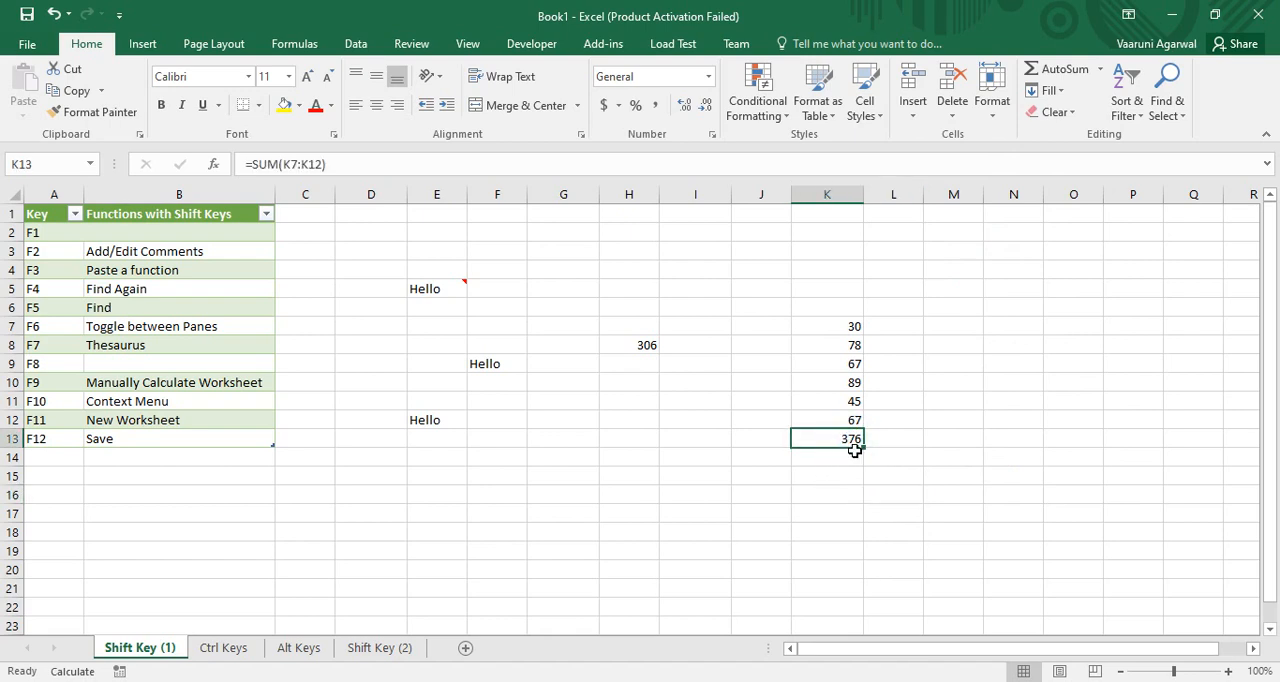
{"action": "mouse_move", "coordinate": [864, 460]}
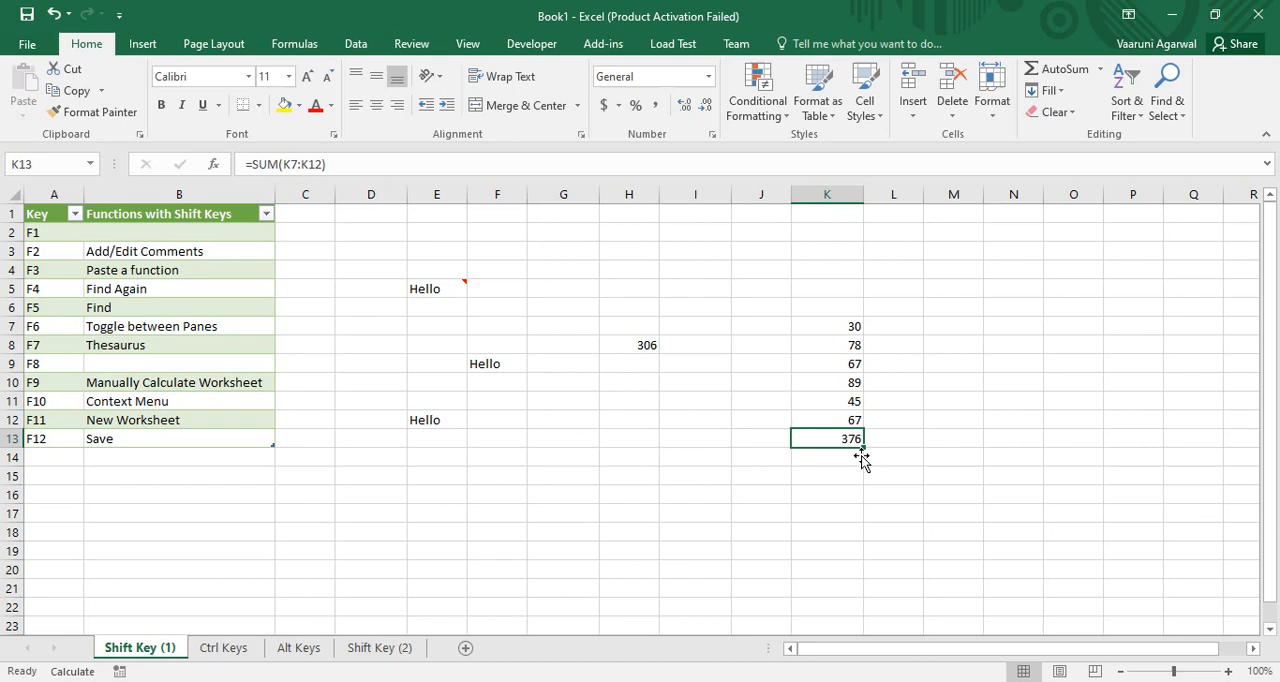
{"action": "mouse_move", "coordinate": [868, 452]}
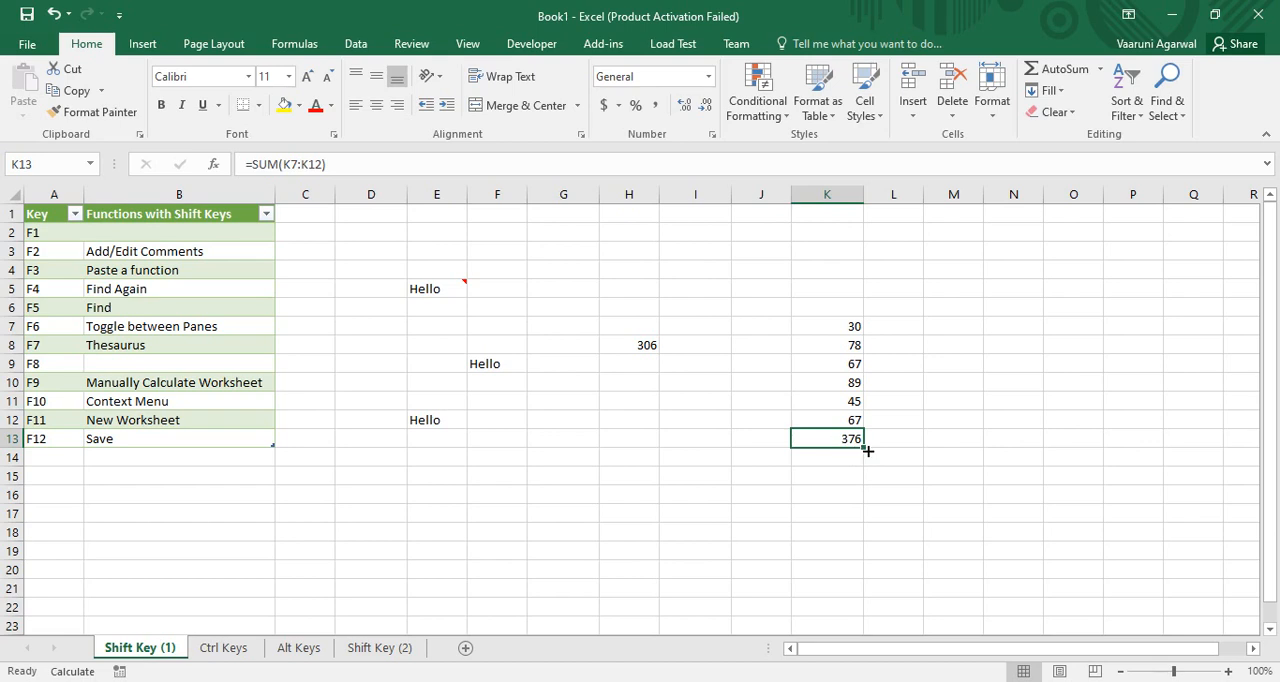
{"action": "mouse_move", "coordinate": [708, 420]}
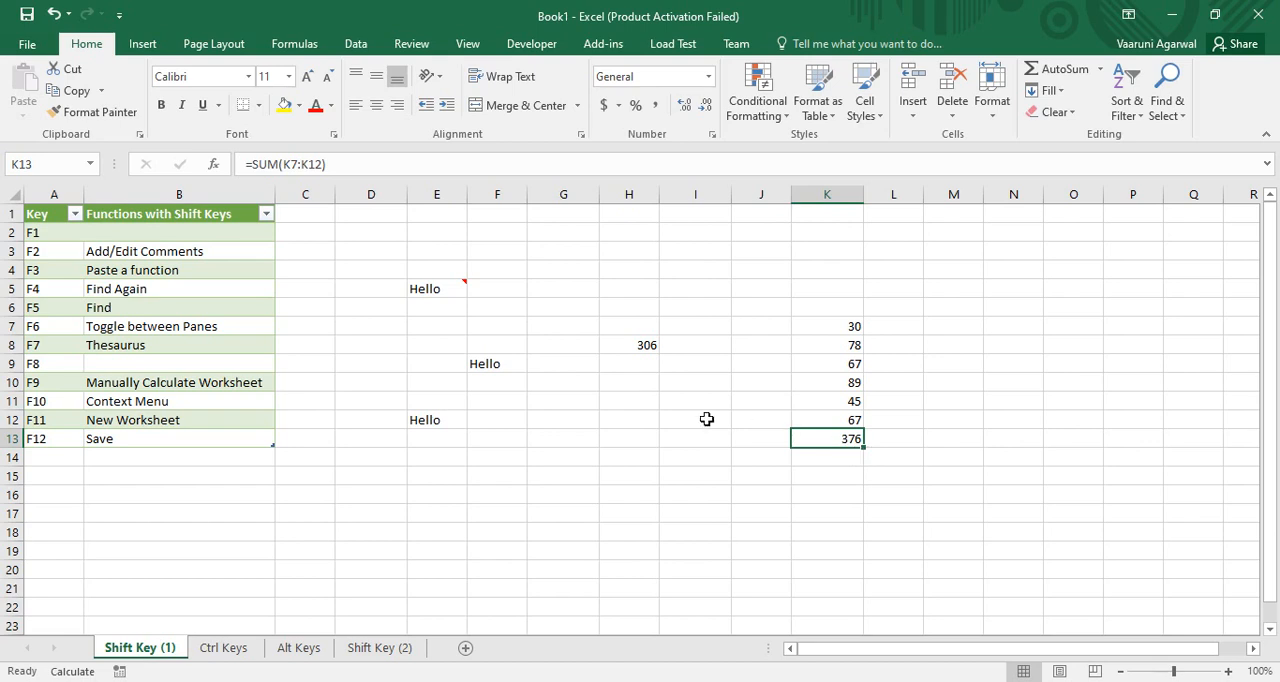
{"action": "left_click", "coordinate": [694, 420]}
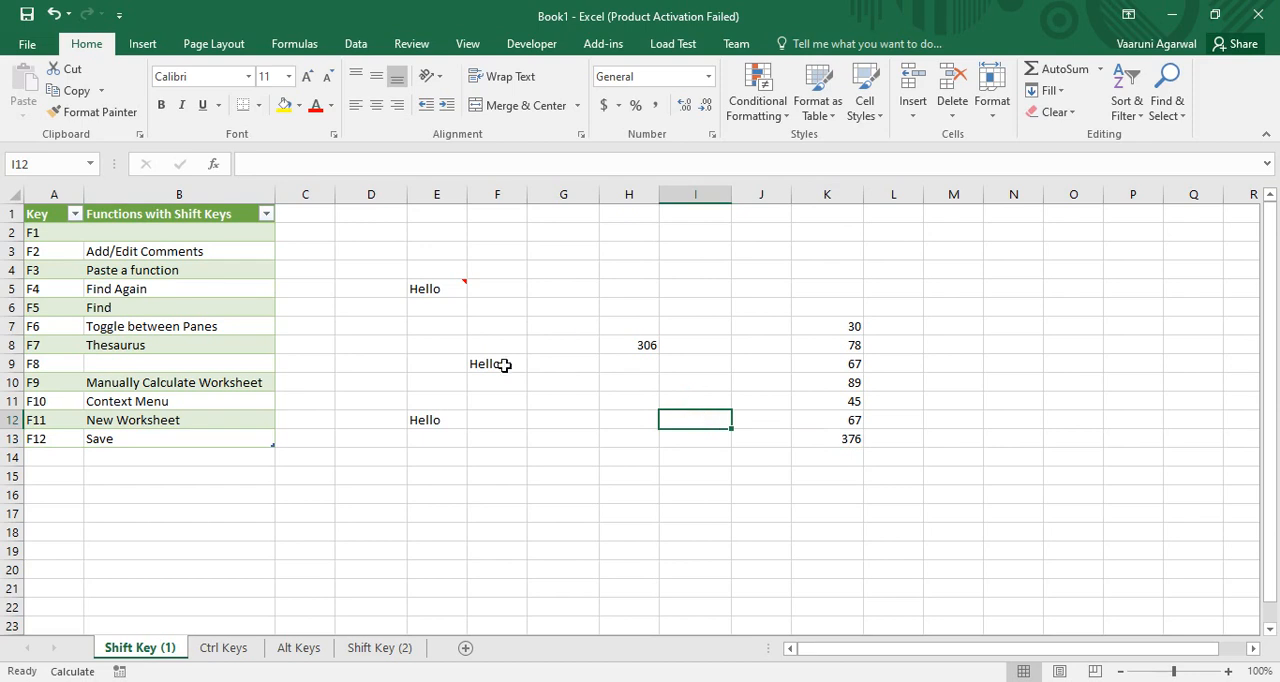
{"action": "right_click", "coordinate": [484, 364]}
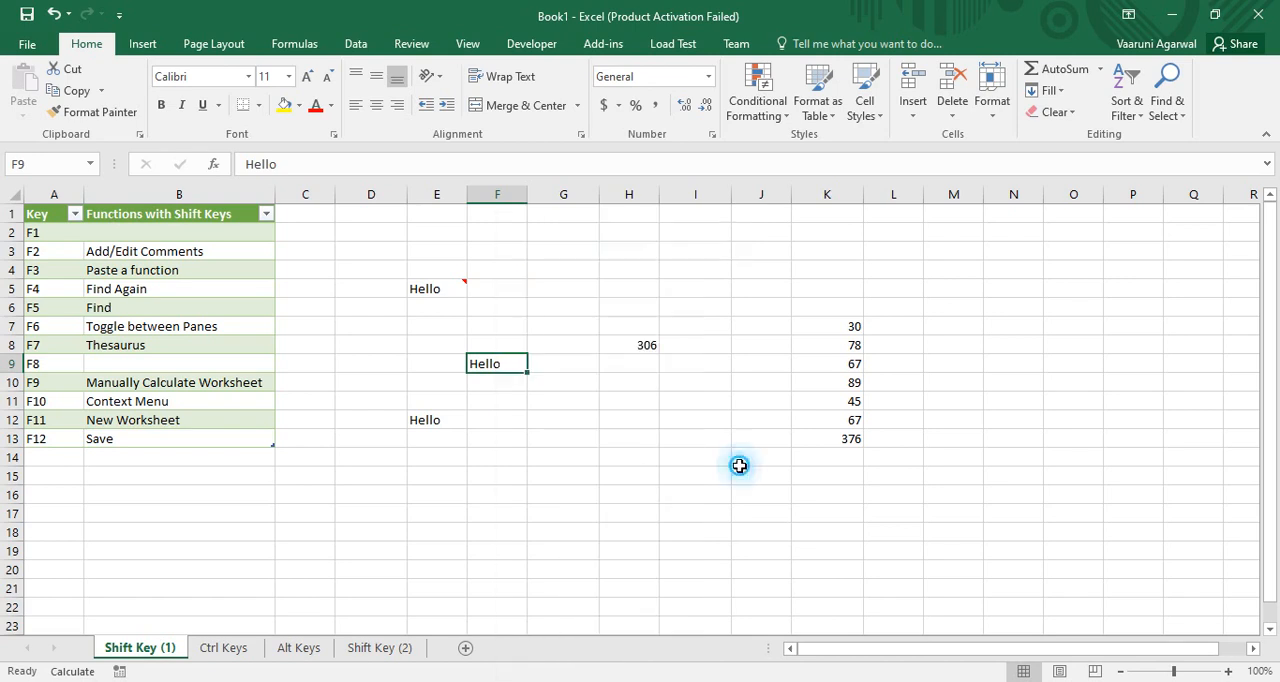
{"action": "mouse_move", "coordinate": [708, 466]}
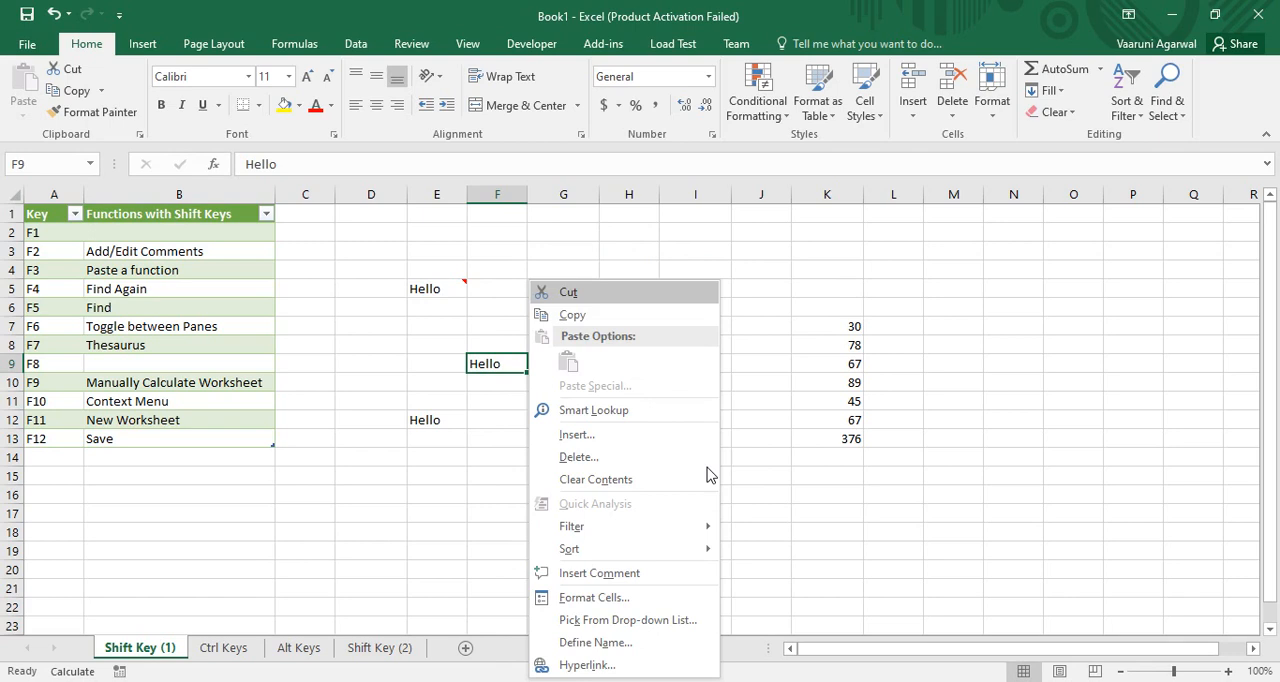
{"action": "mouse_move", "coordinate": [752, 444]}
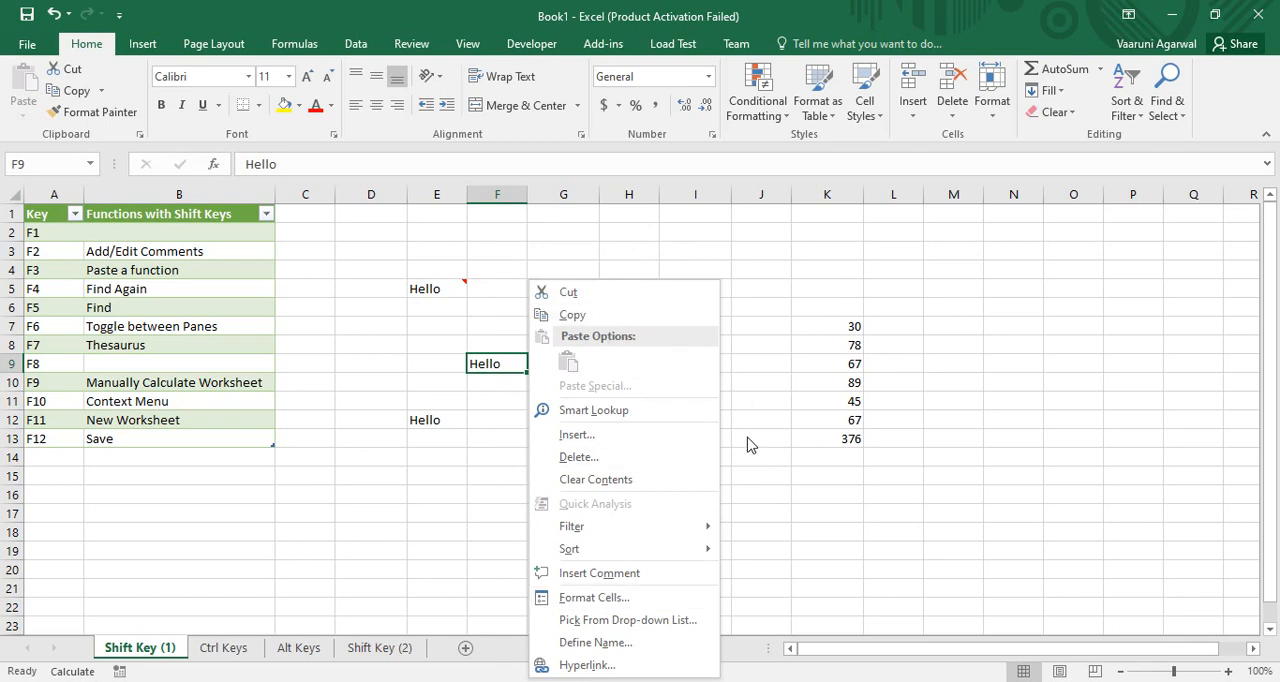
{"action": "mouse_move", "coordinate": [592, 410]}
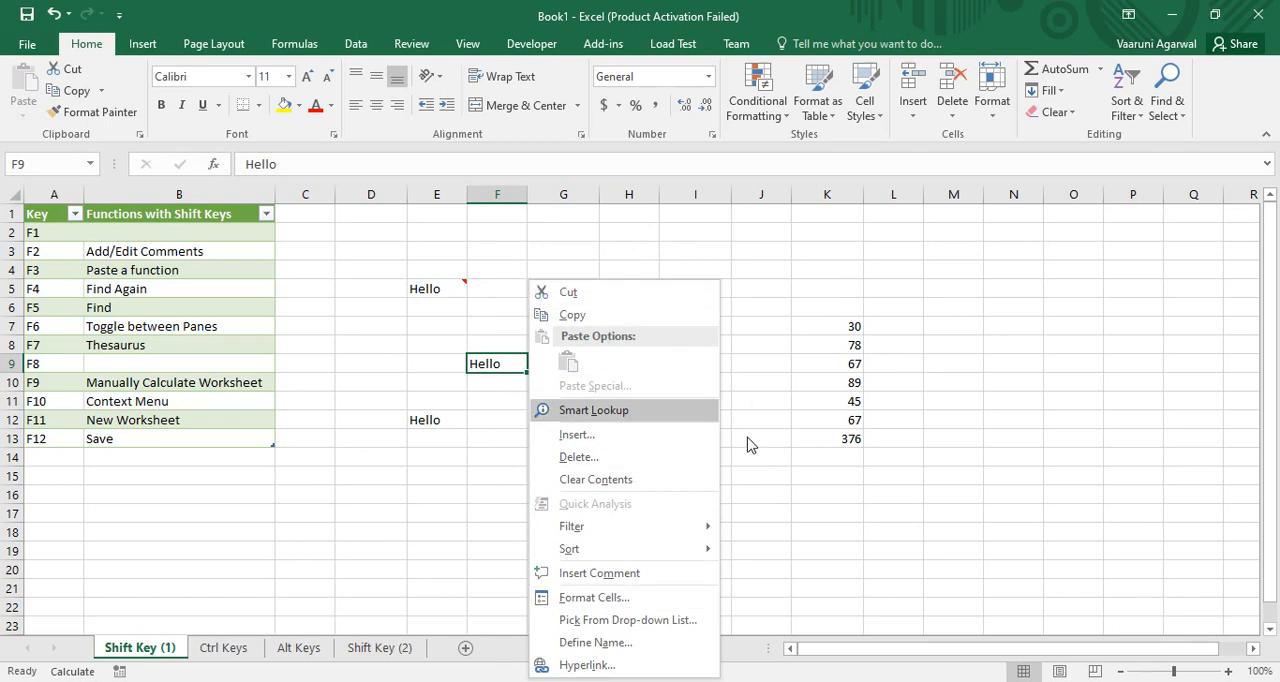
{"action": "mouse_move", "coordinate": [572, 526]}
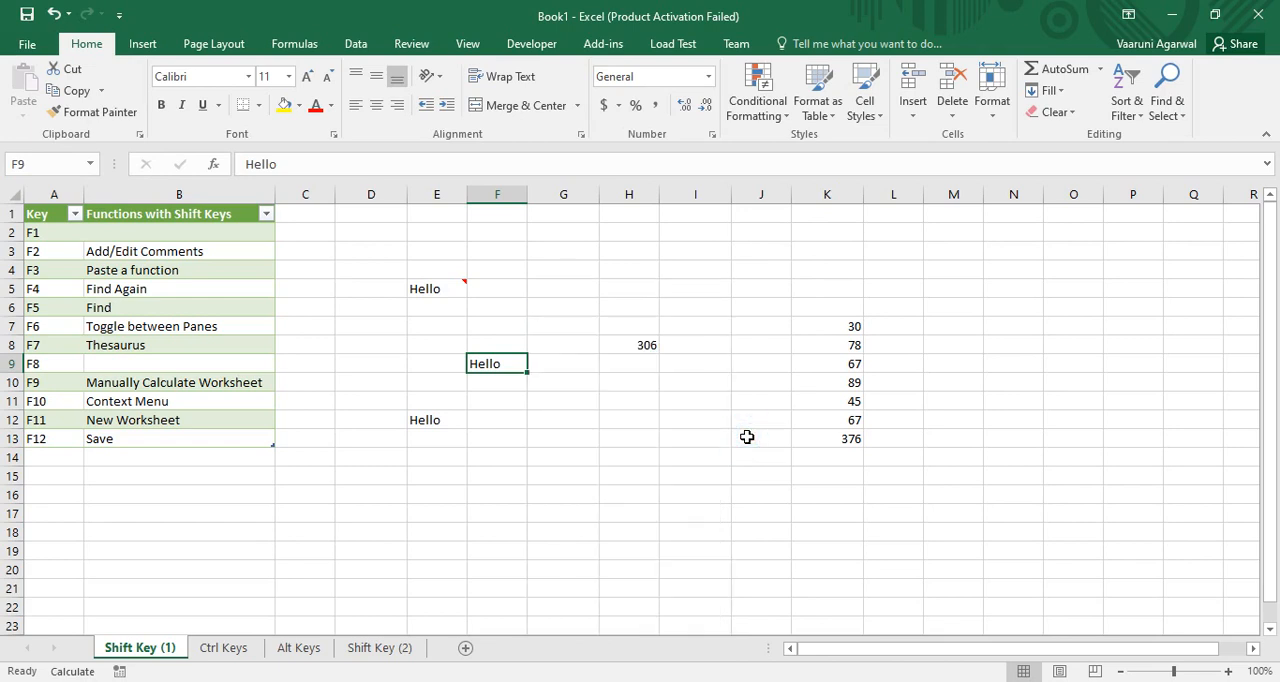
Insert a new blank worksheet, Sheet6, with Shift+F11.
{"action": "left_click", "coordinate": [466, 648]}
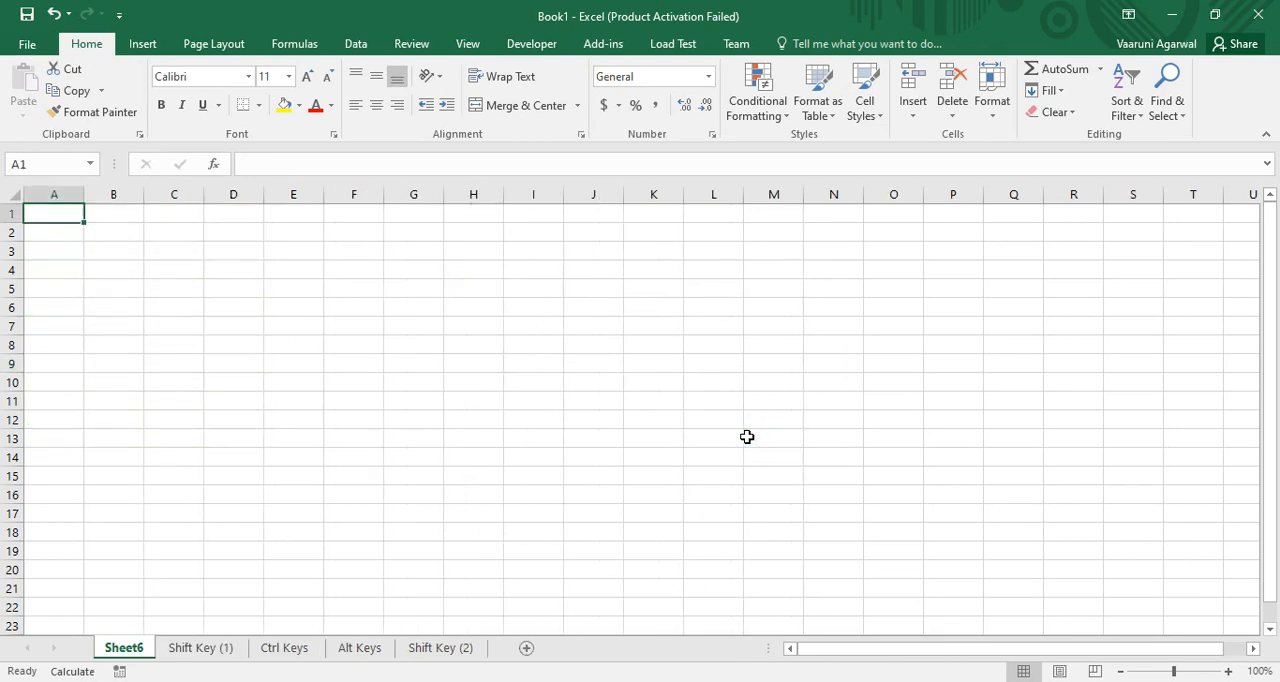
{"action": "mouse_move", "coordinate": [500, 318]}
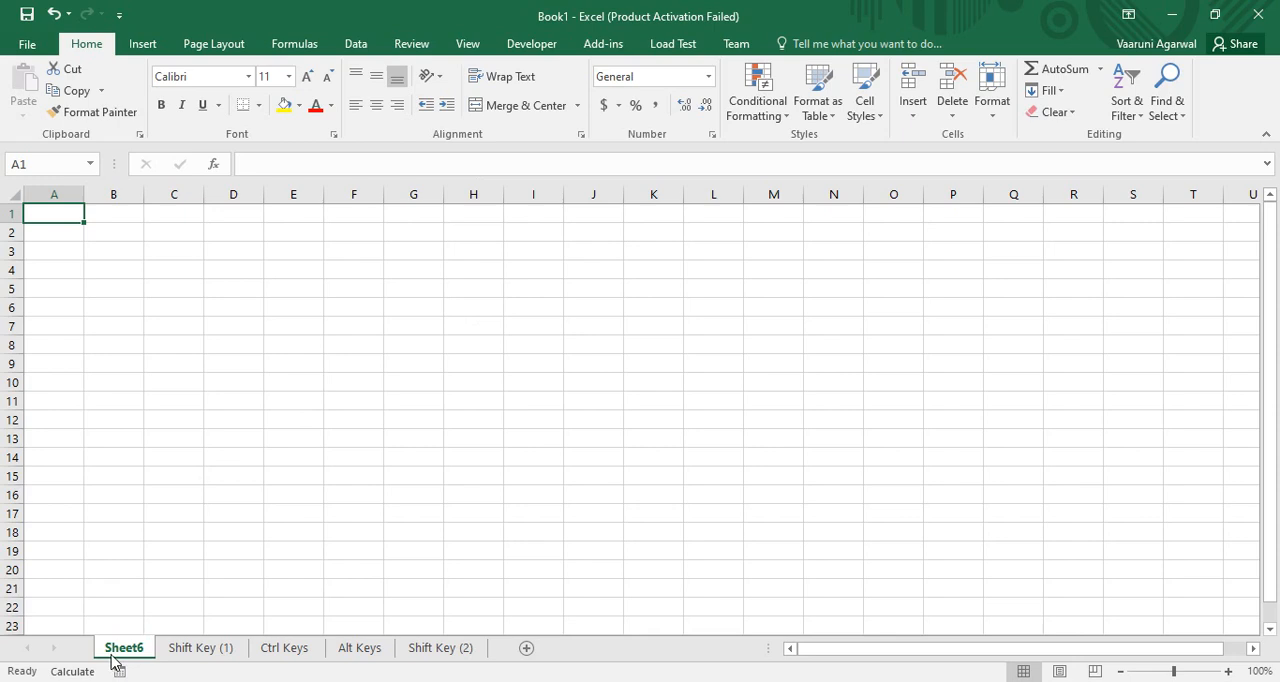
{"action": "left_click", "coordinate": [200, 648]}
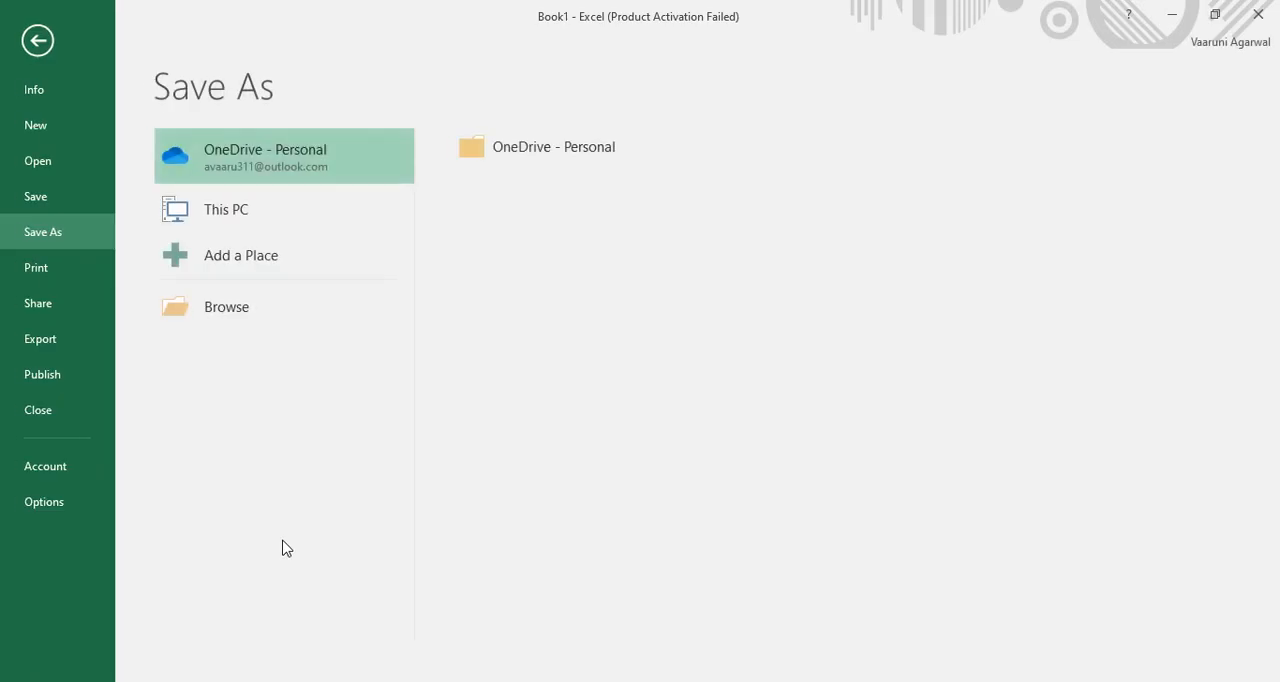
{"action": "mouse_move", "coordinate": [390, 506]}
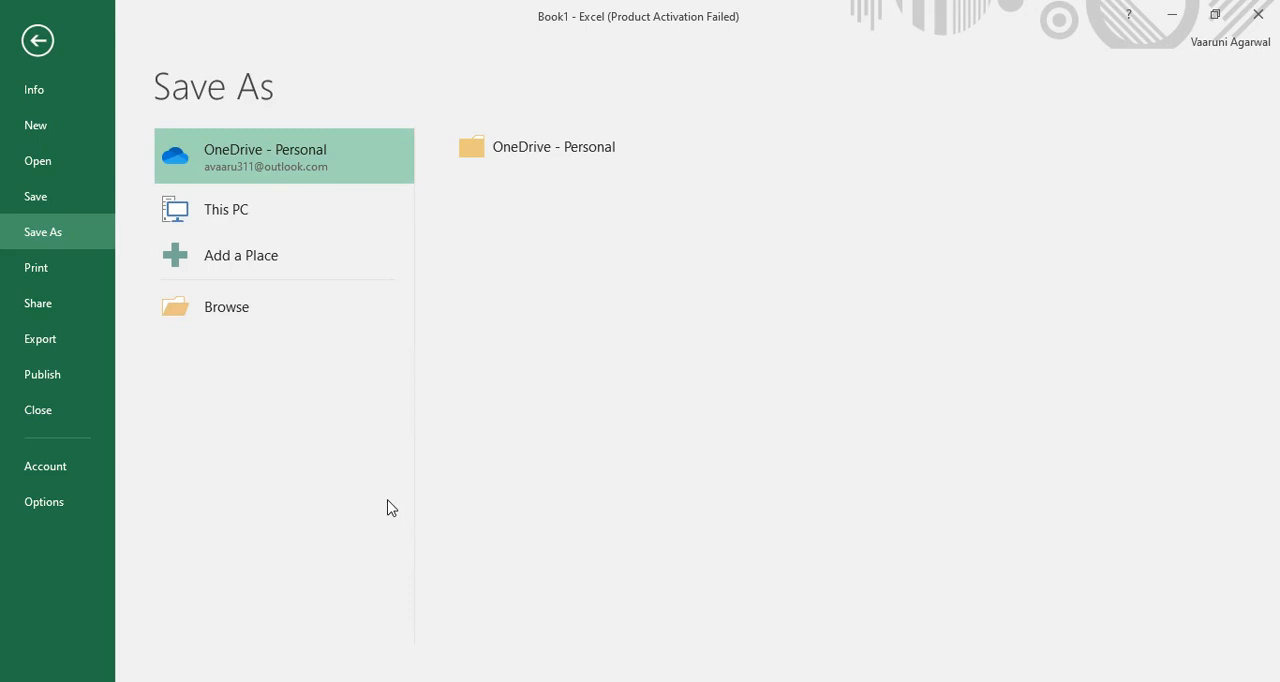
{"action": "mouse_move", "coordinate": [288, 320]}
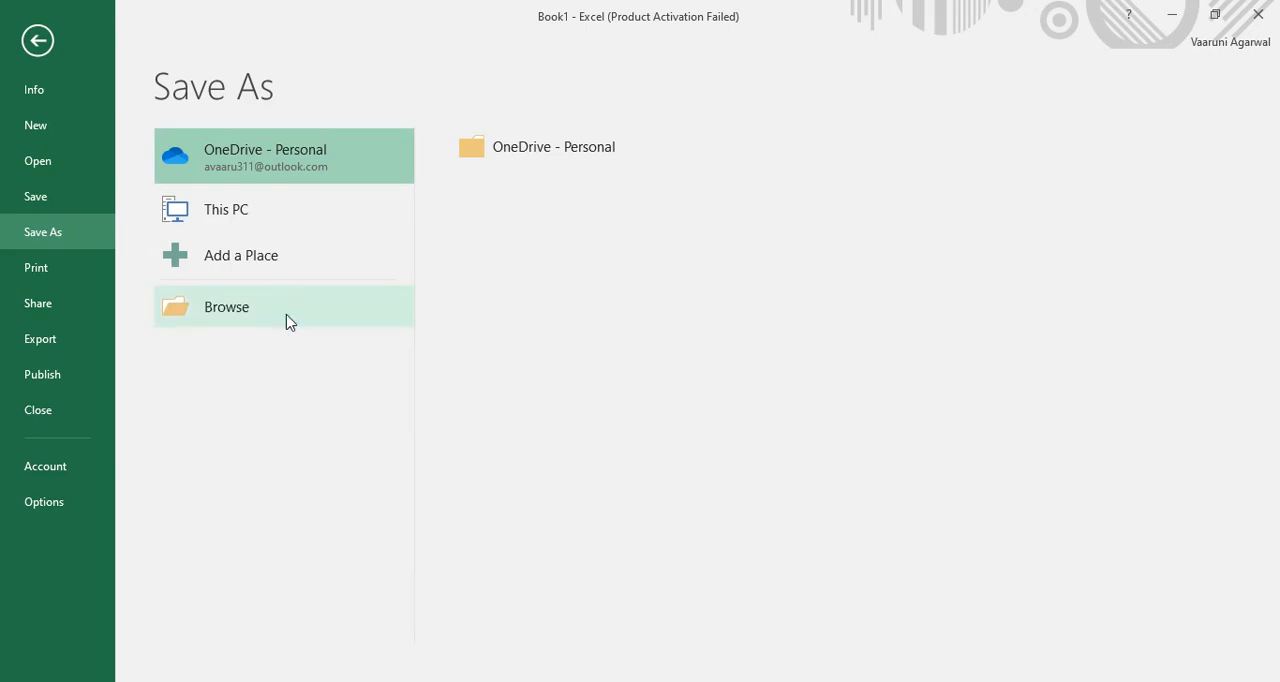
Save the workbook as 'Shortcuts in MS Excel 2'.
{"action": "left_click", "coordinate": [226, 308]}
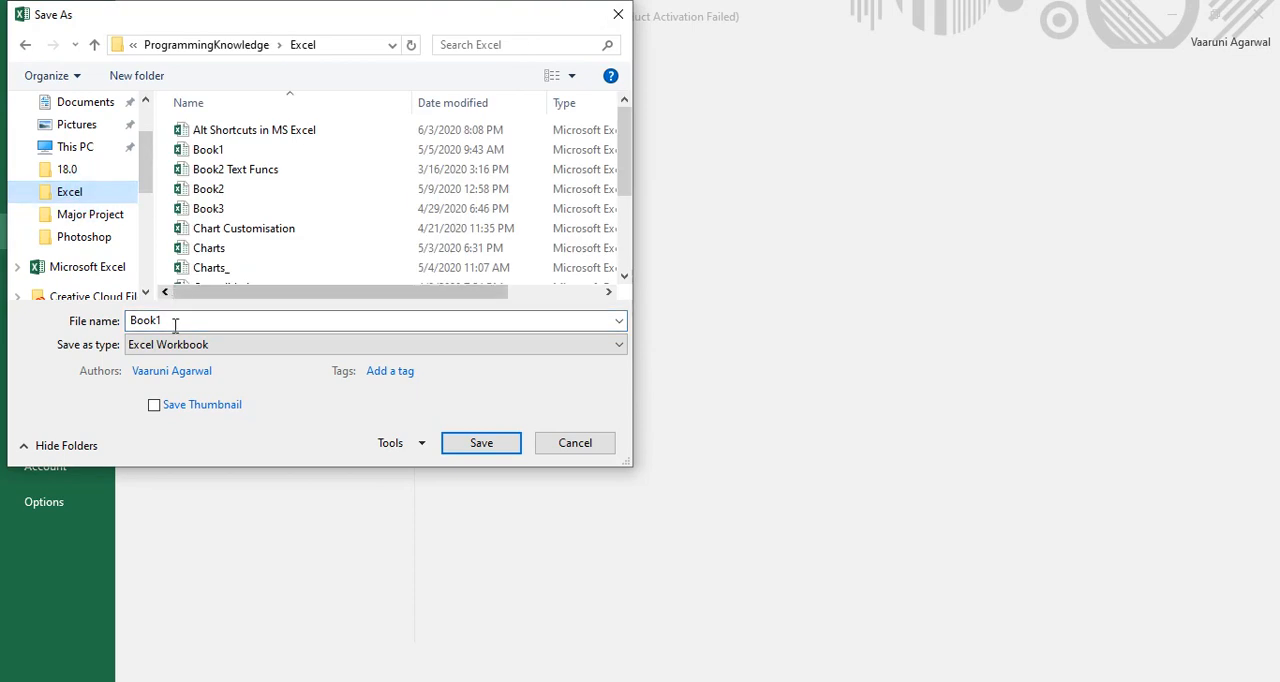
{"action": "type", "text": "Sh"}
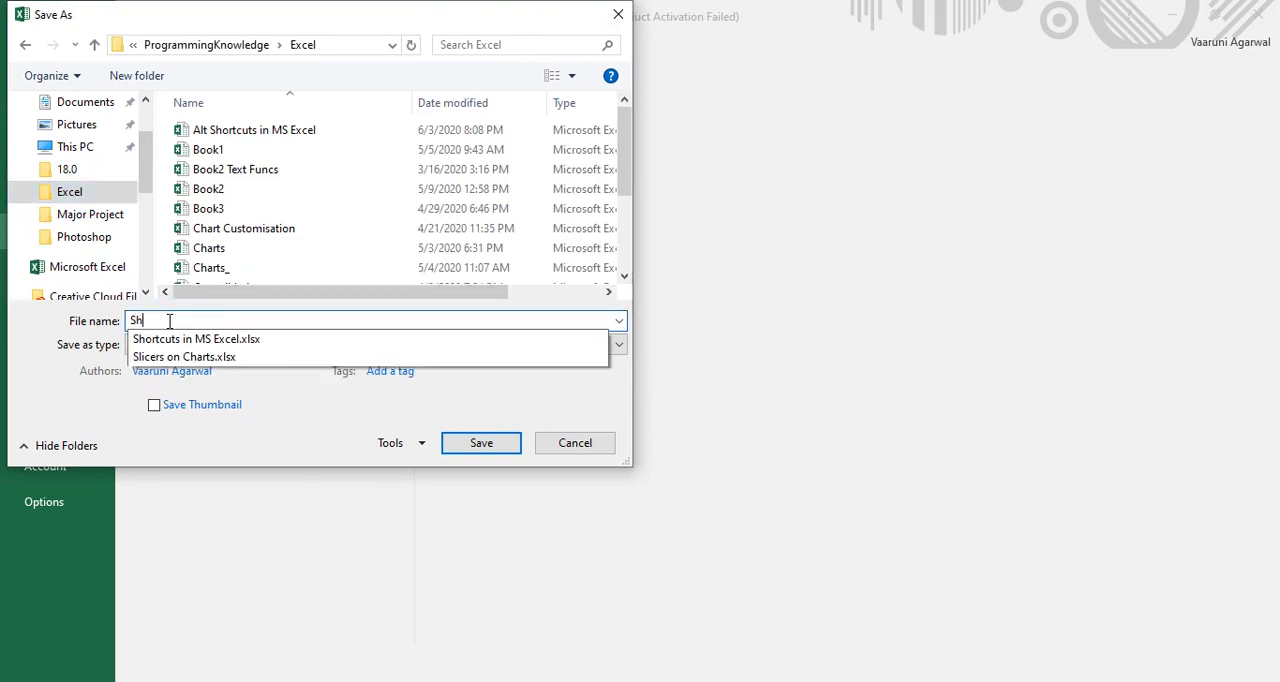
{"action": "left_click", "coordinate": [196, 338]}
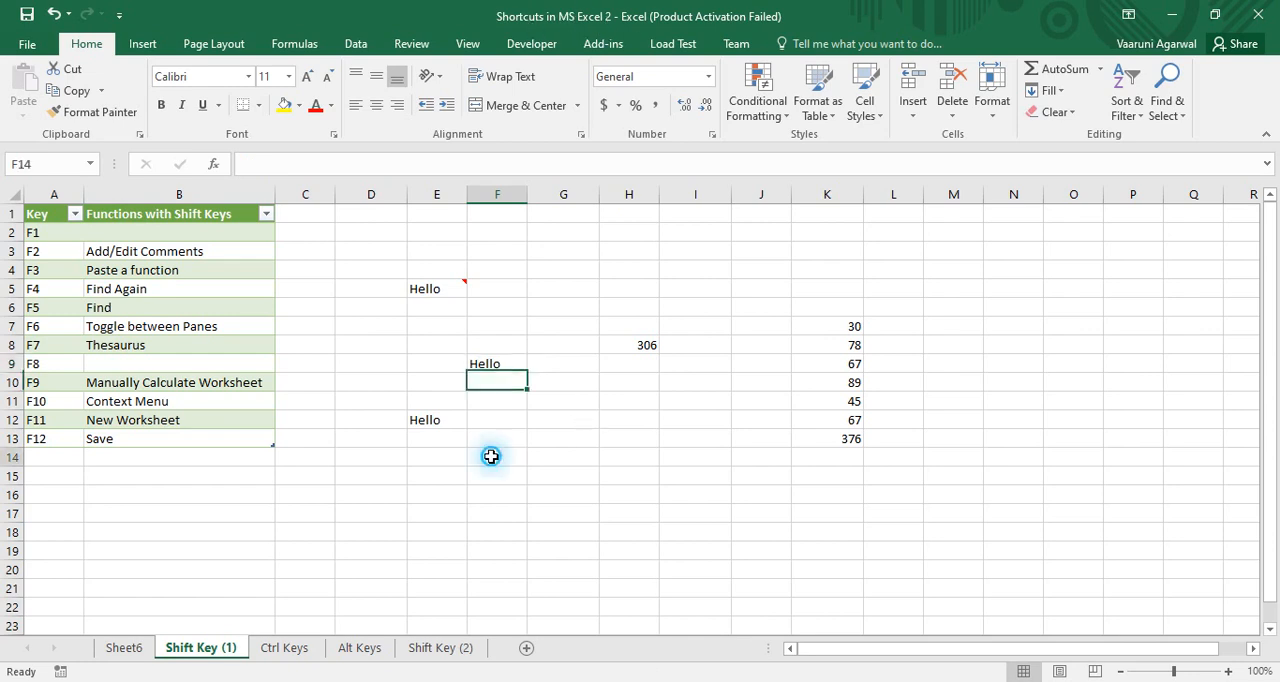
{"action": "left_click", "coordinate": [496, 456]}
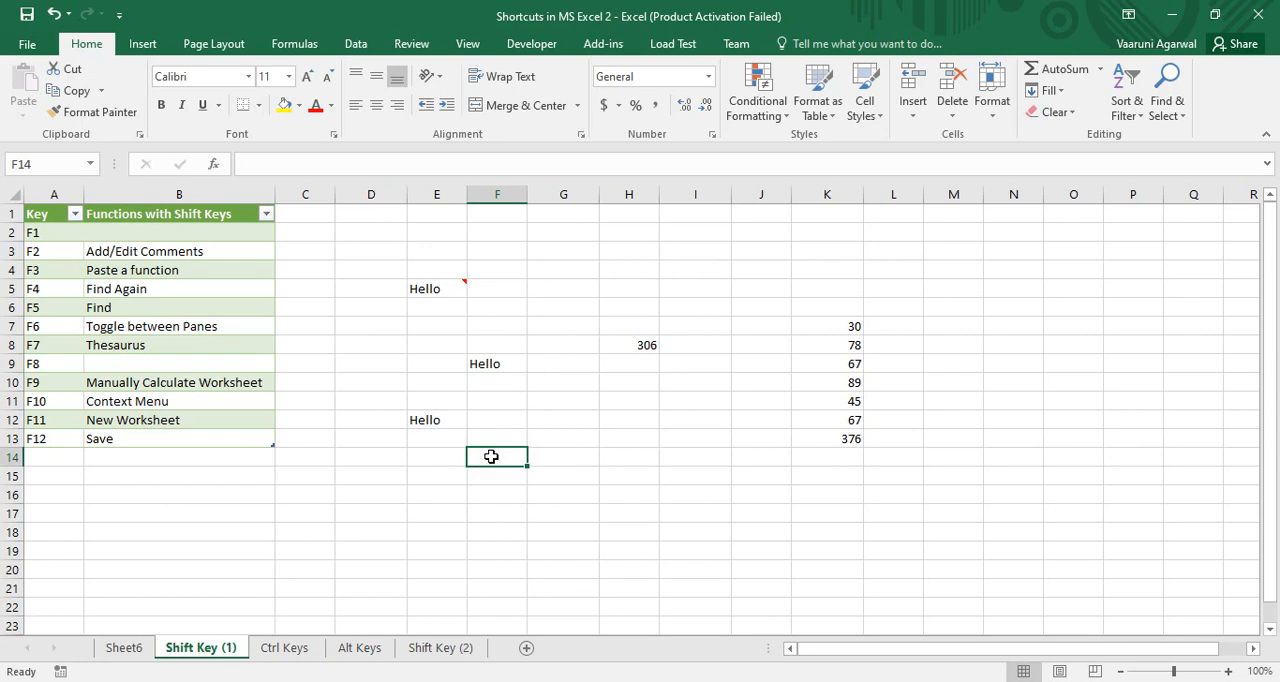